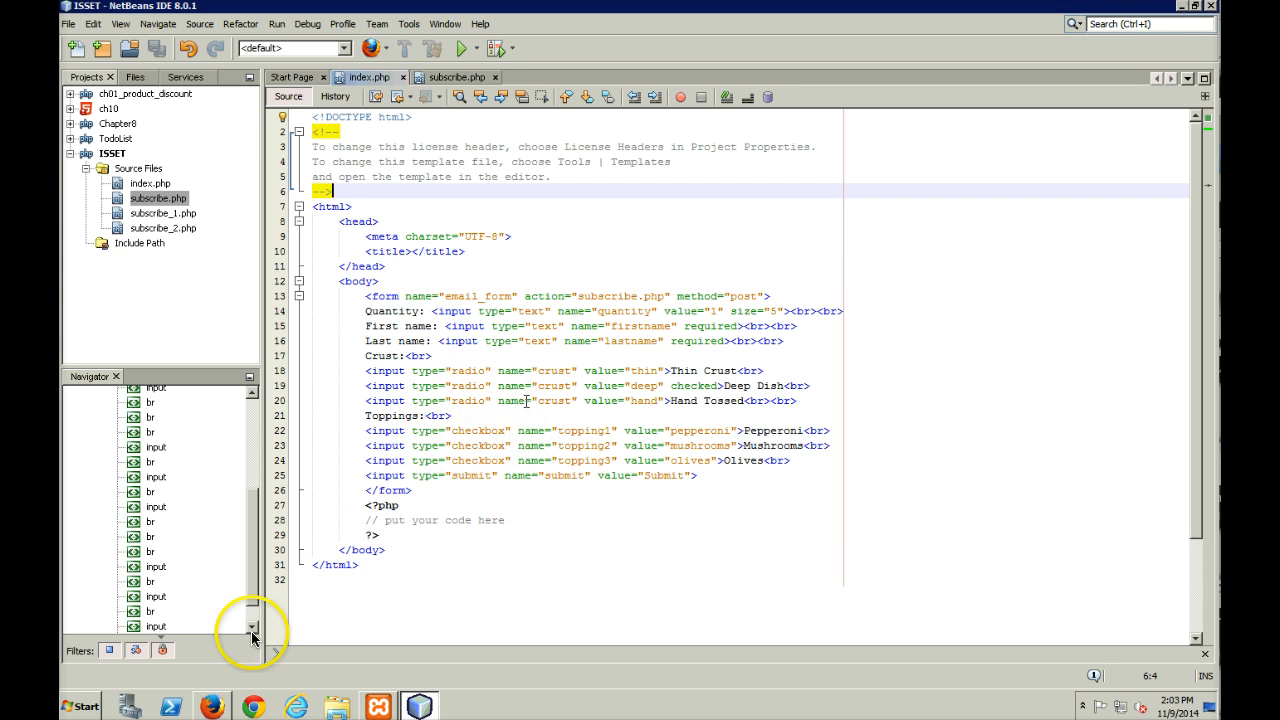
Submit the pizza form, go back, tick Pepperoni and Olives, and resubmit to see the toppings listed.
click(208, 704)
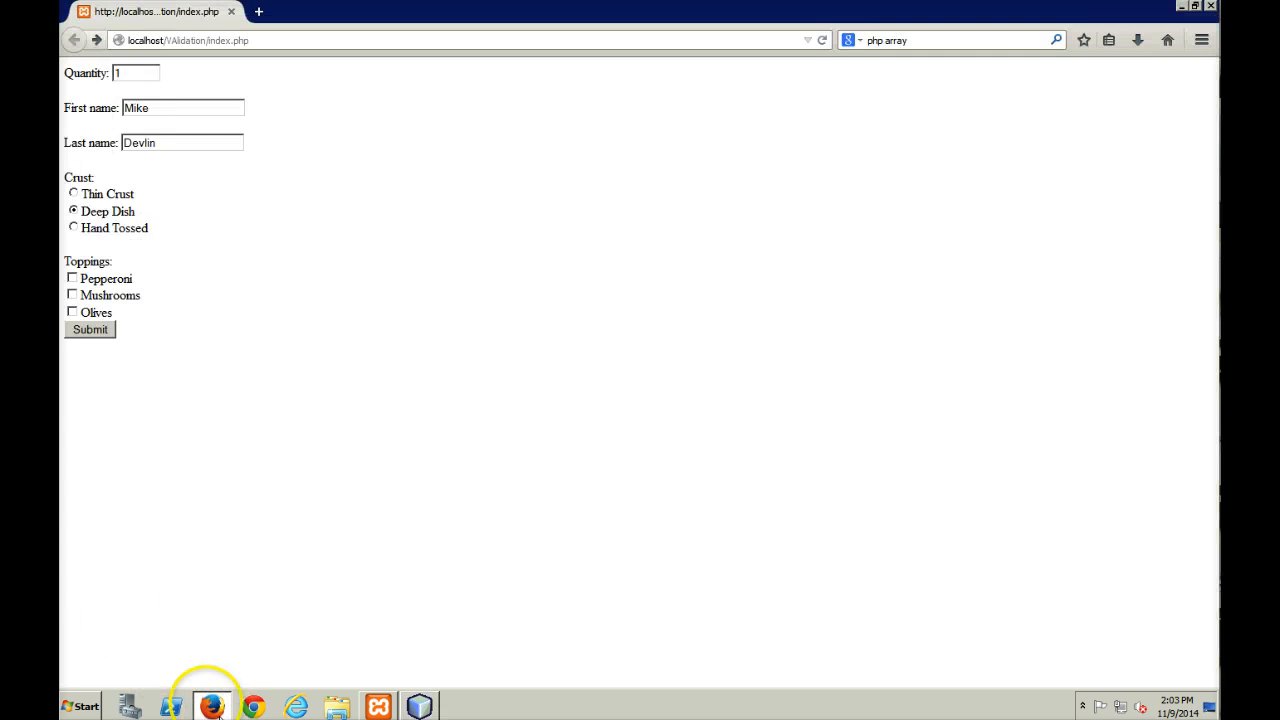
mouse_move(70, 318)
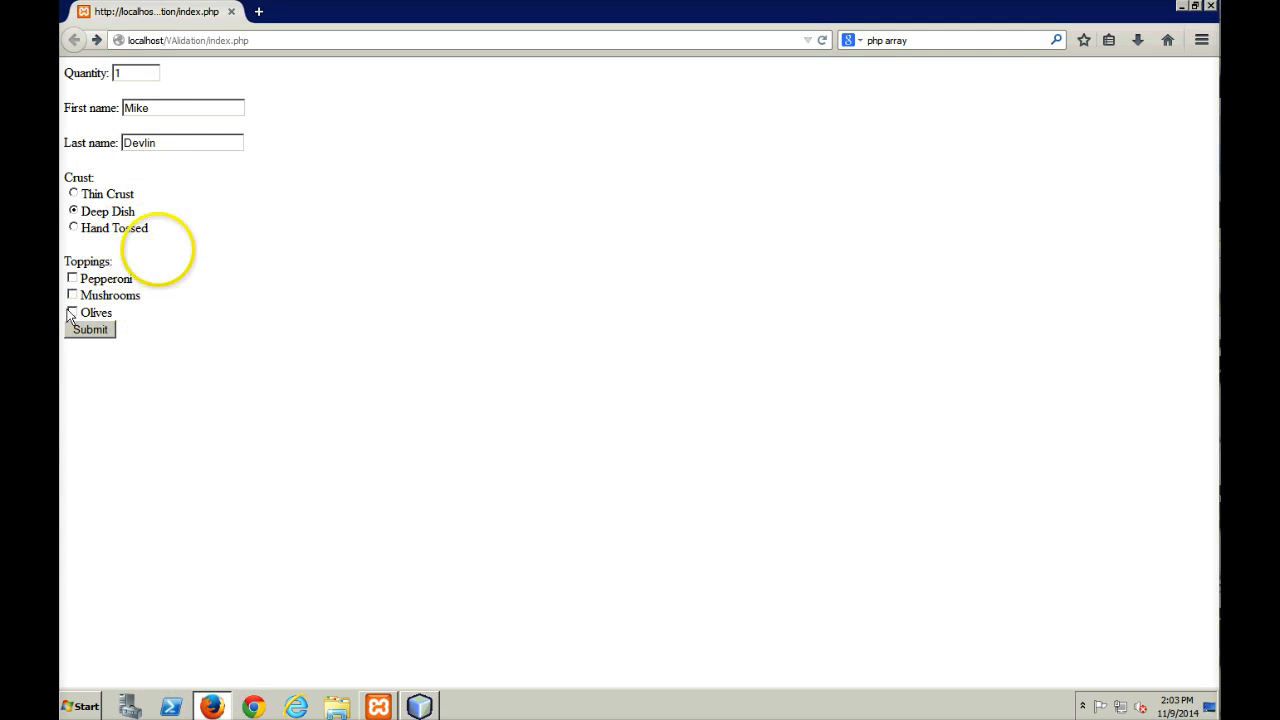
mouse_move(84, 328)
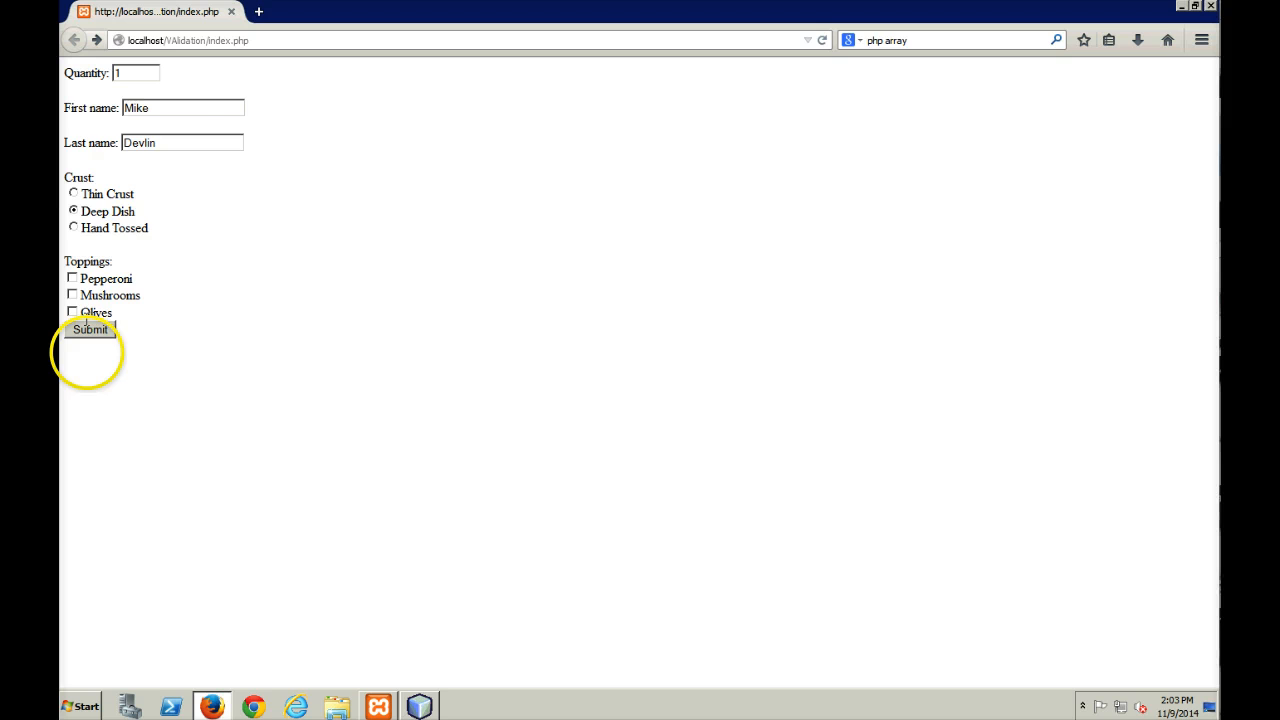
click(90, 328)
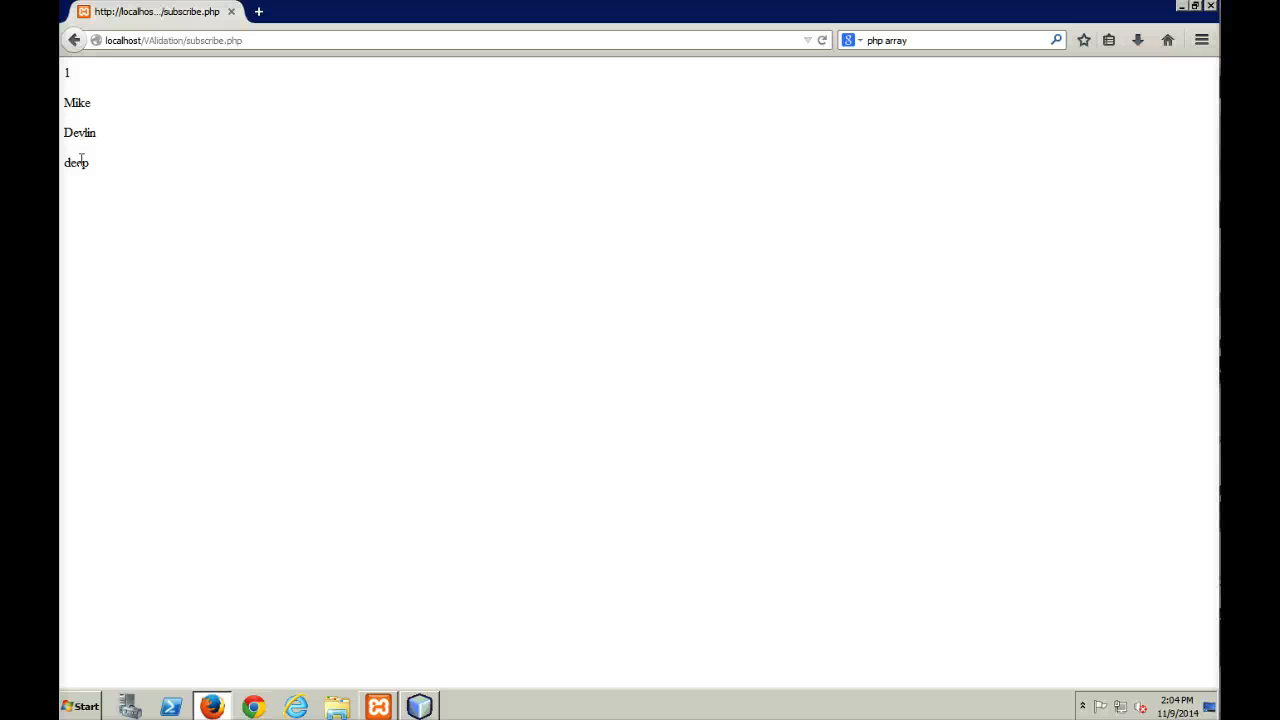
click(76, 42)
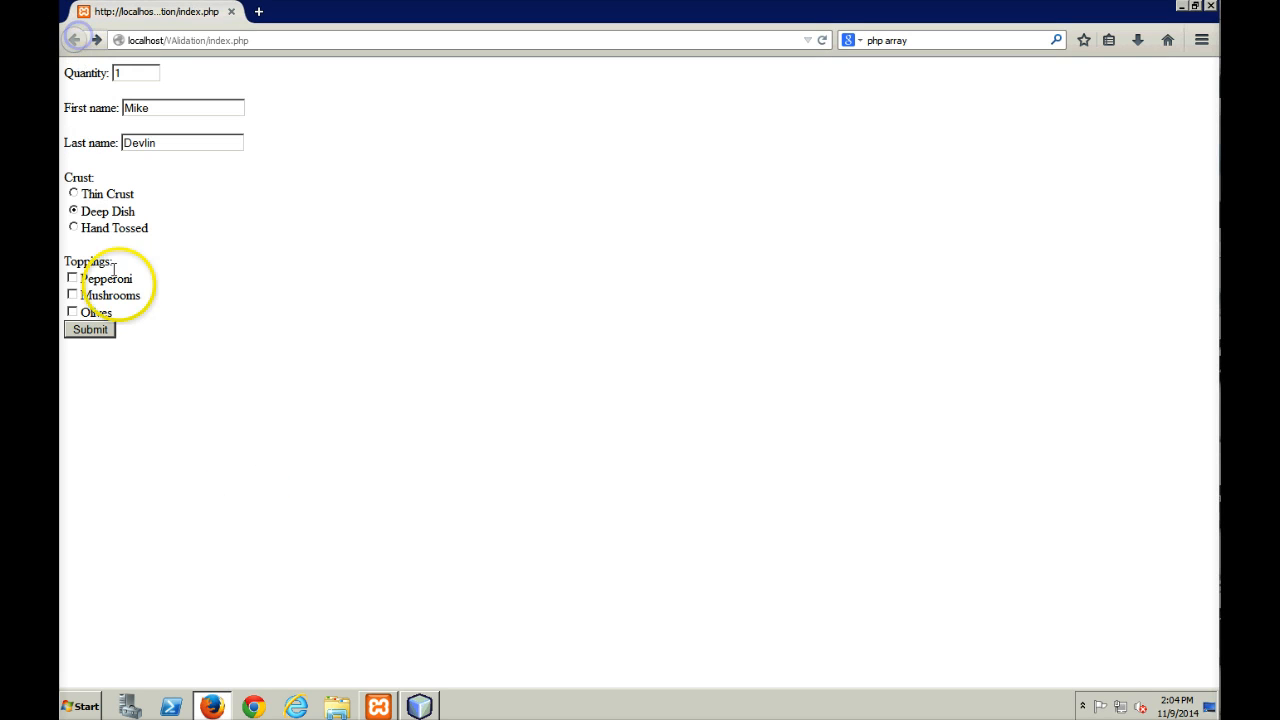
click(72, 278)
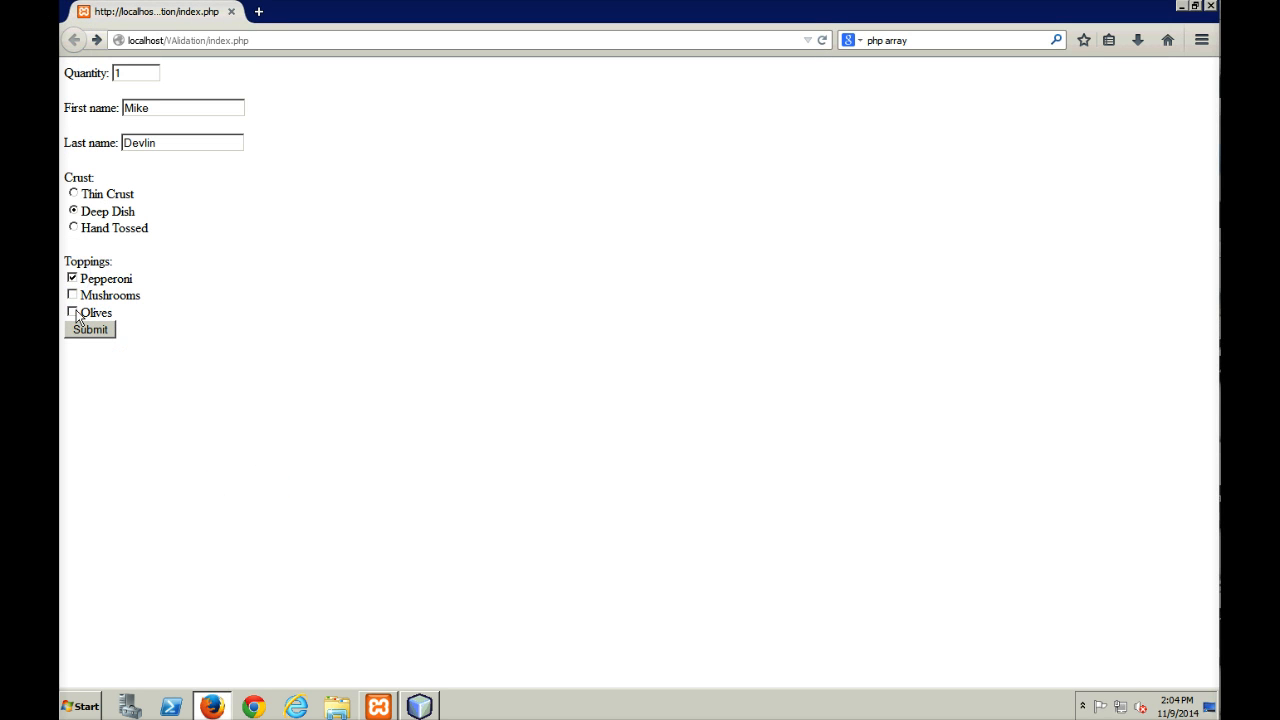
click(90, 332)
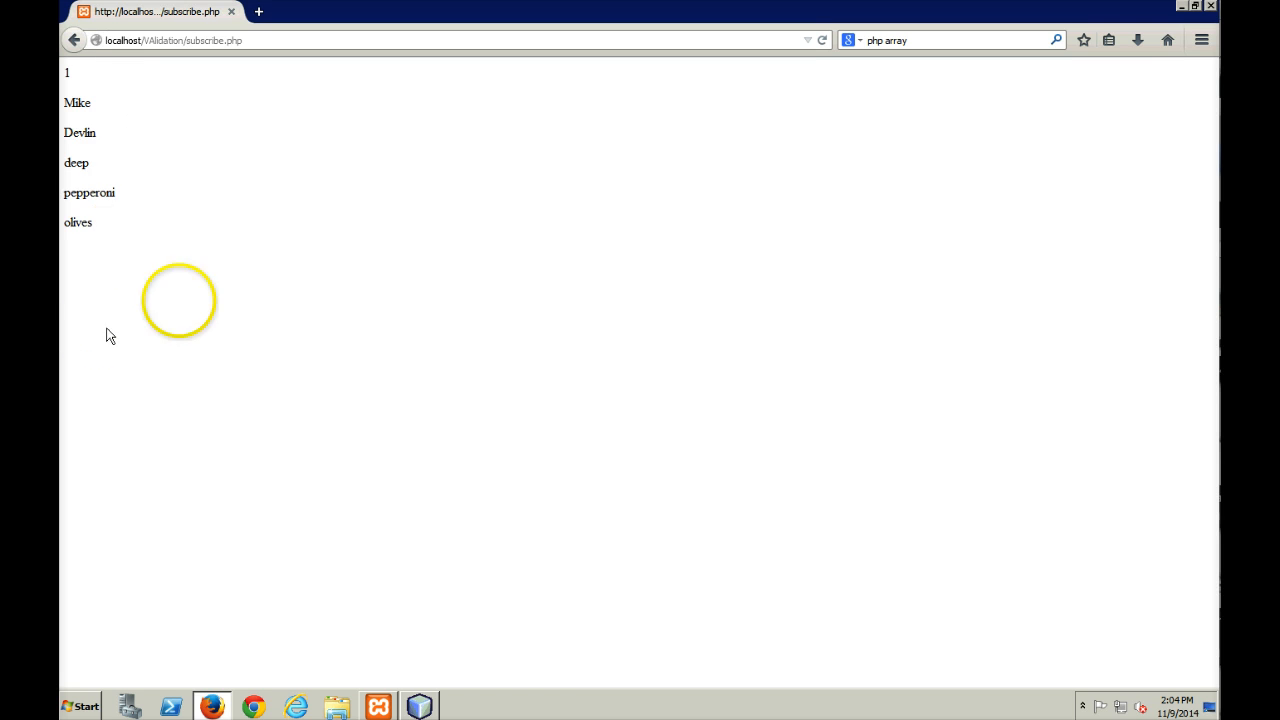
mouse_move(104, 224)
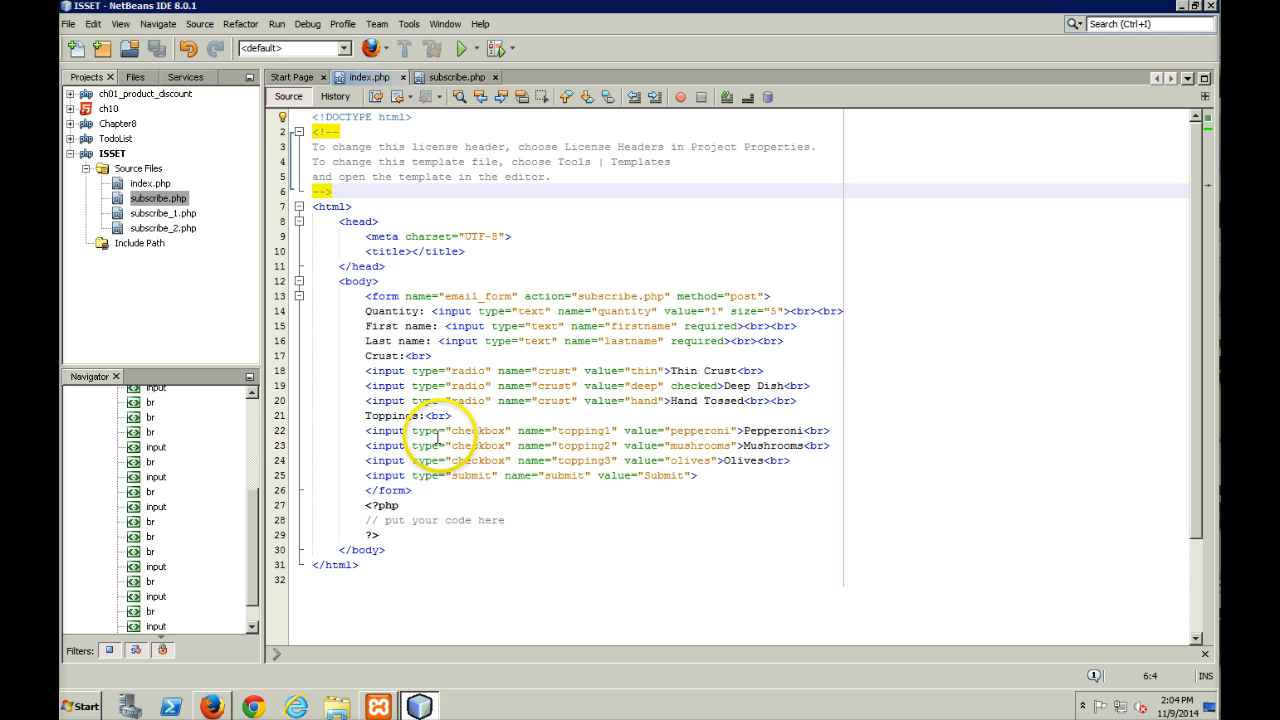
mouse_move(460, 122)
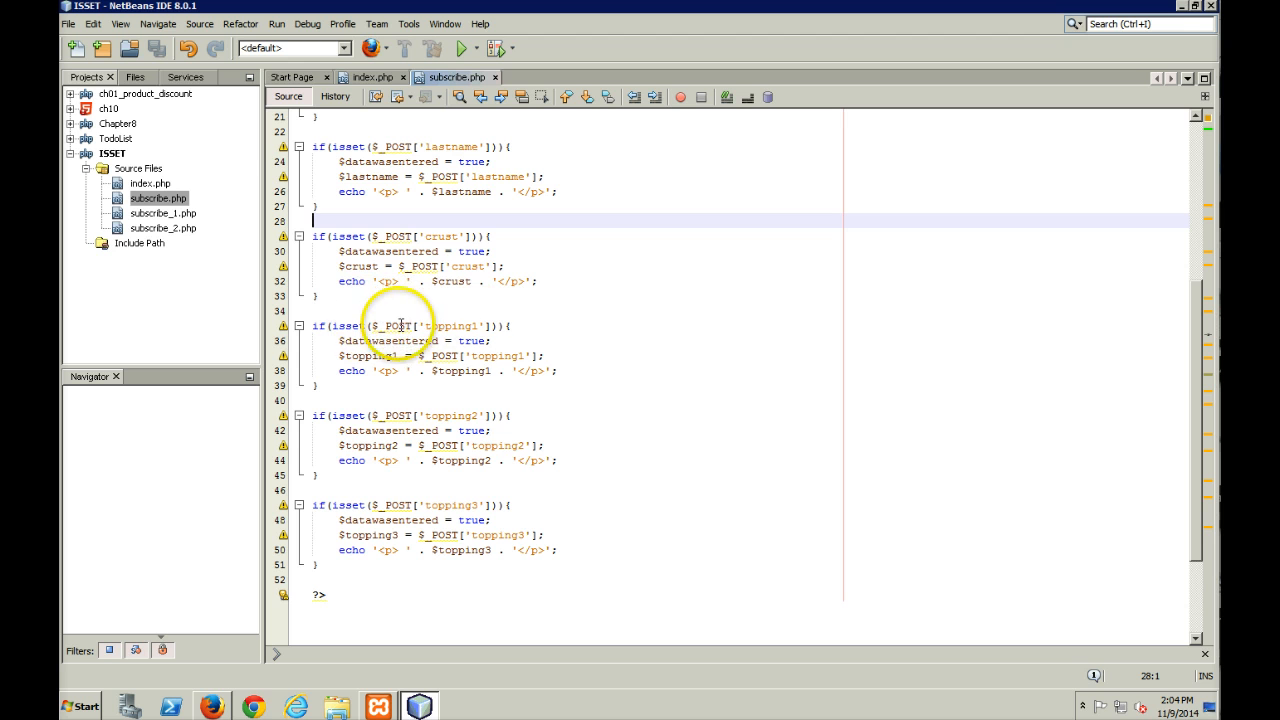
mouse_move(464, 376)
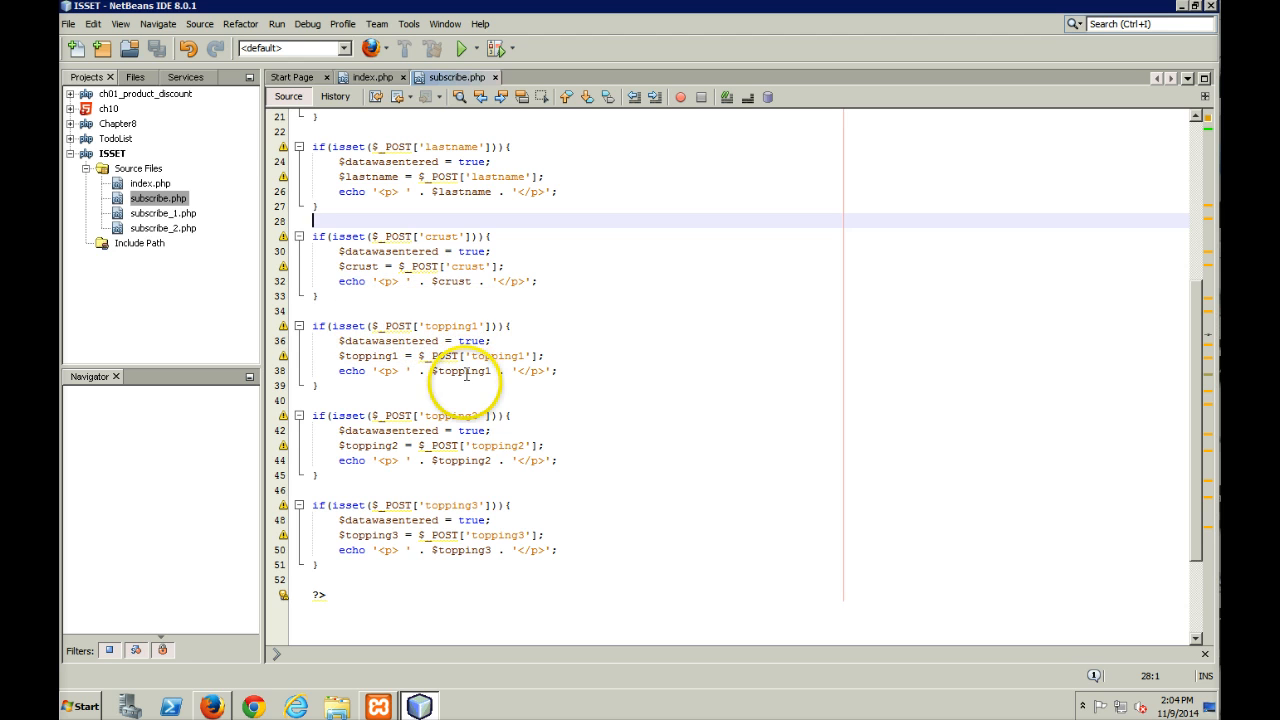
mouse_move(416, 340)
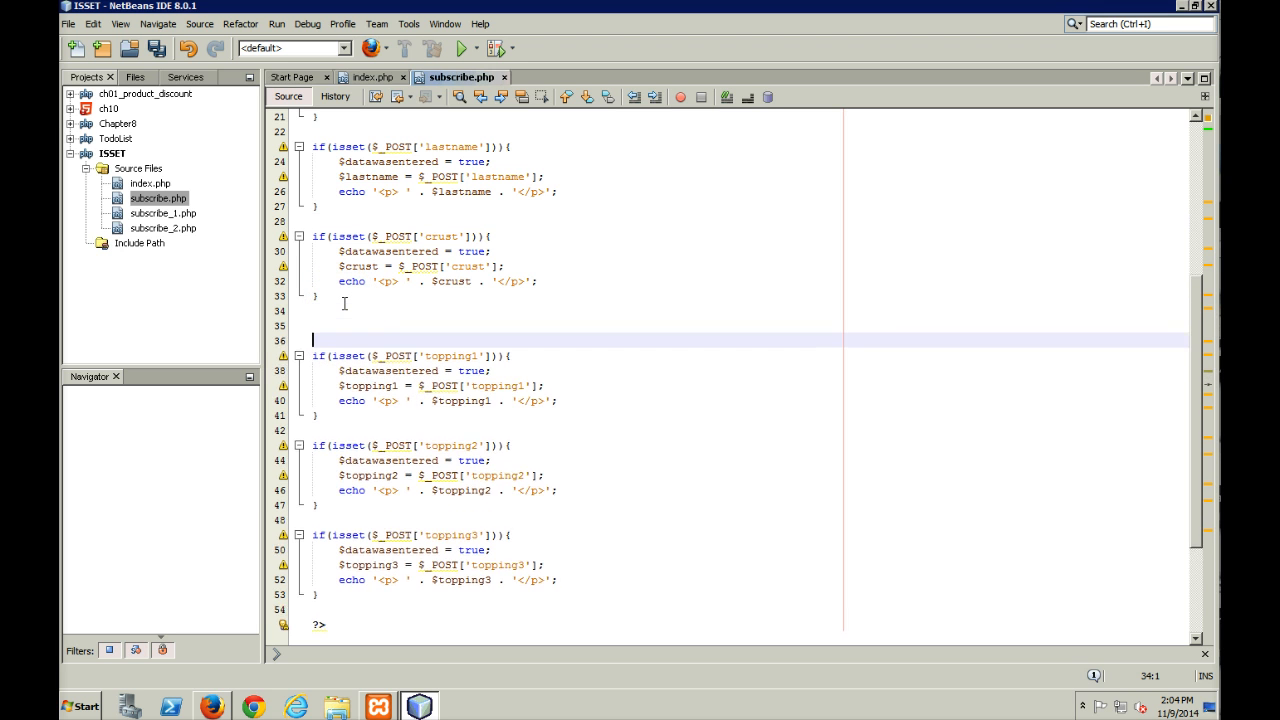
Insert blank lines above the topping1 isset block in subscribe.php.
key(Return)
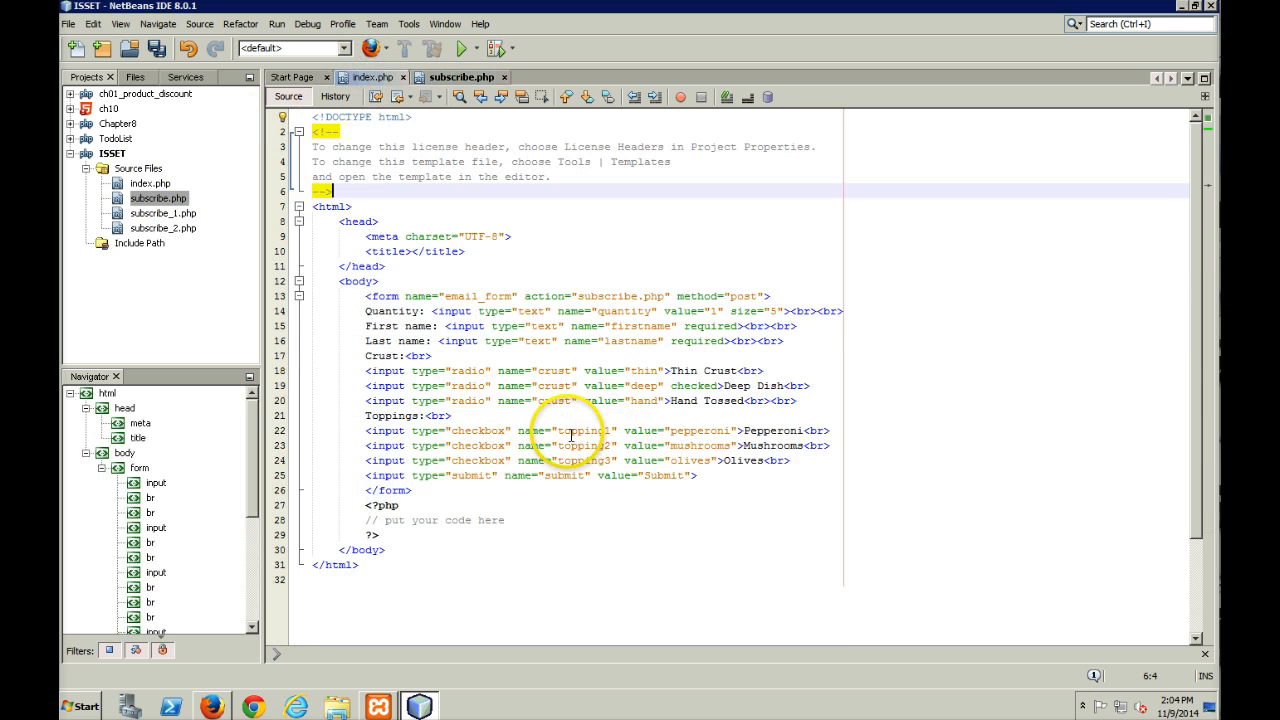
Rename the Pepperoni and Mushrooms checkbox names in index.php to the array name top[].
click(572, 430)
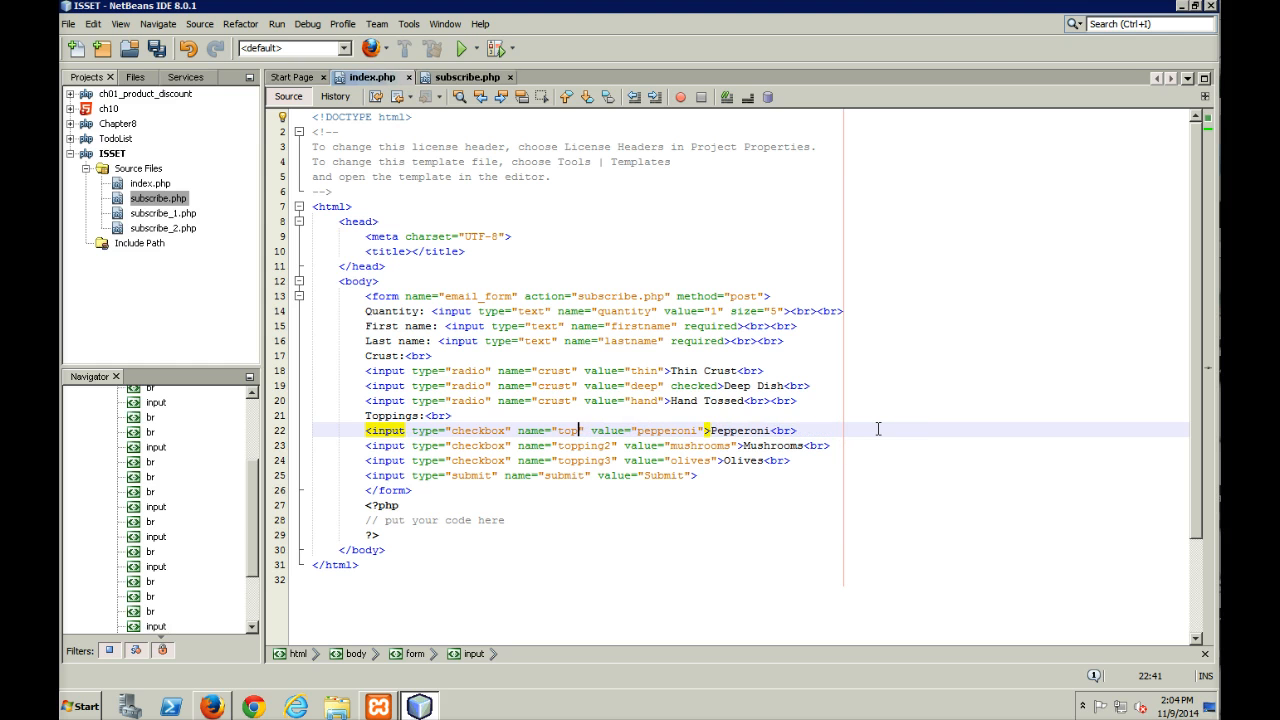
text([])
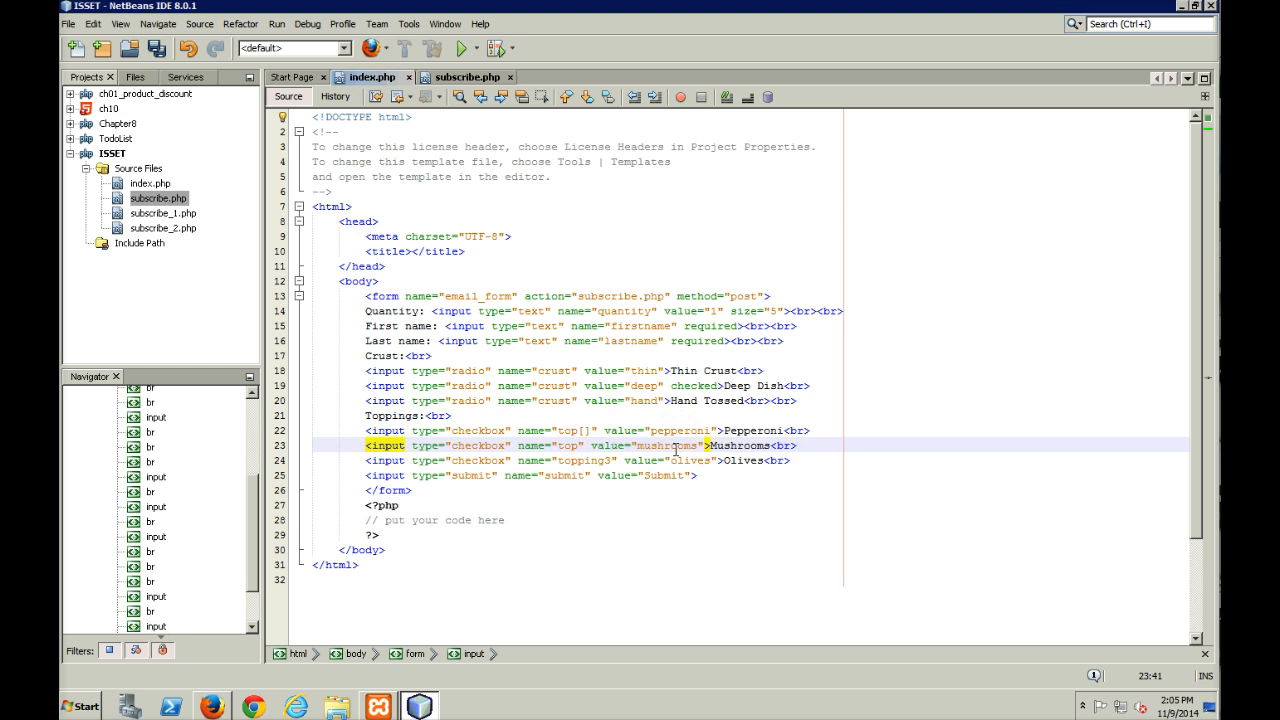
click(582, 460)
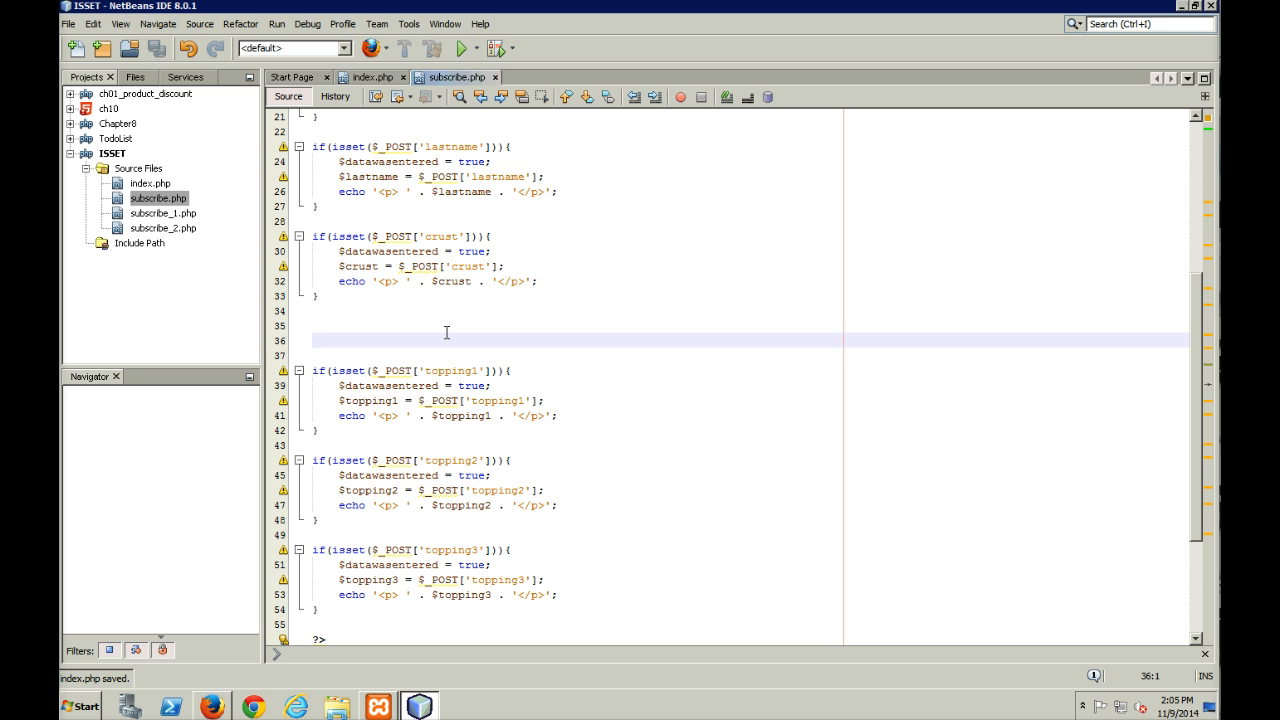
Write if (isset($_POST['top'])) { $toppings = $_POST['top']; in the gap above topping1.
click(312, 340)
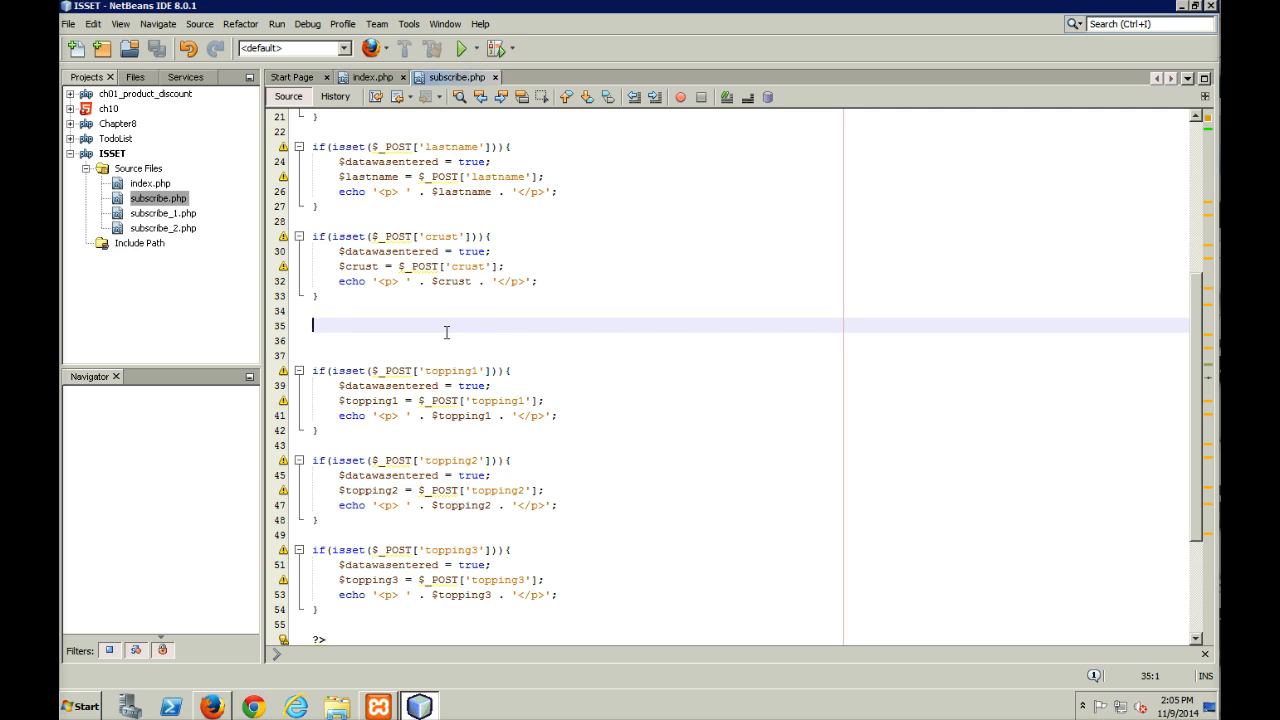
text(if)
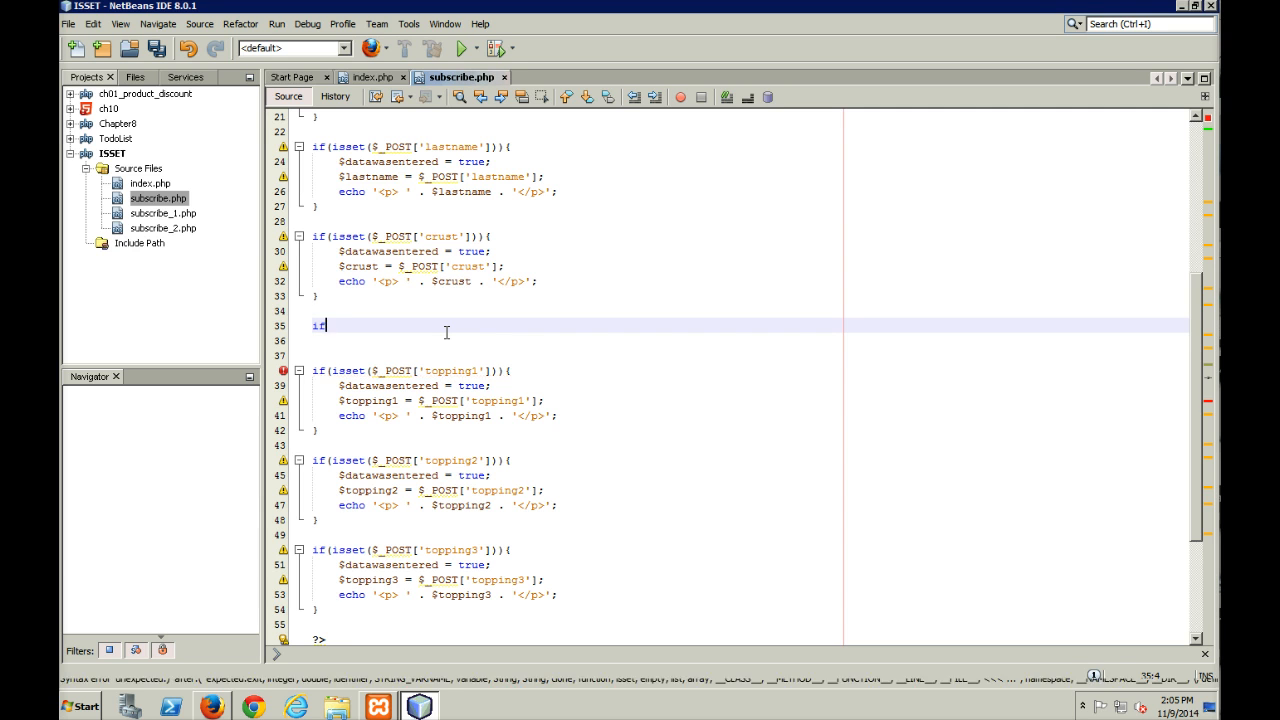
text(())
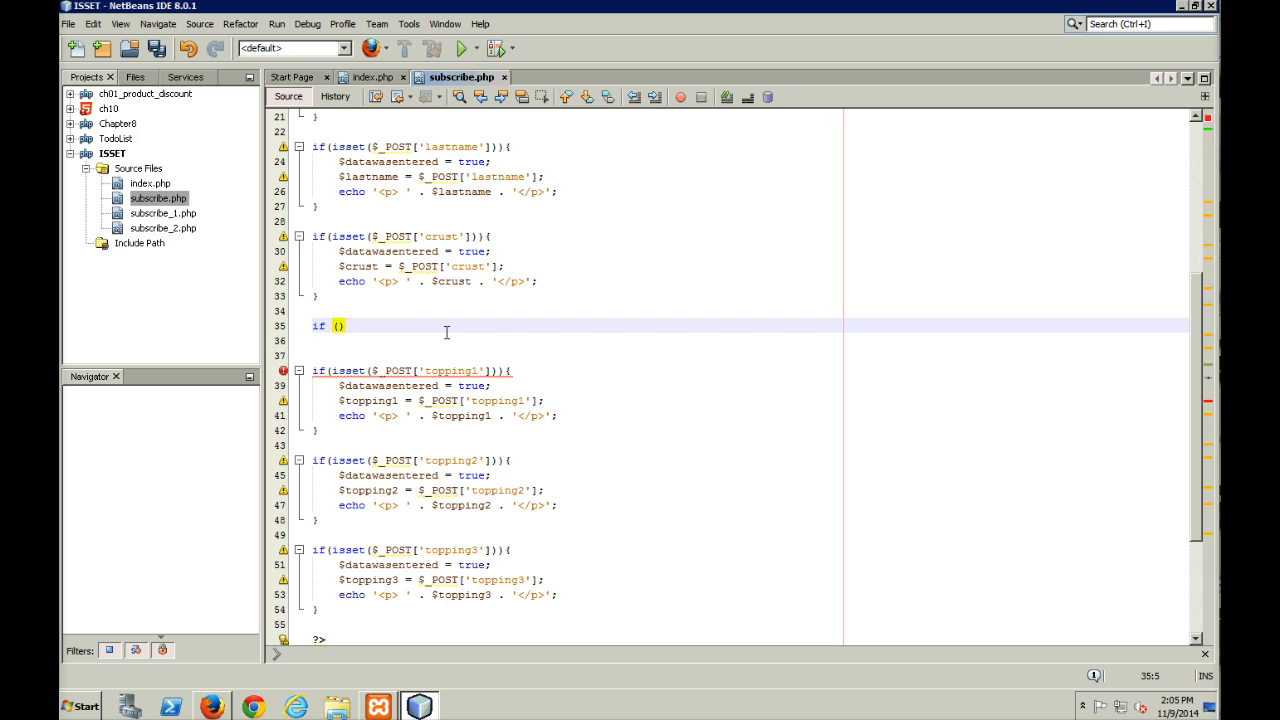
text(isset()
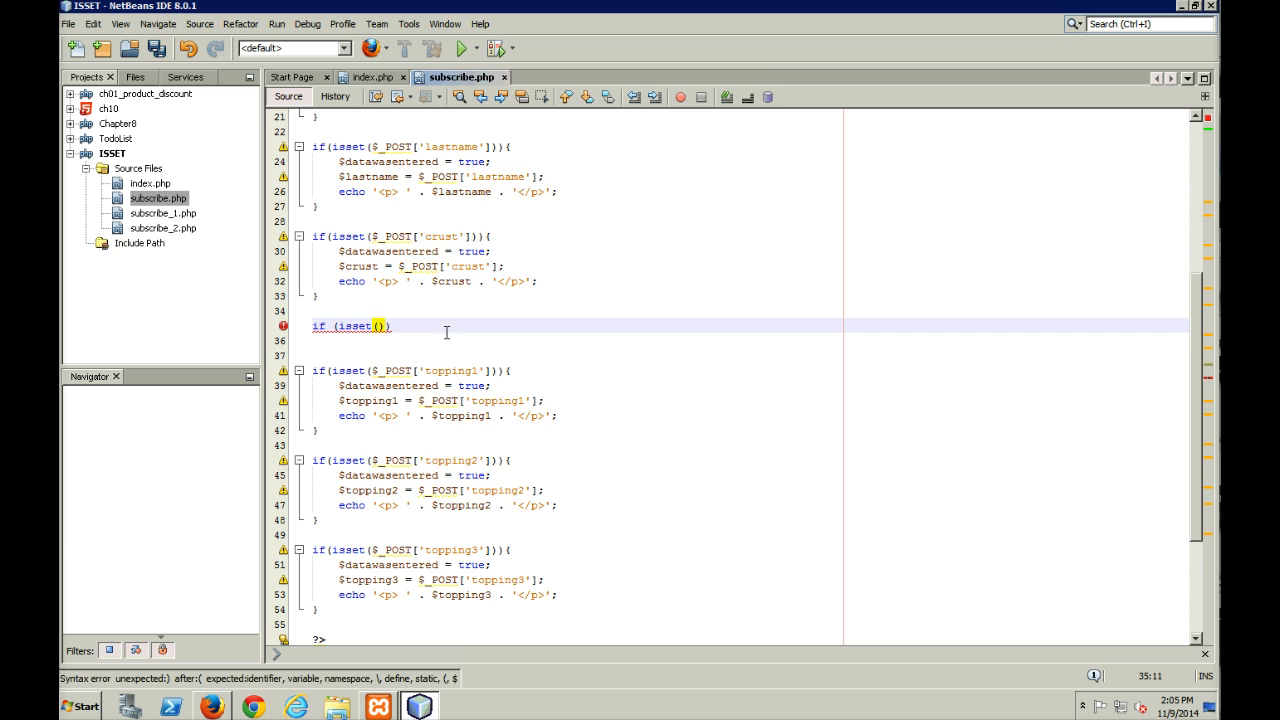
text($_POST[)
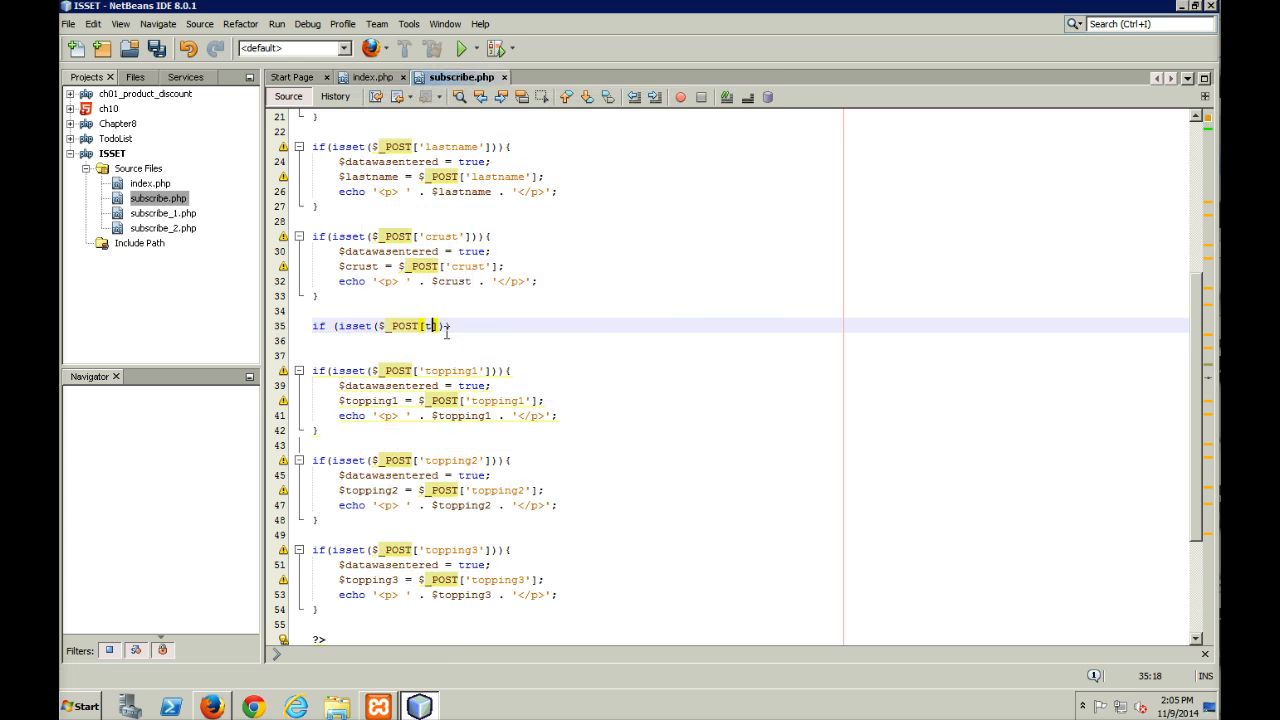
text(opp)
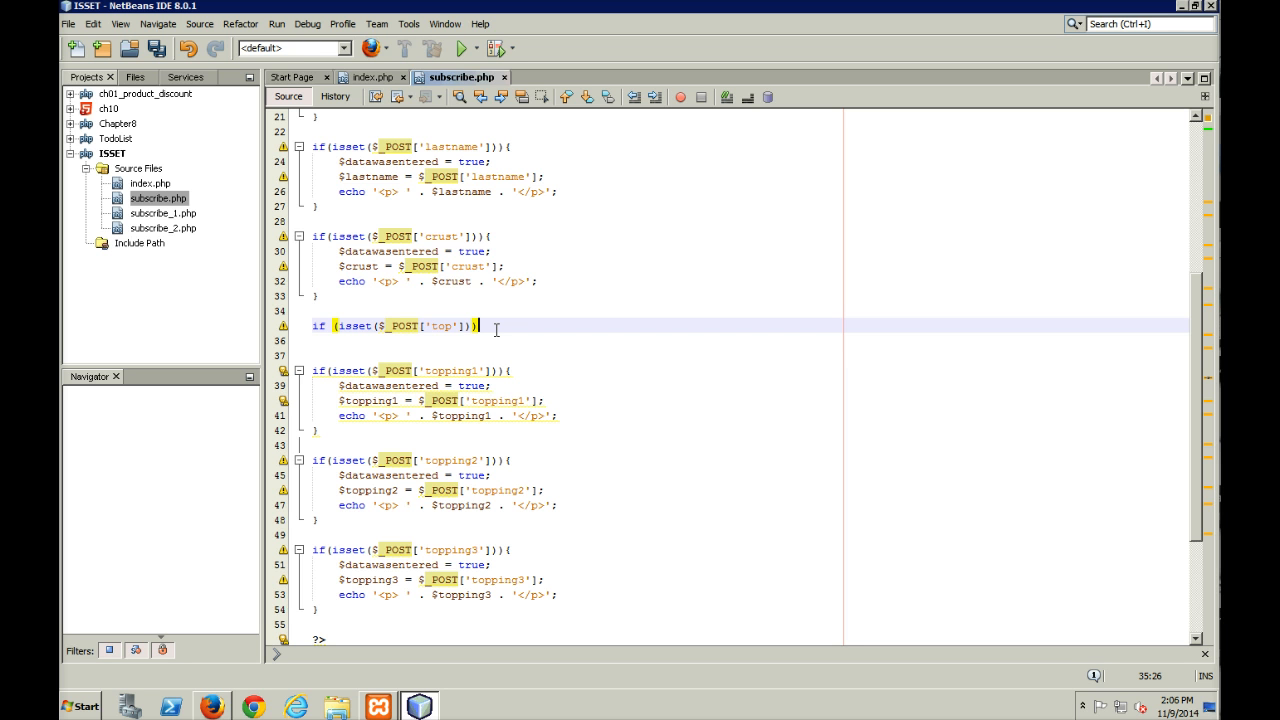
text({)
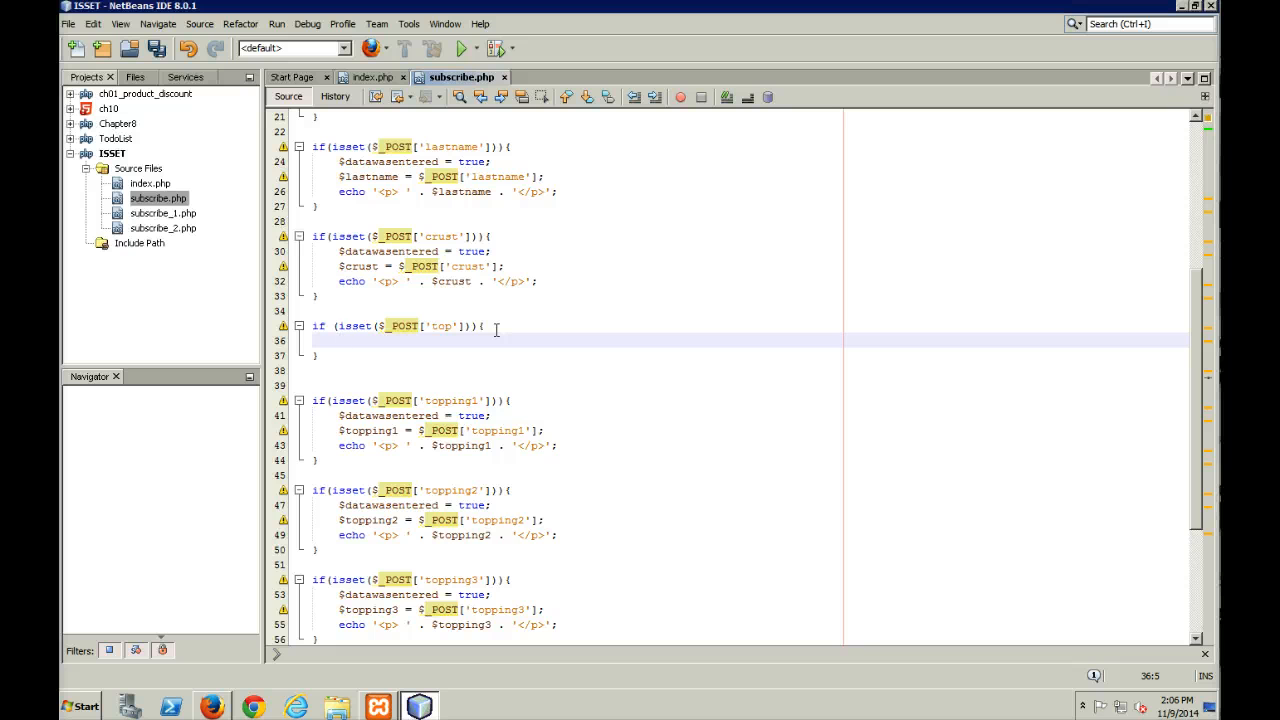
text($toppings =)
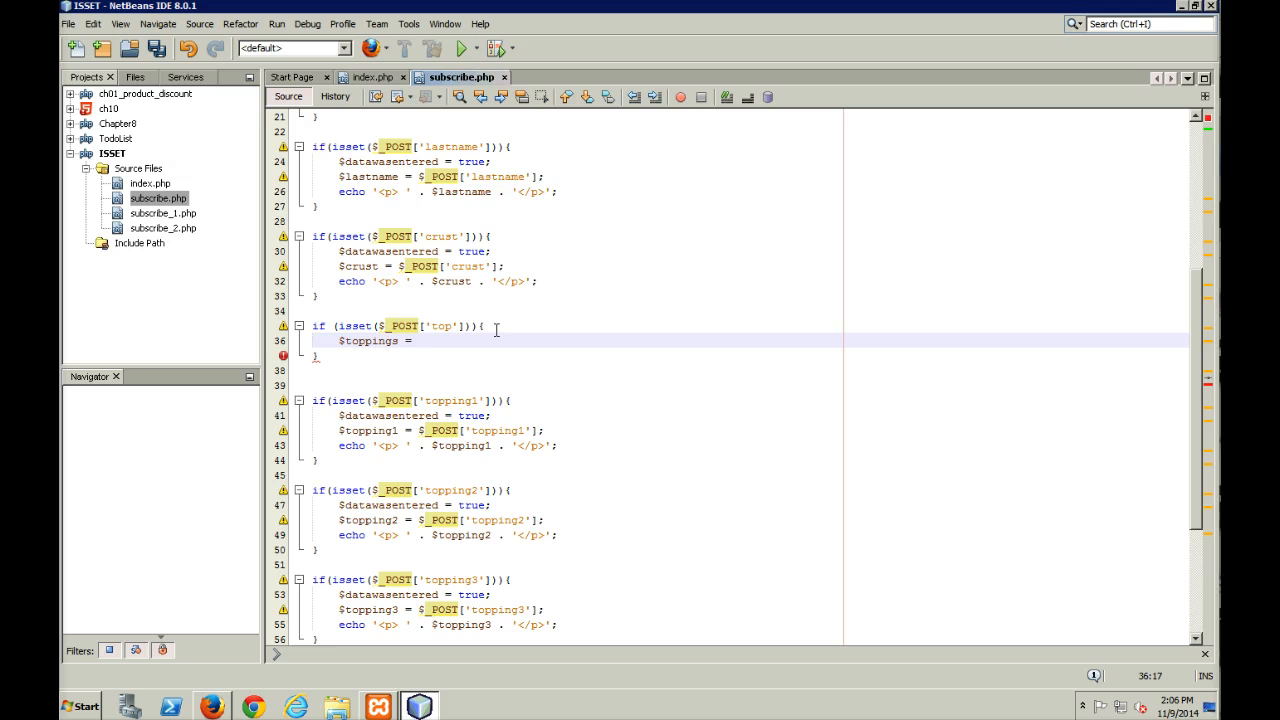
text($_POST)
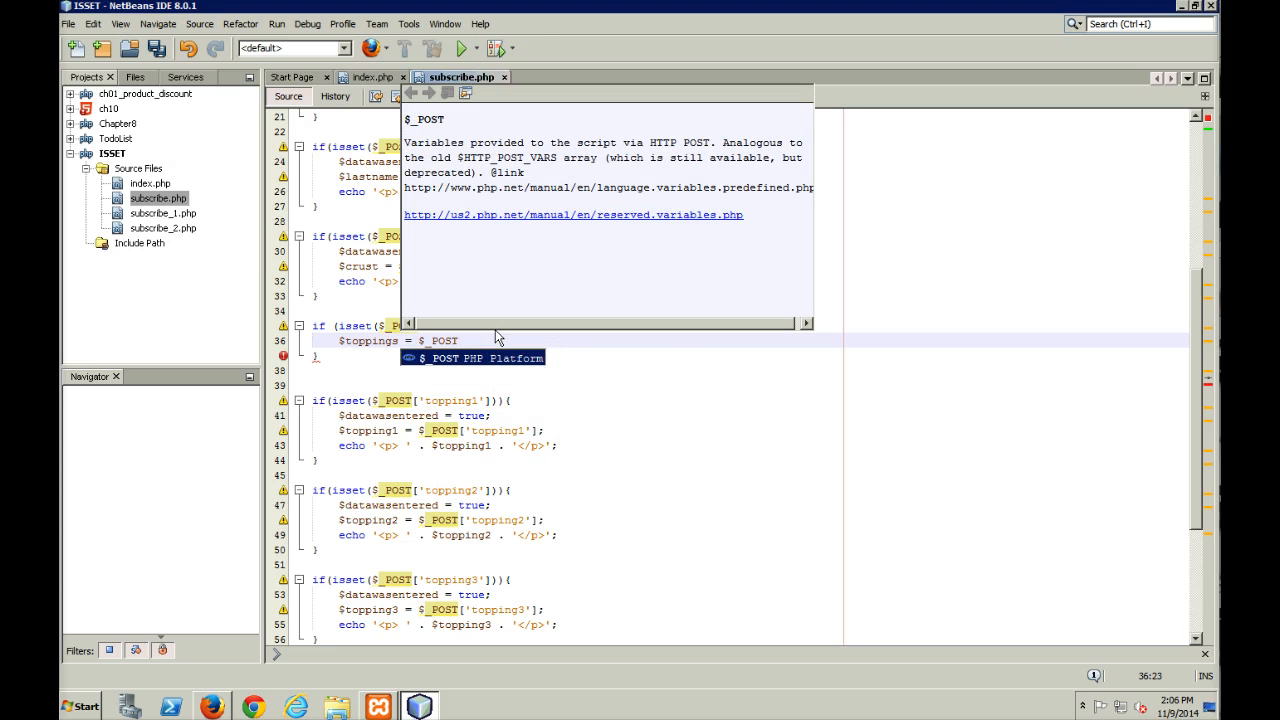
text([])
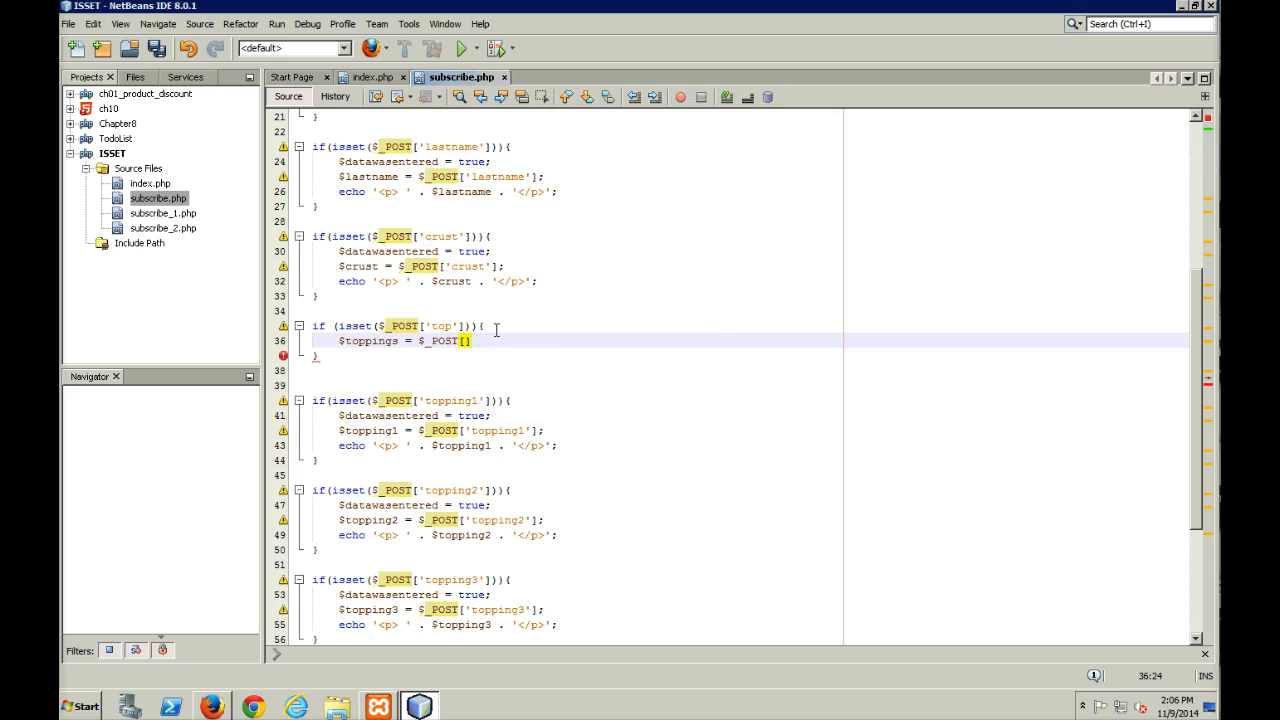
text('top')
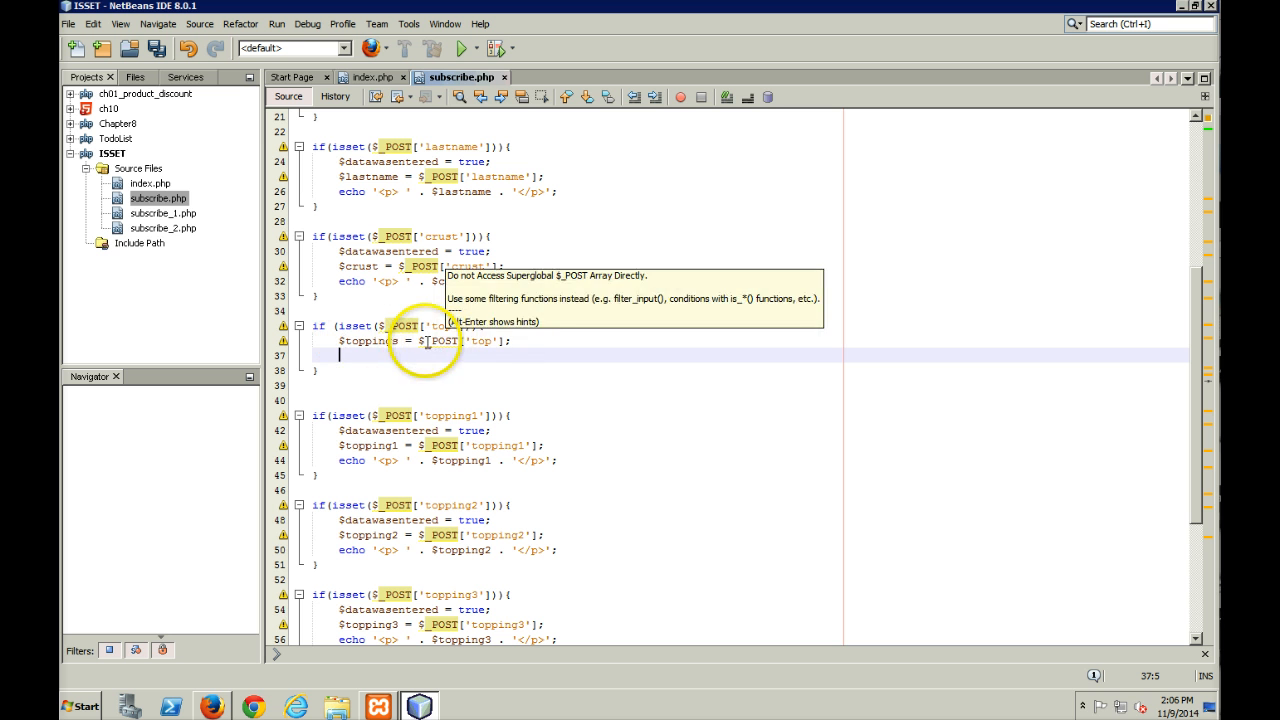
mouse_move(456, 340)
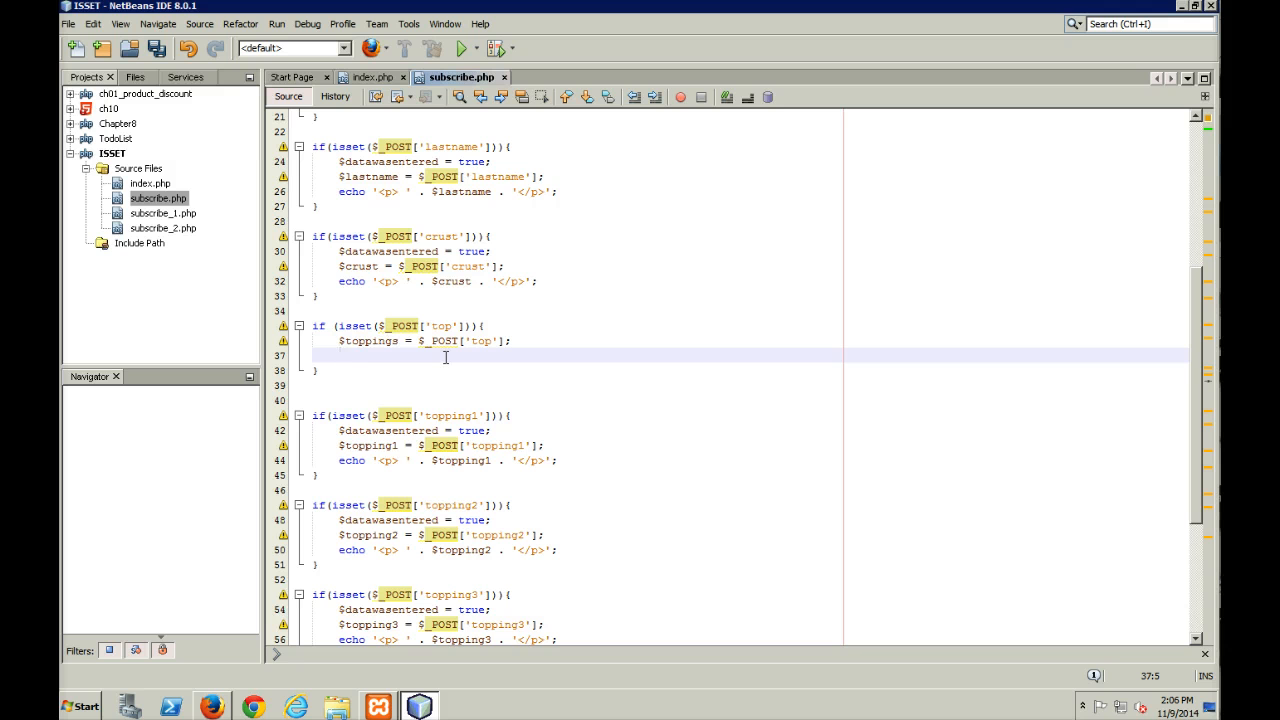
Add $top1 = $toppings[0]; to read the array's first element.
text($top1)
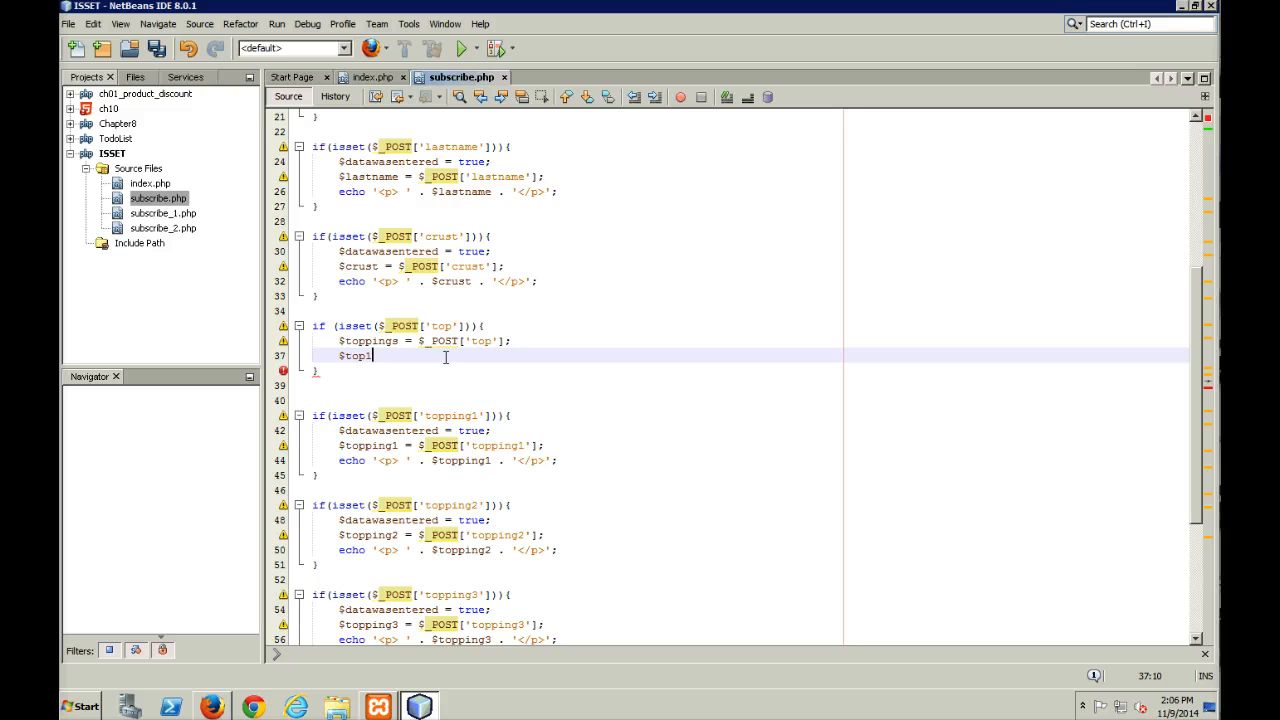
text(=)
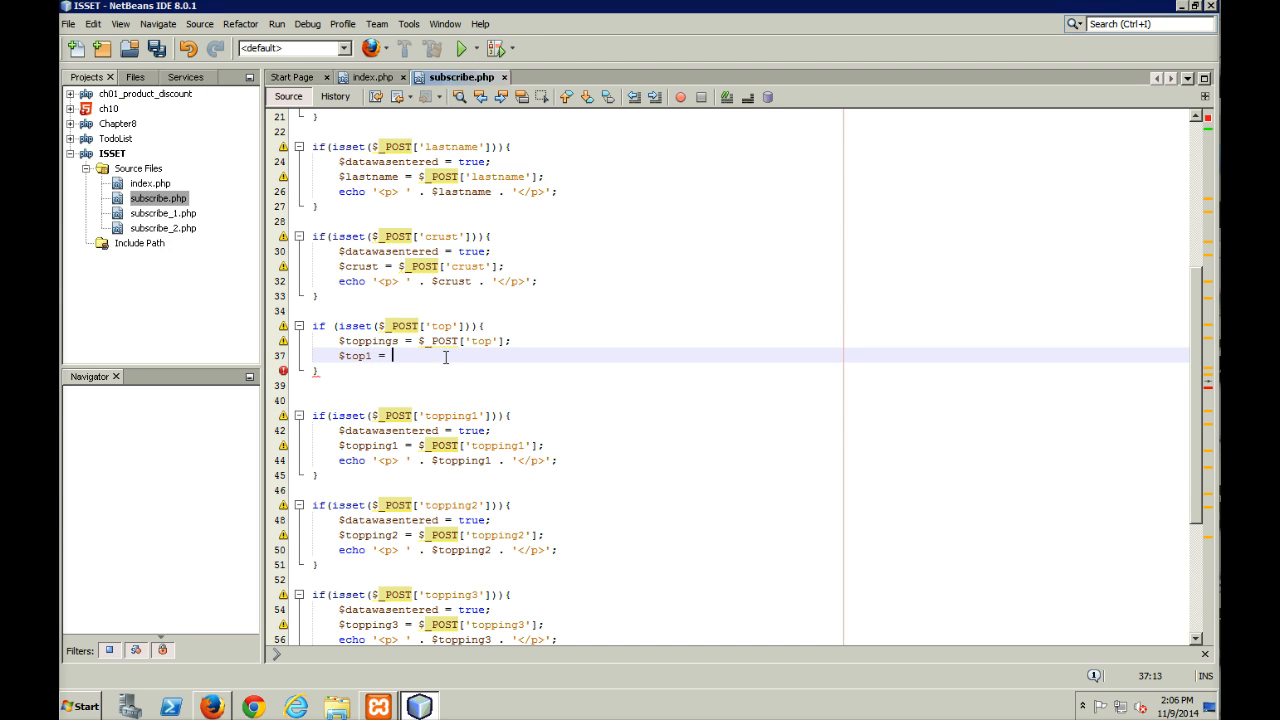
text($toppings)
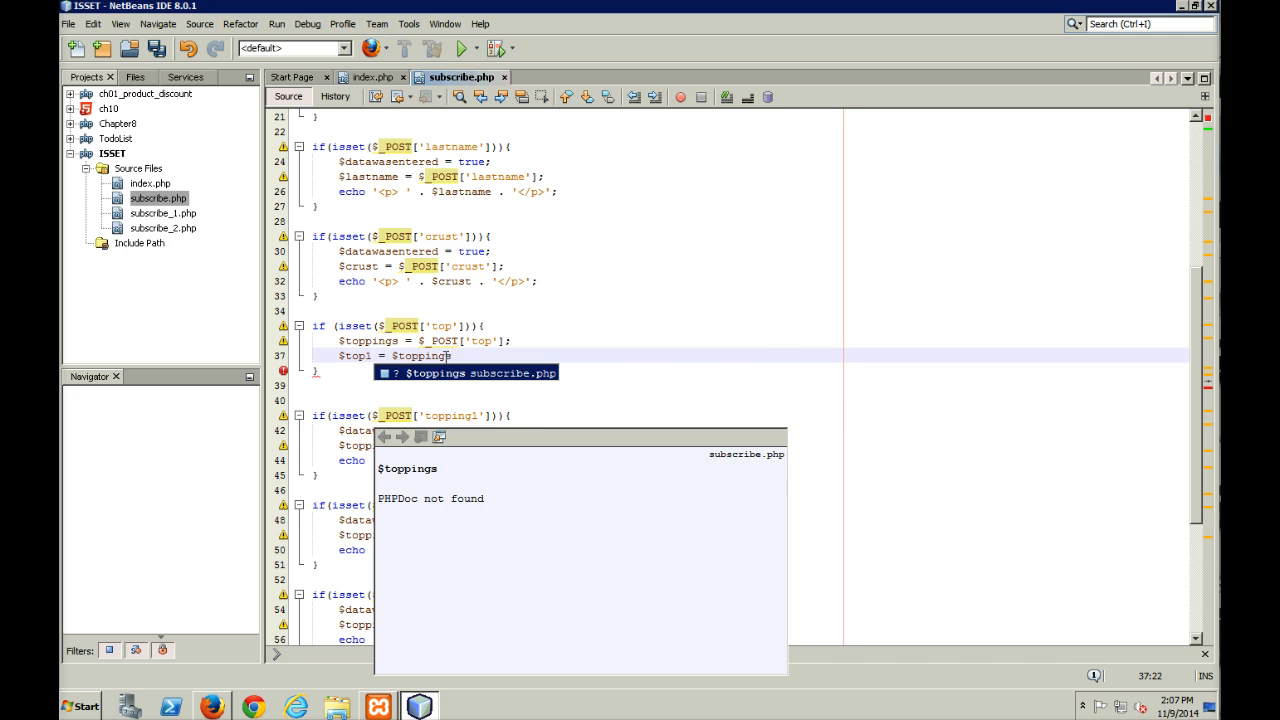
text([0];)
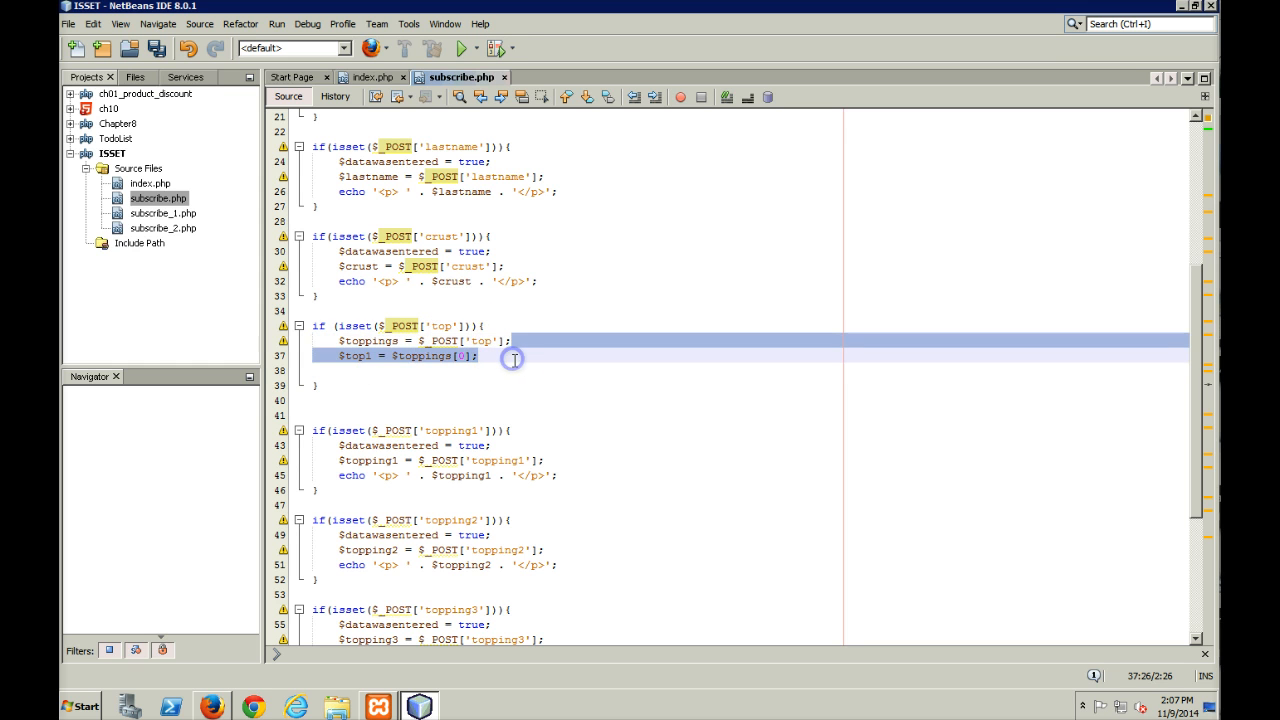
Assign the first three toppings to variables and echo each one, e.g. echo '<p> ' . $top1 . '</p>';.
click(480, 356)
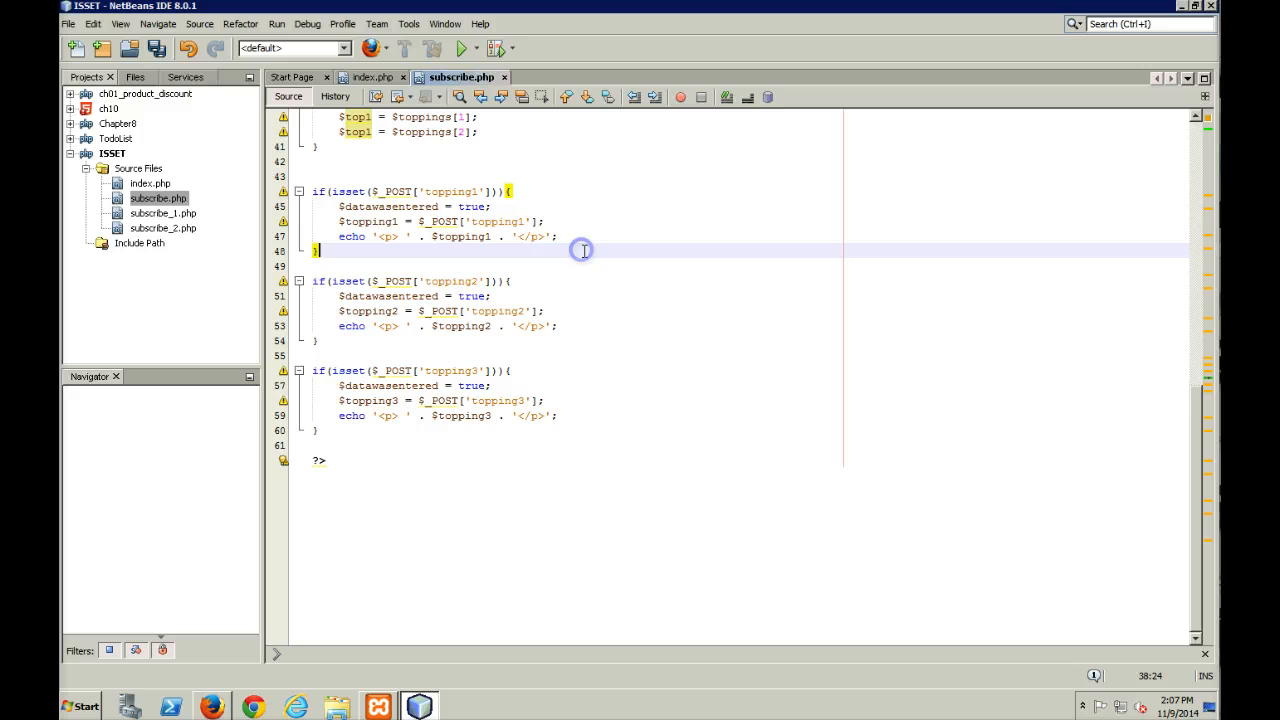
scroll(up, 3)
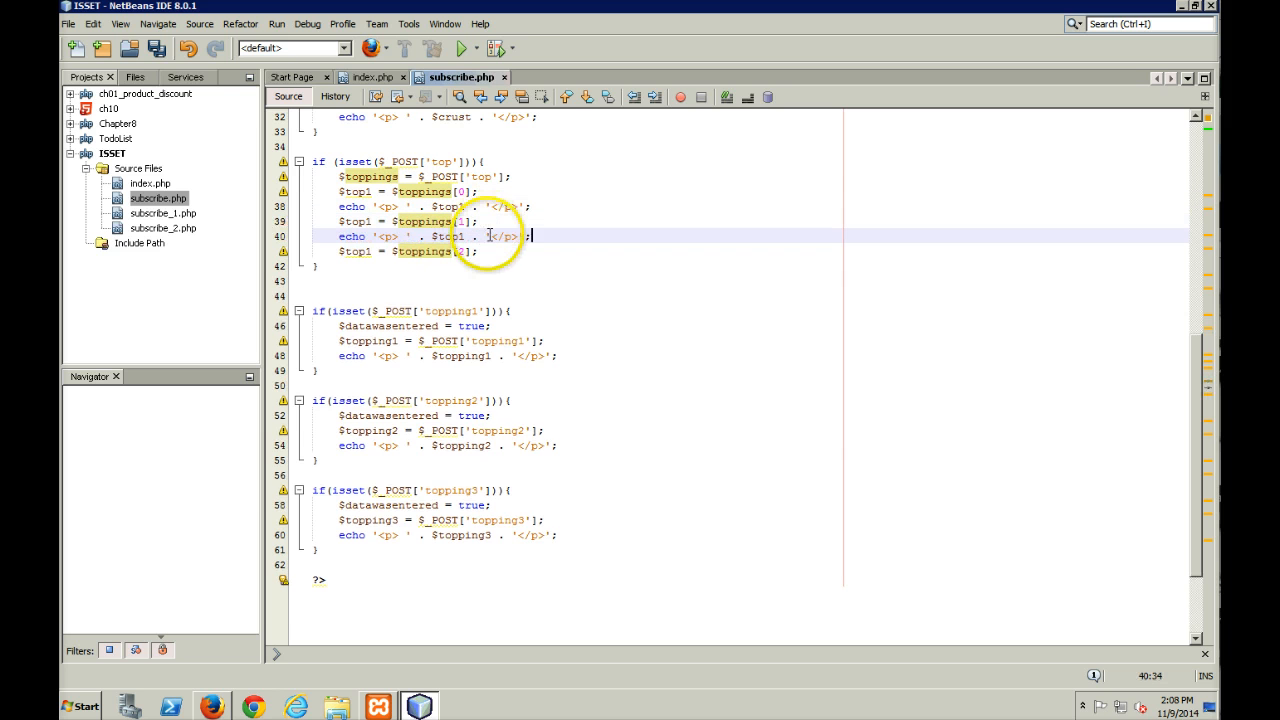
text(echo '<p> ' . $top1 . '</p>';)
text(2)
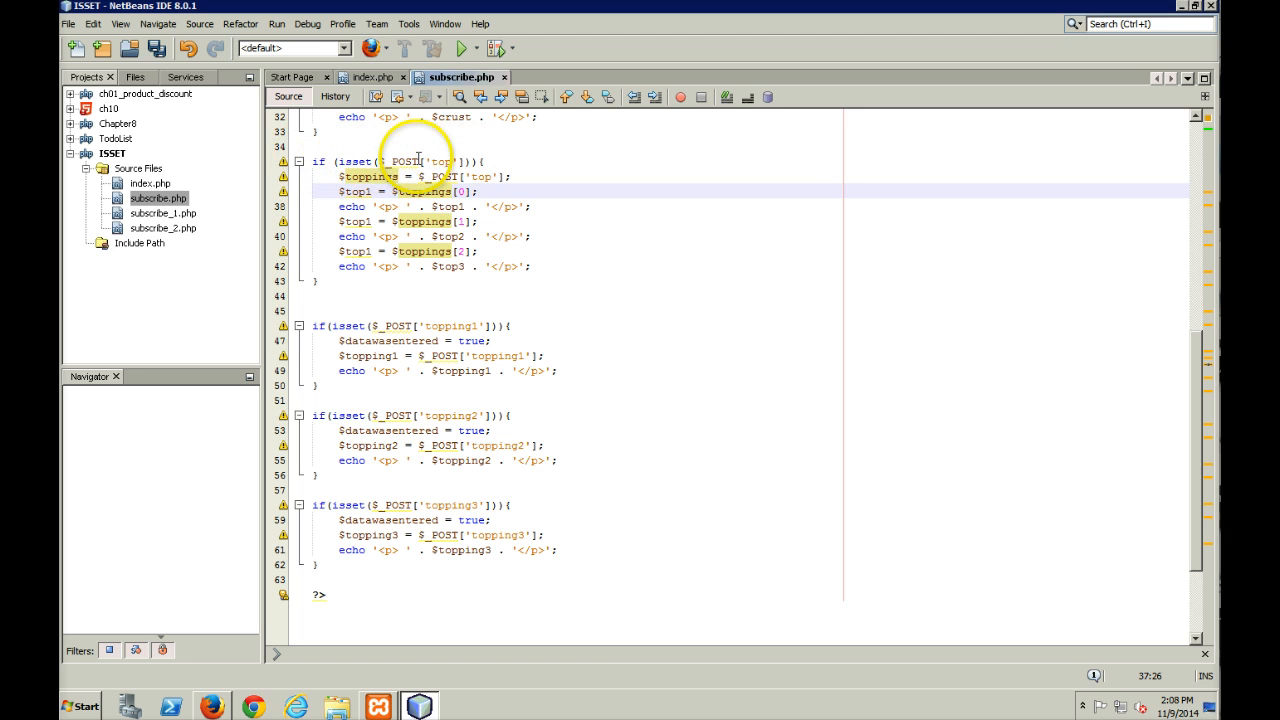
mouse_move(436, 176)
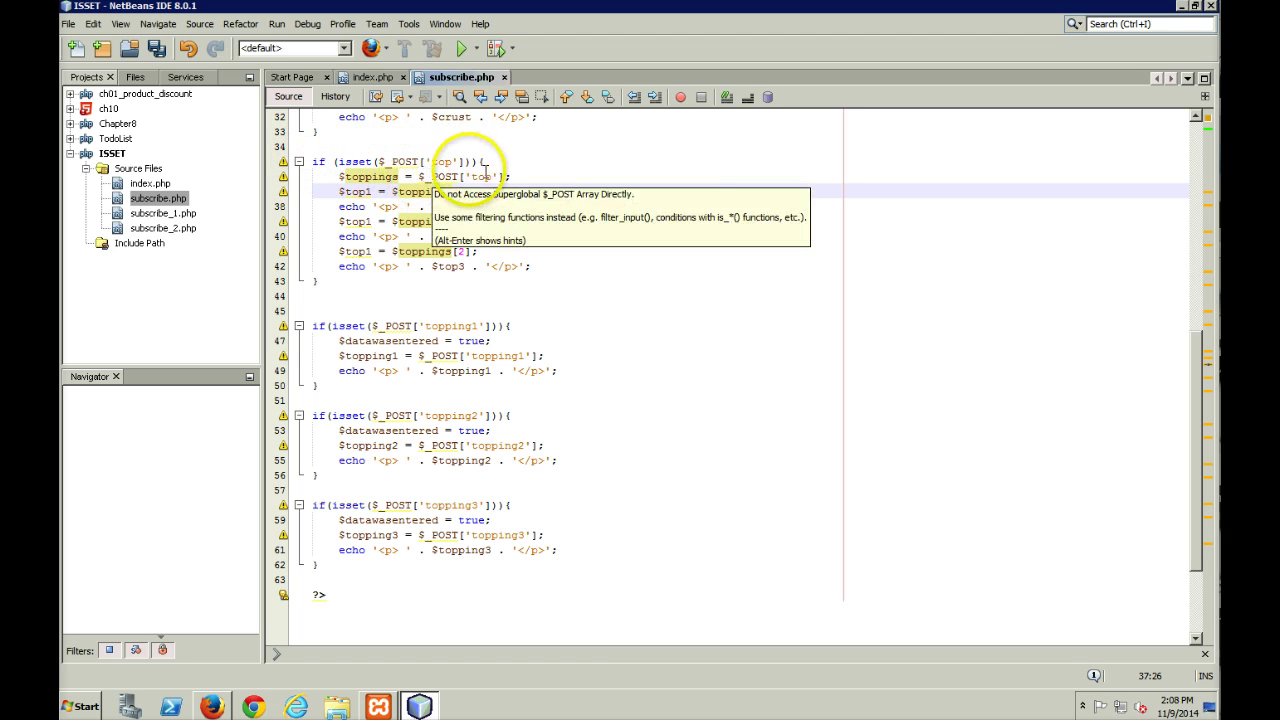
mouse_move(362, 176)
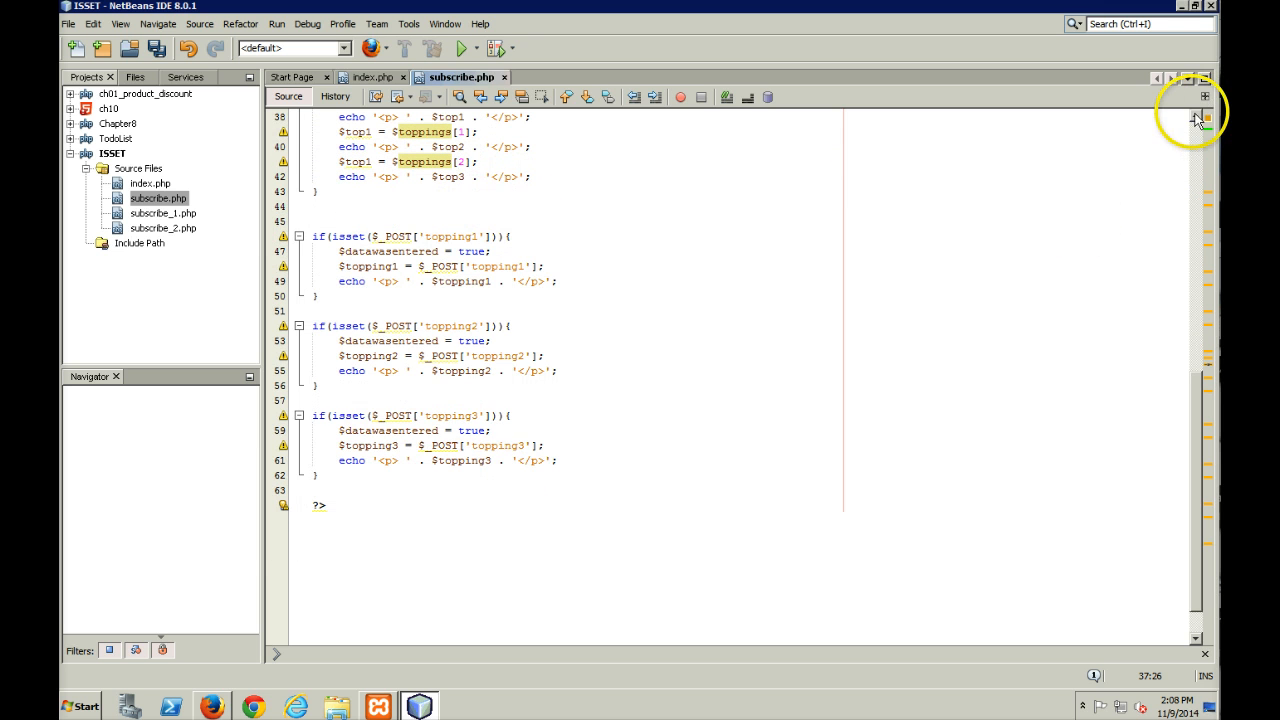
scroll(up, 3)
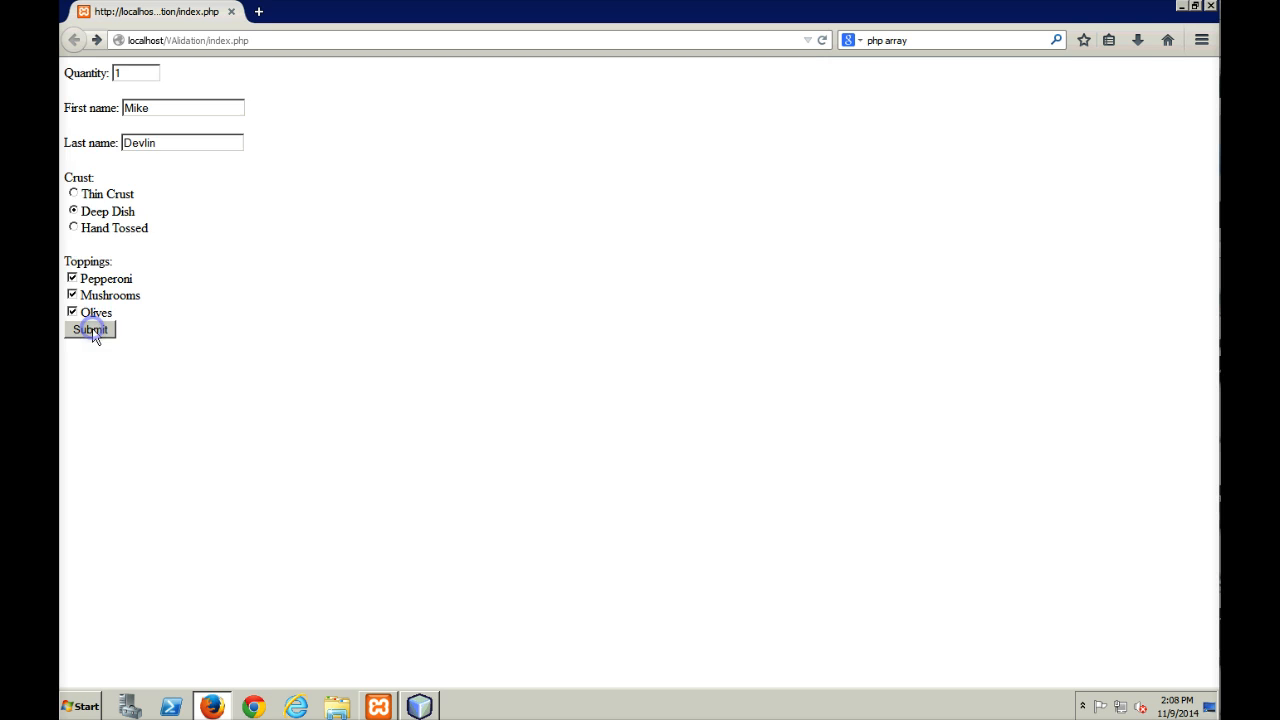
Submit the order form and read the output showing pepperoni plus undefined top2/top3 notices.
click(90, 330)
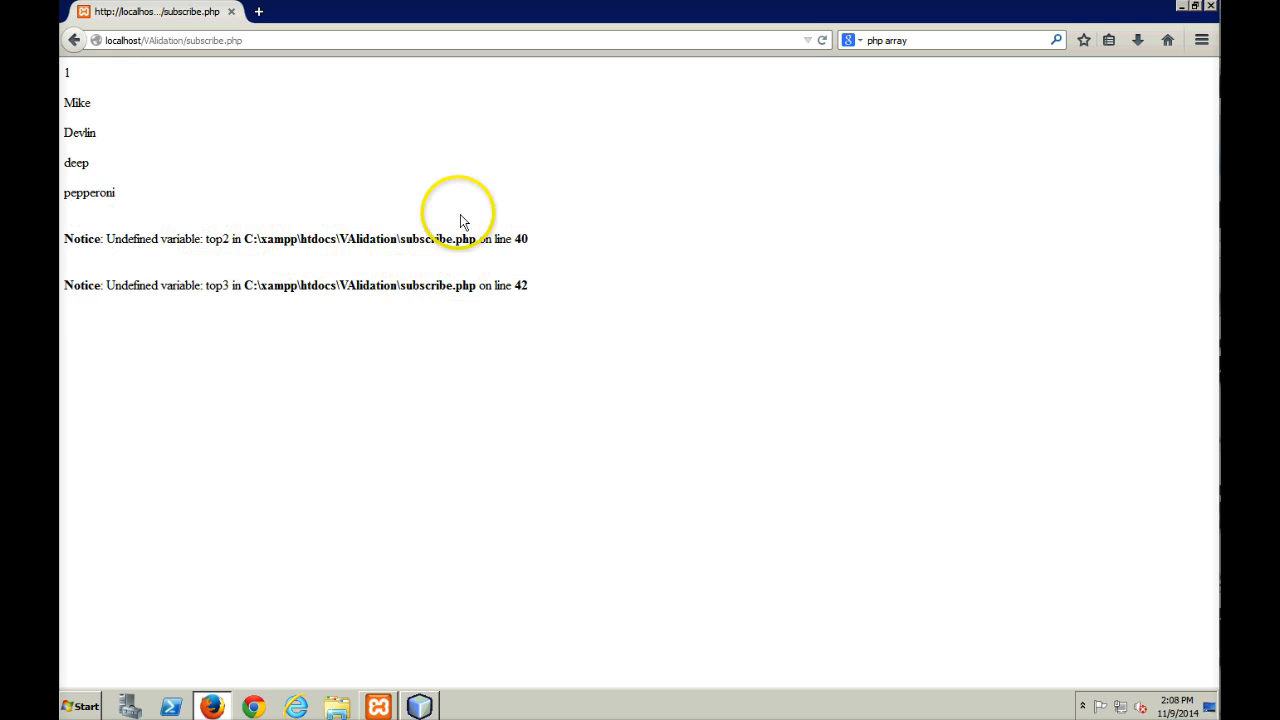
mouse_move(178, 258)
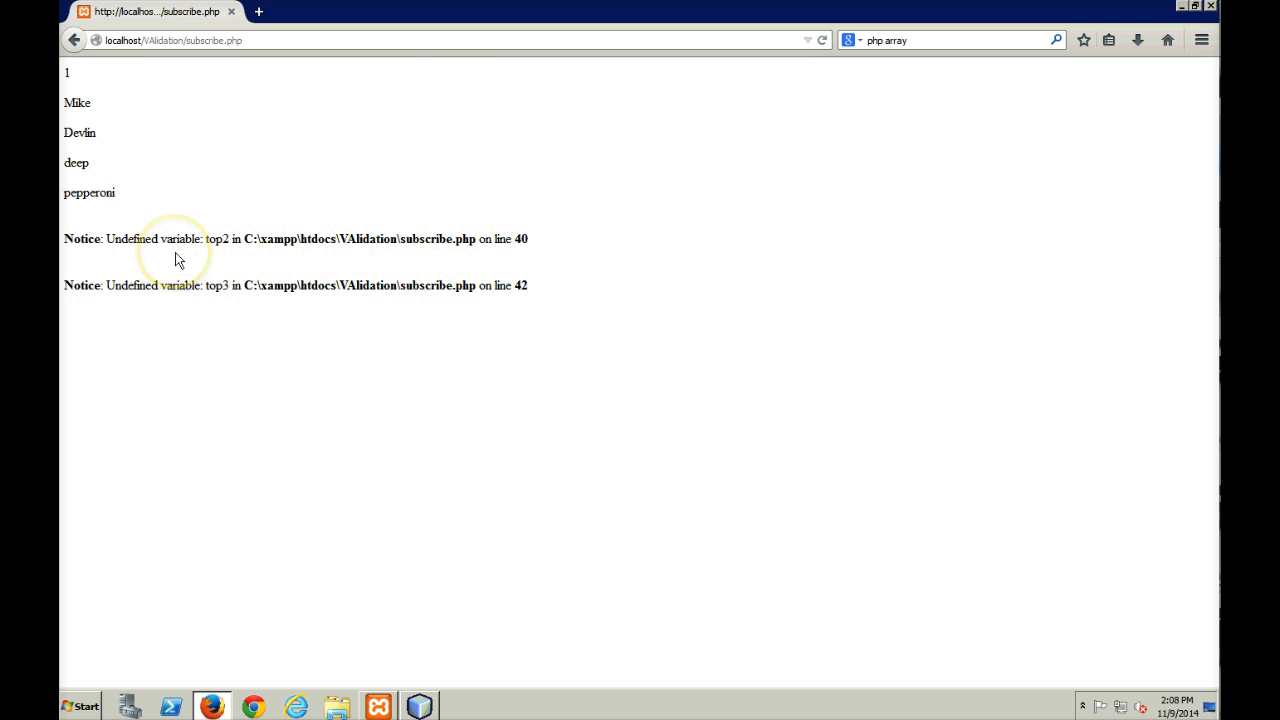
mouse_move(258, 252)
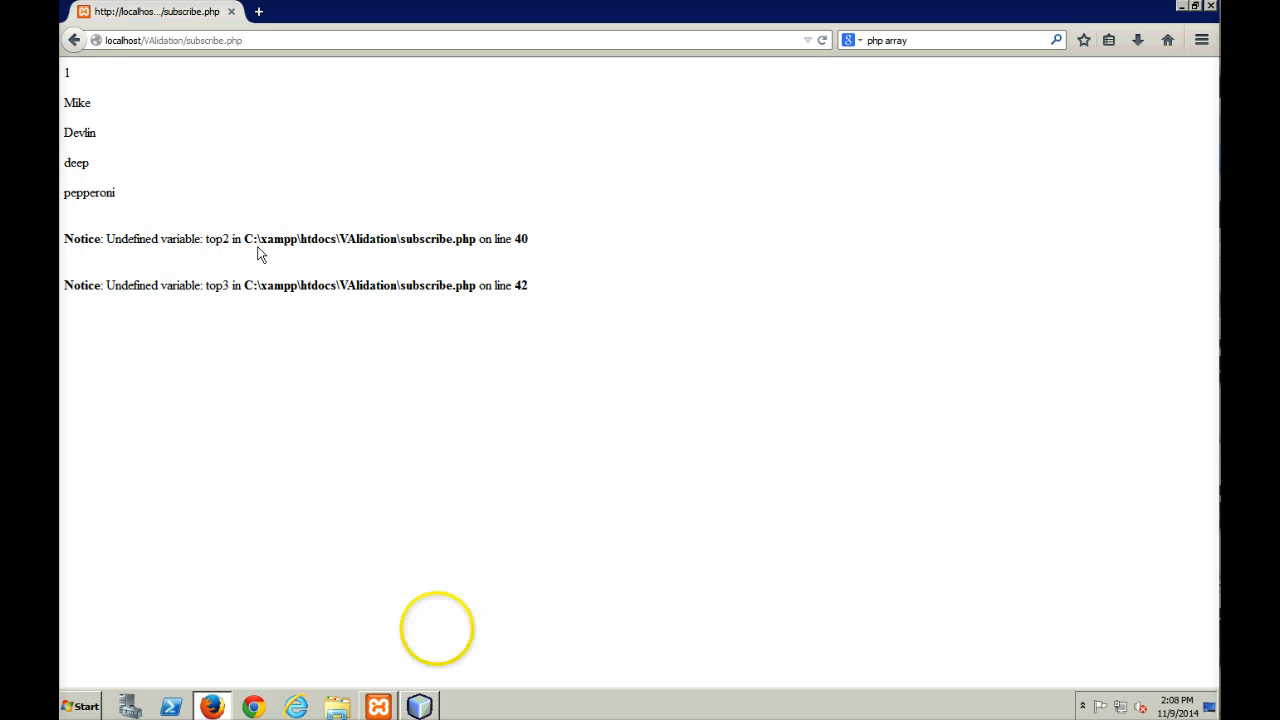
mouse_move(150, 436)
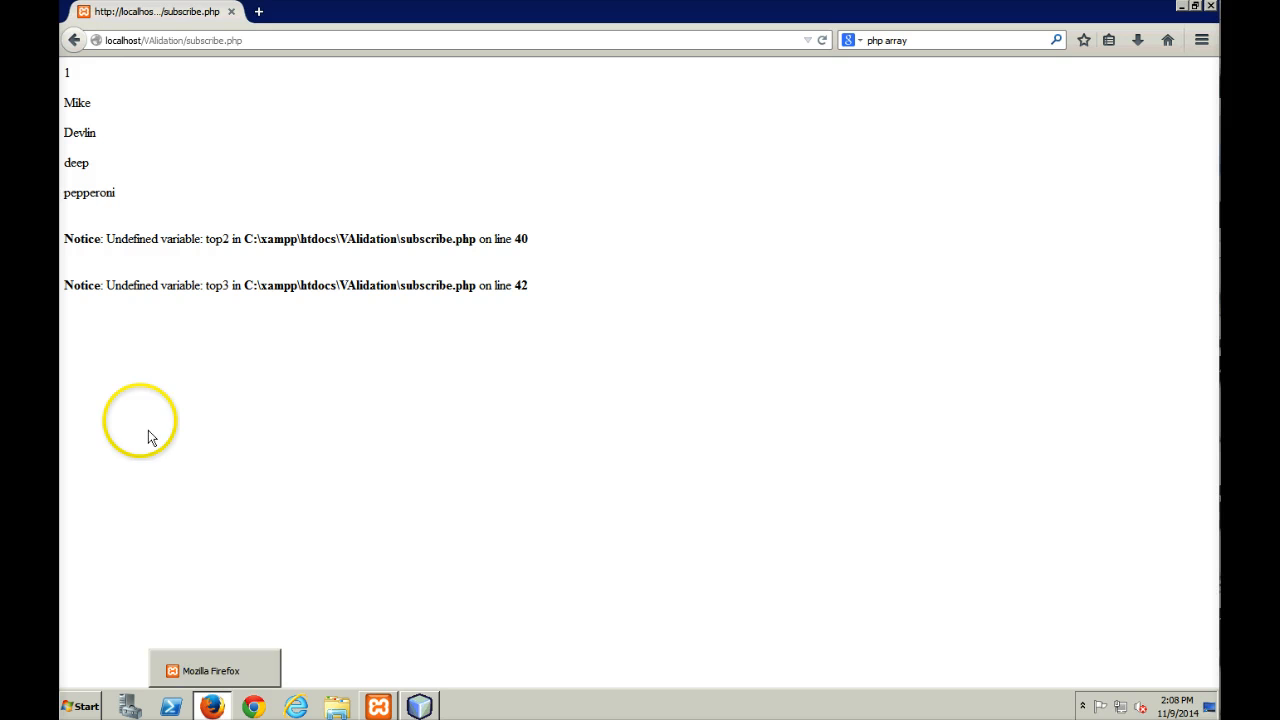
Return to subscribe.php in NetBeans at the toppings block where the notices came from.
click(80, 40)
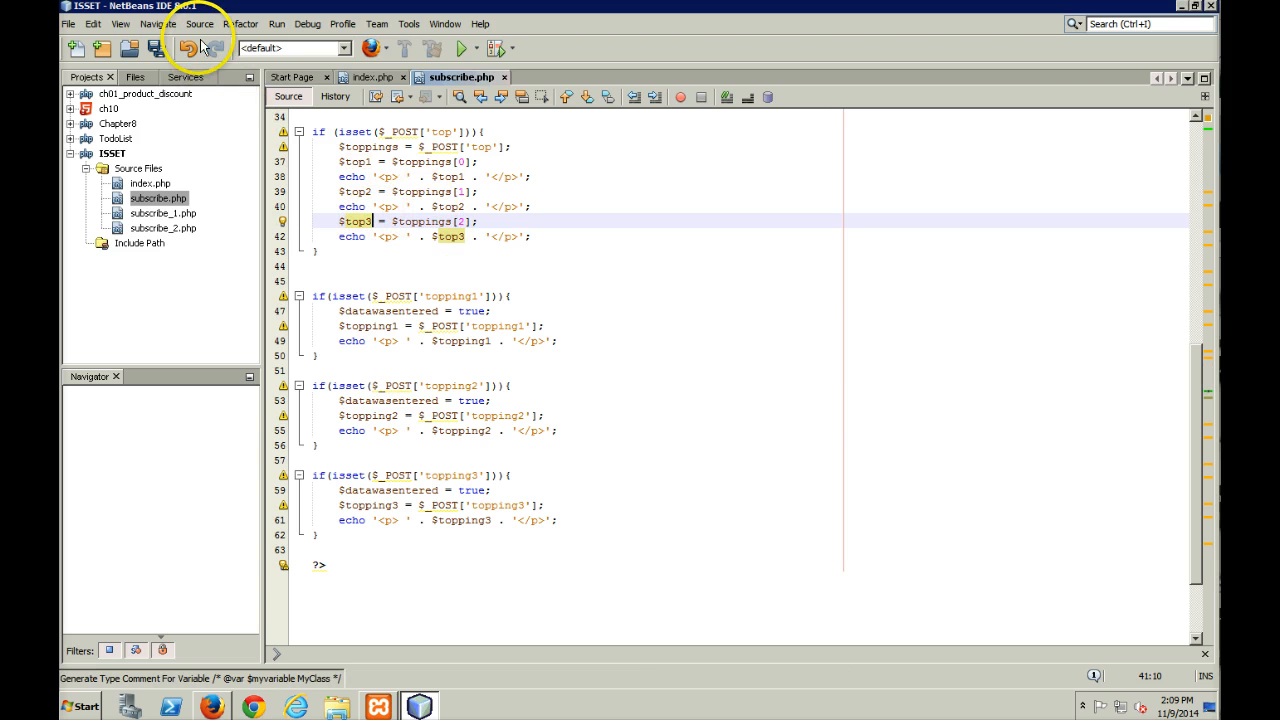
mouse_move(208, 710)
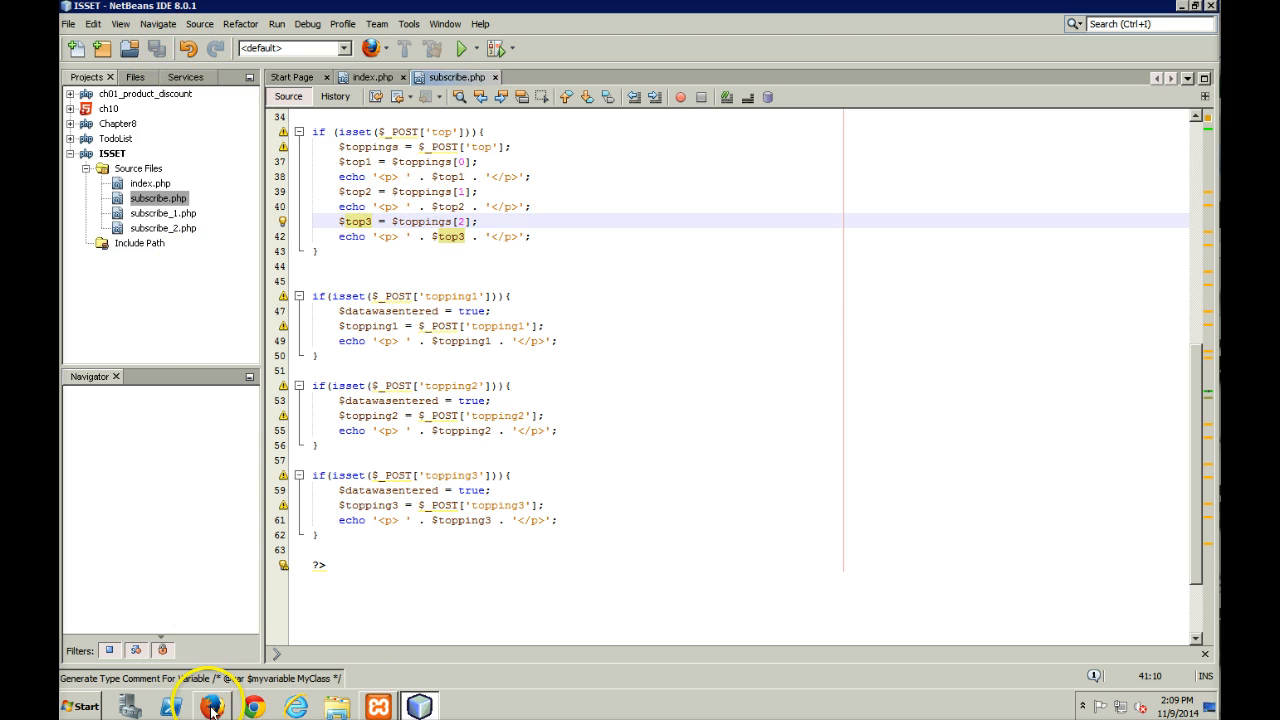
Submit with all three toppings to see them print, go back, and untick Mushrooms.
click(206, 704)
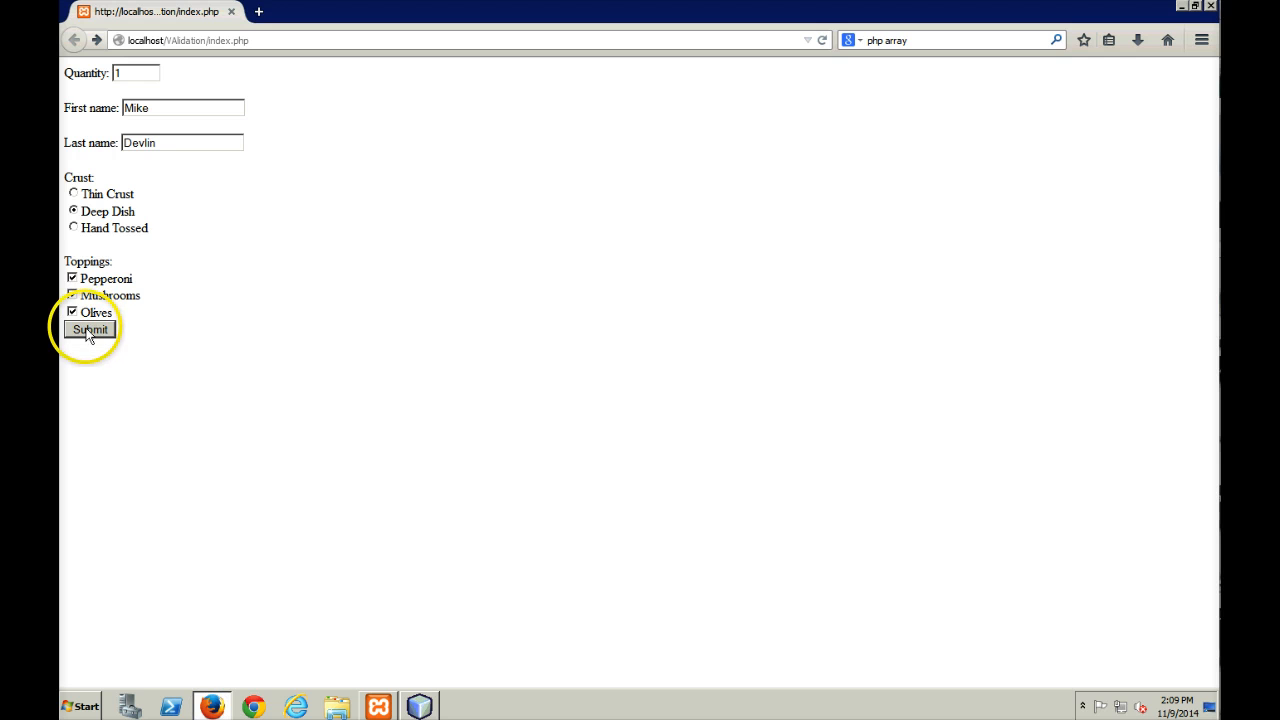
click(90, 328)
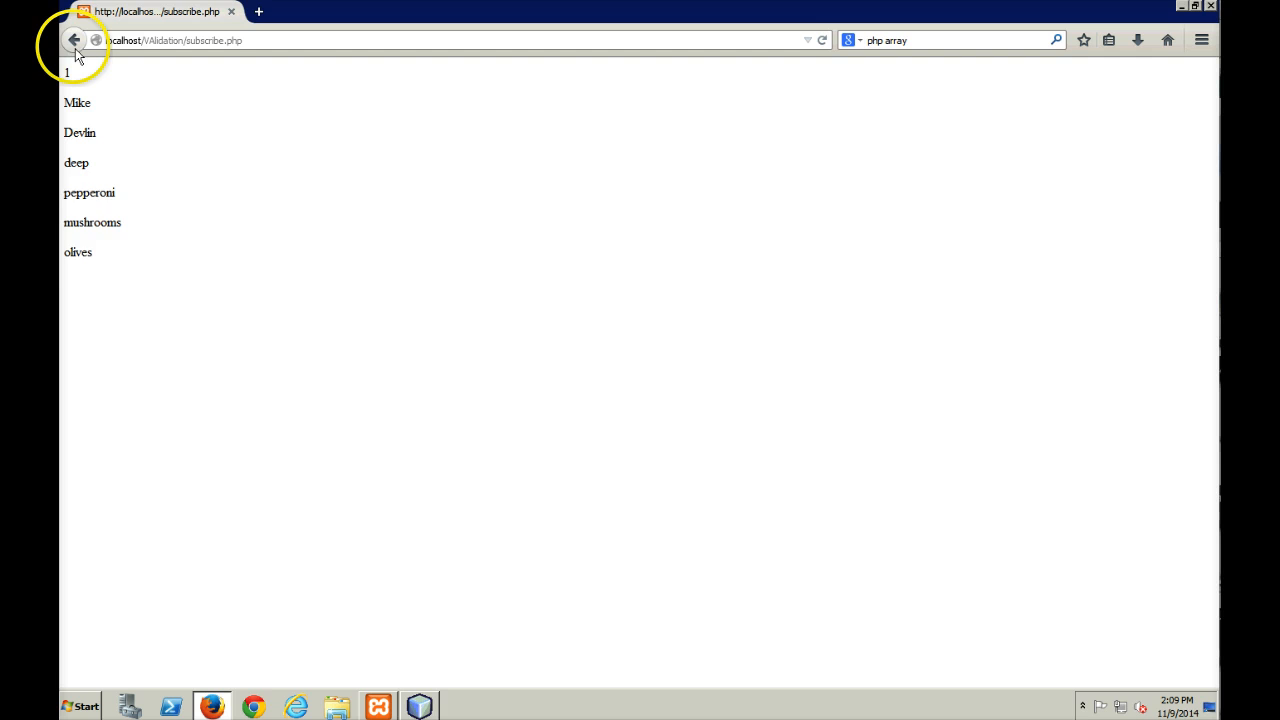
click(68, 42)
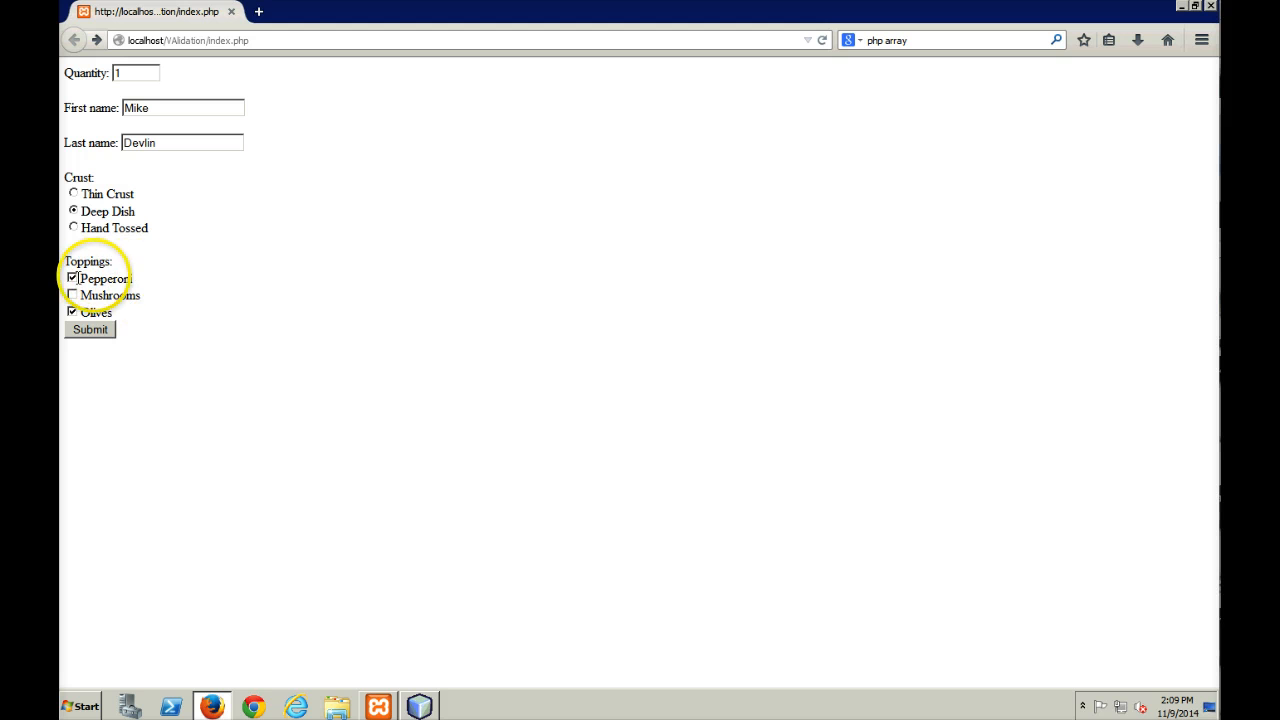
click(90, 330)
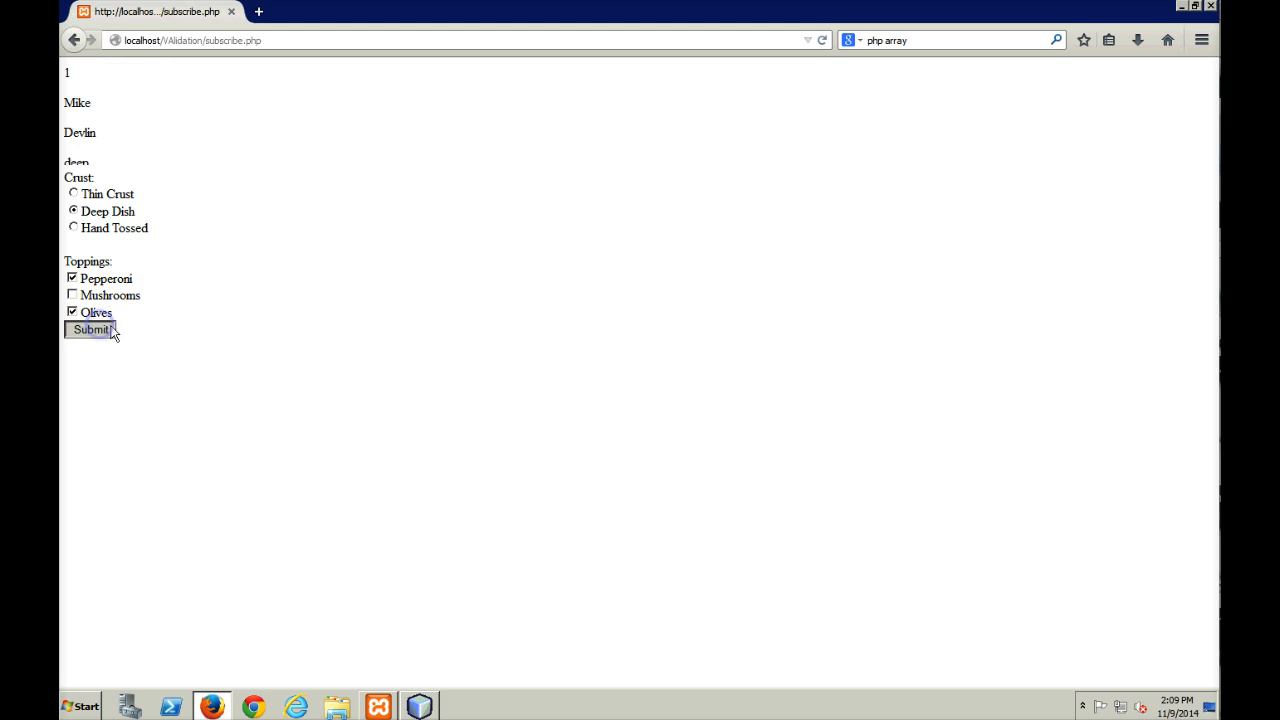
Submit with pepperoni and olives, see the undefined offset 2 notice, go back and resubmit.
click(90, 328)
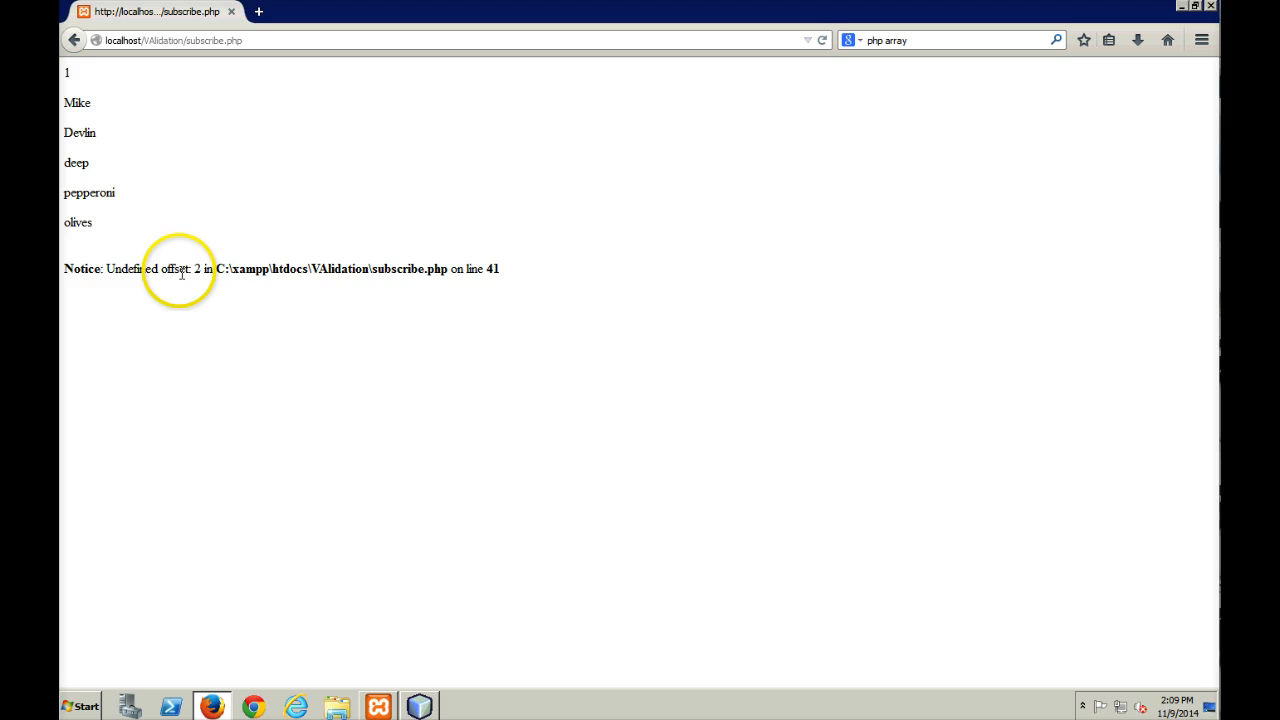
mouse_move(130, 198)
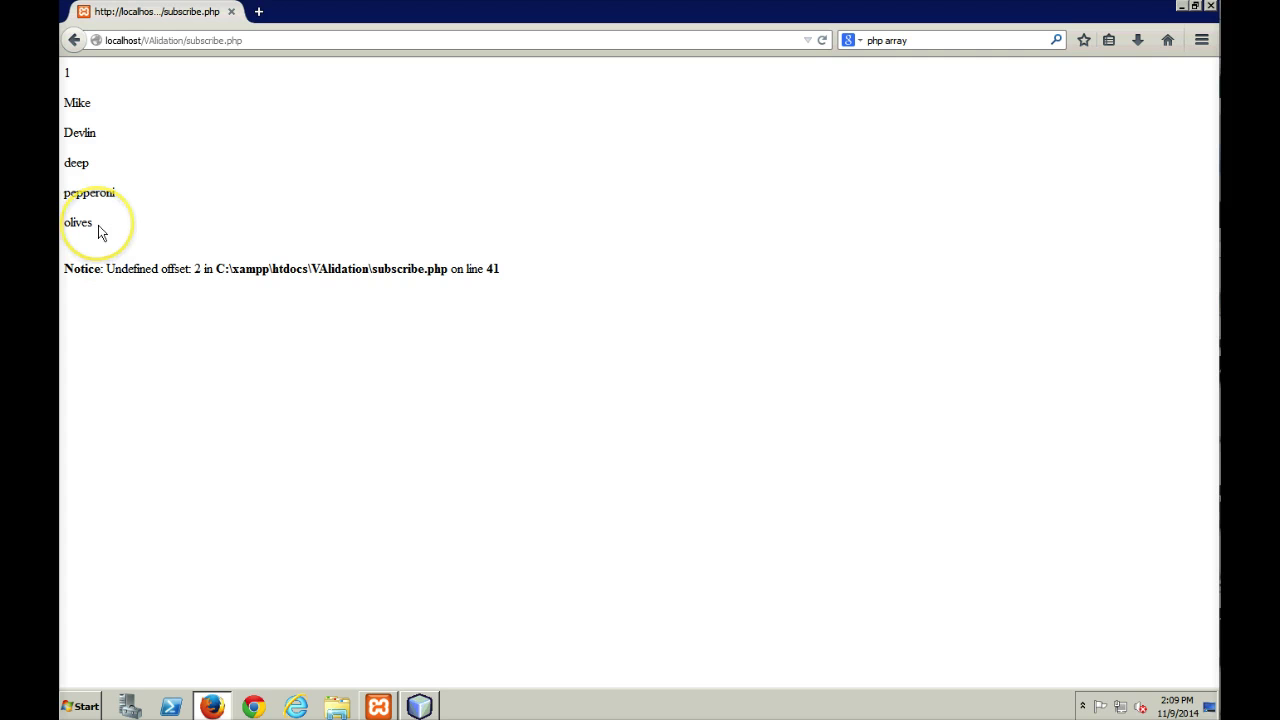
mouse_move(116, 248)
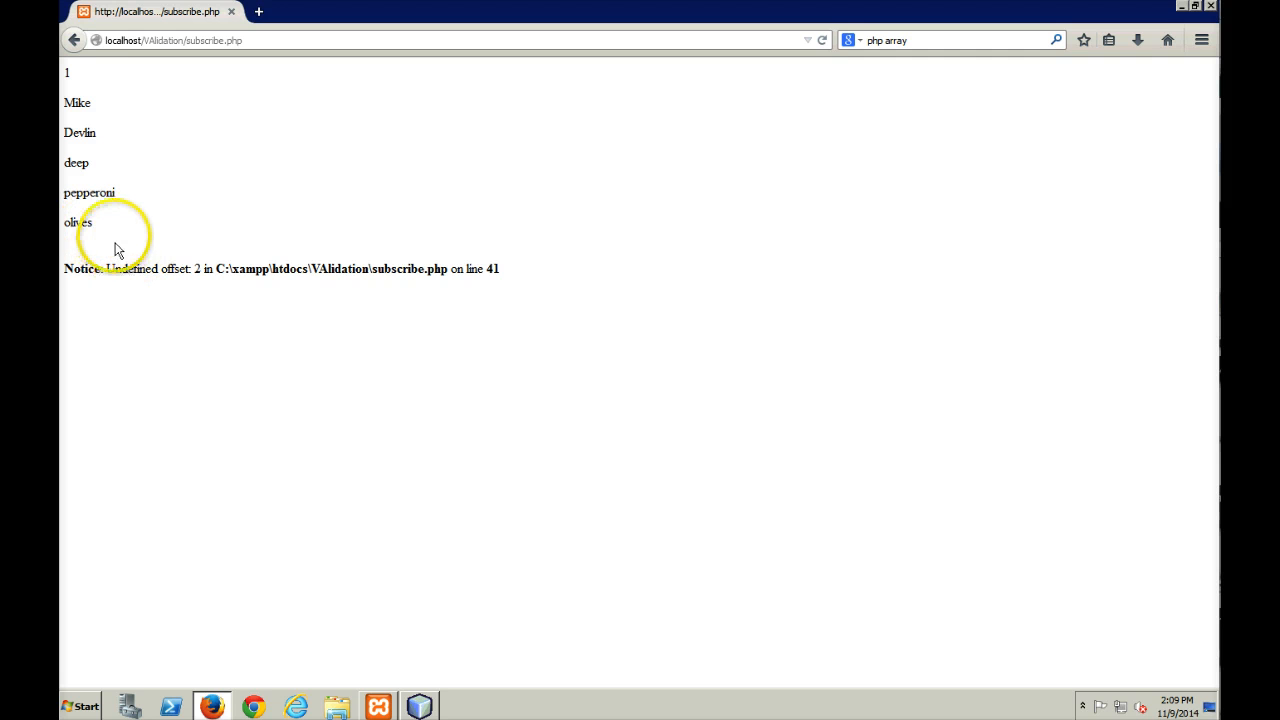
click(72, 40)
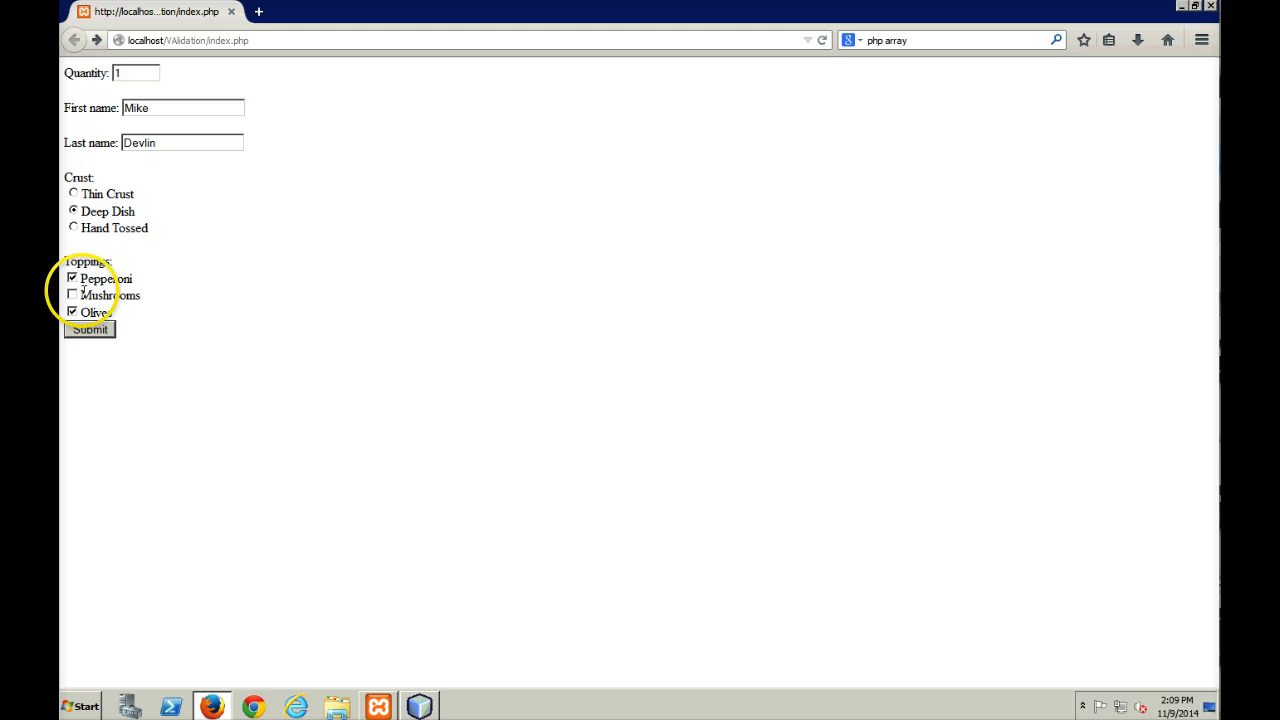
mouse_move(156, 300)
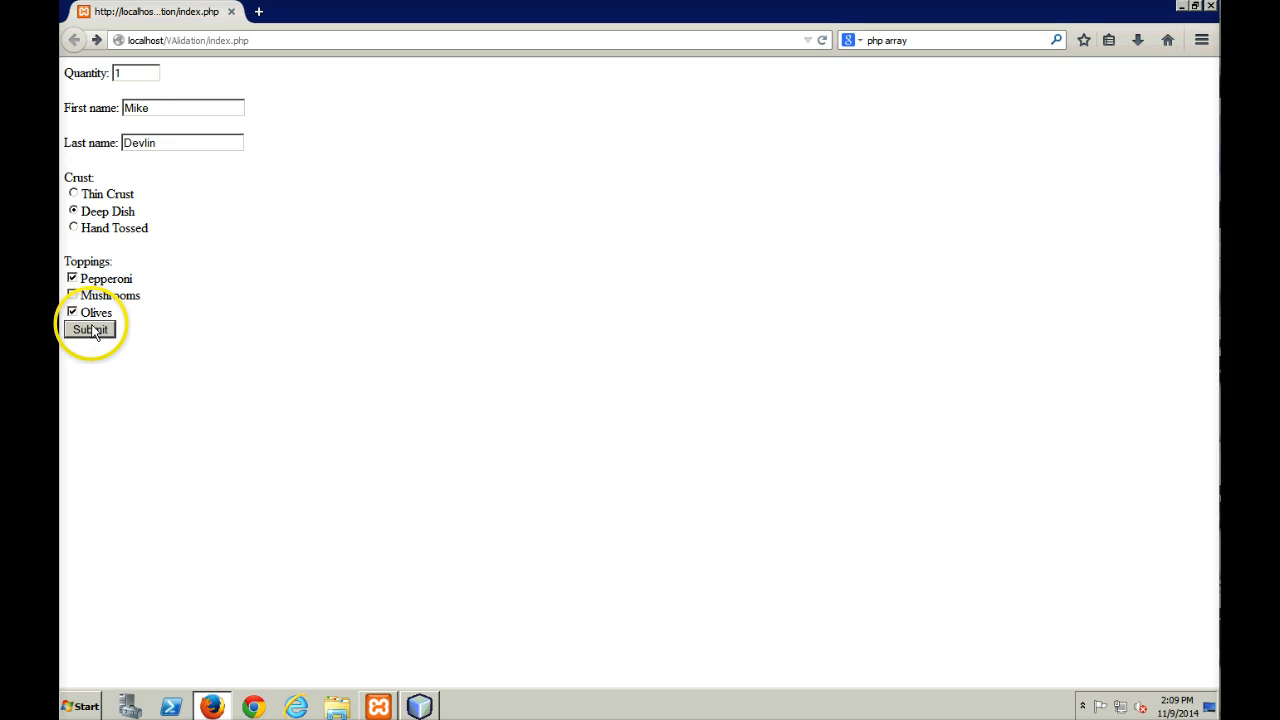
click(88, 328)
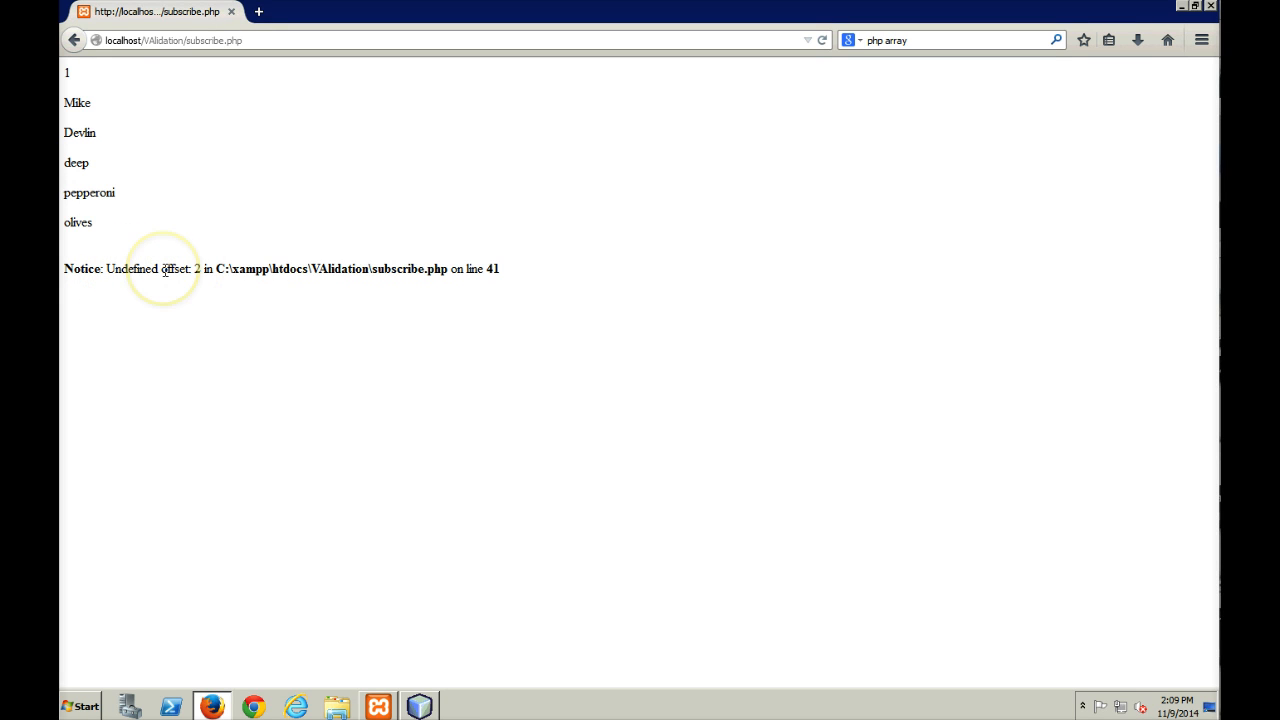
mouse_move(192, 272)
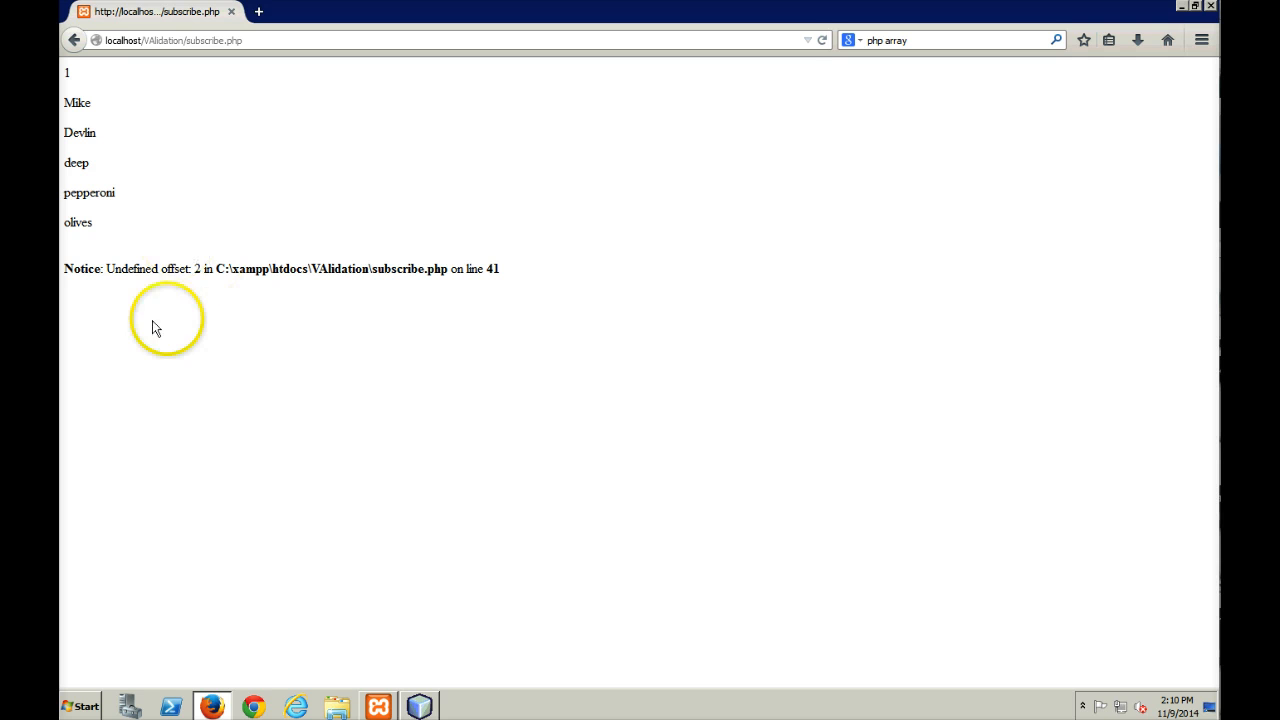
mouse_move(292, 656)
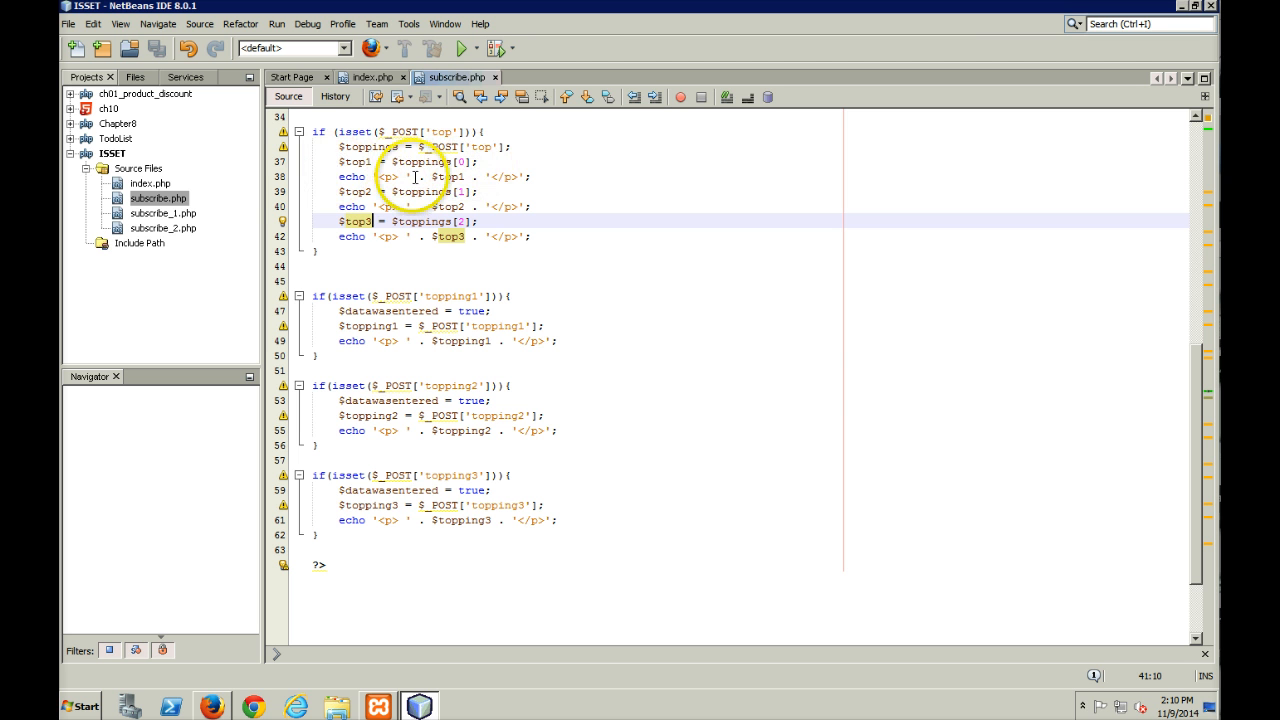
mouse_move(560, 216)
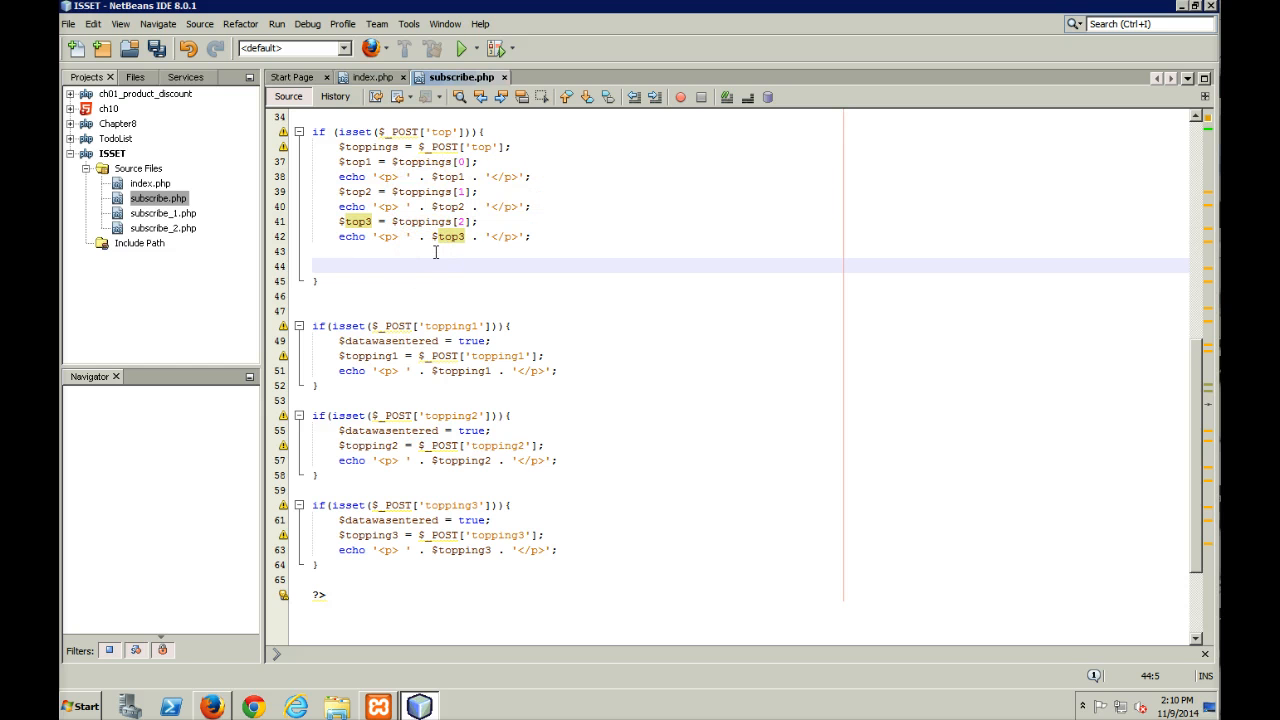
Write foreach($toppings as $key => $value) after the individual echoes.
text(for)
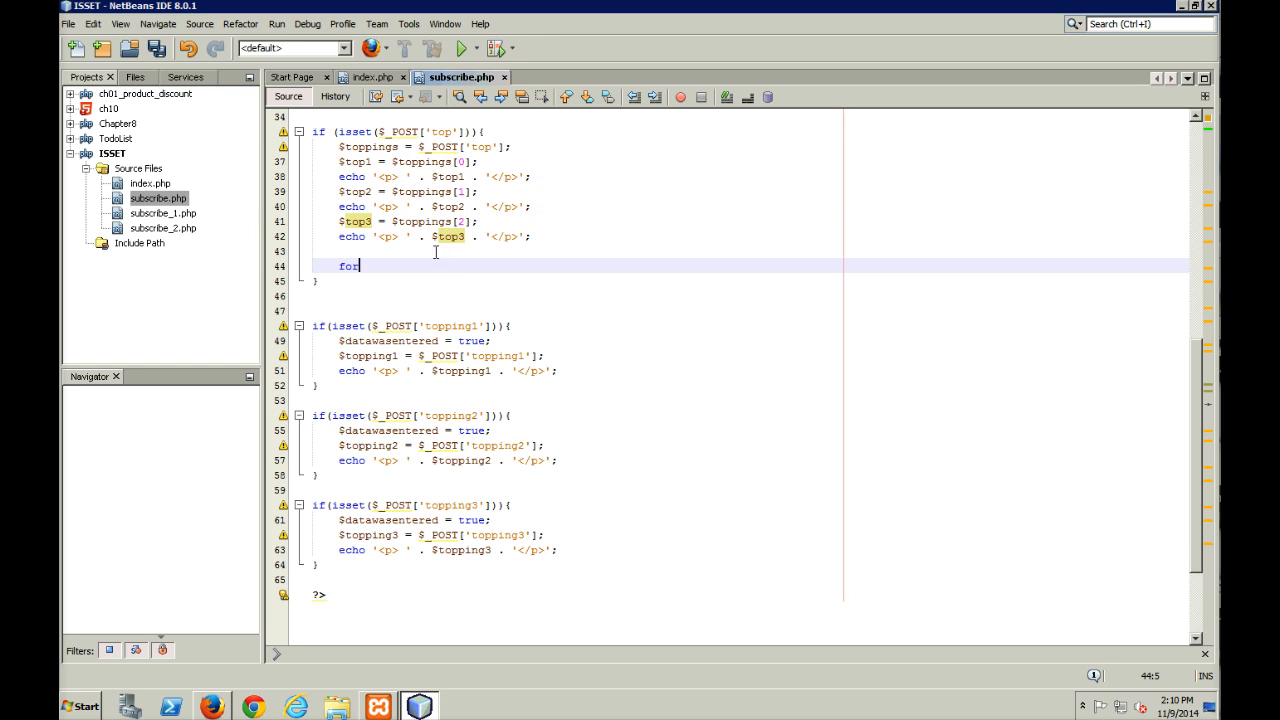
text(each)
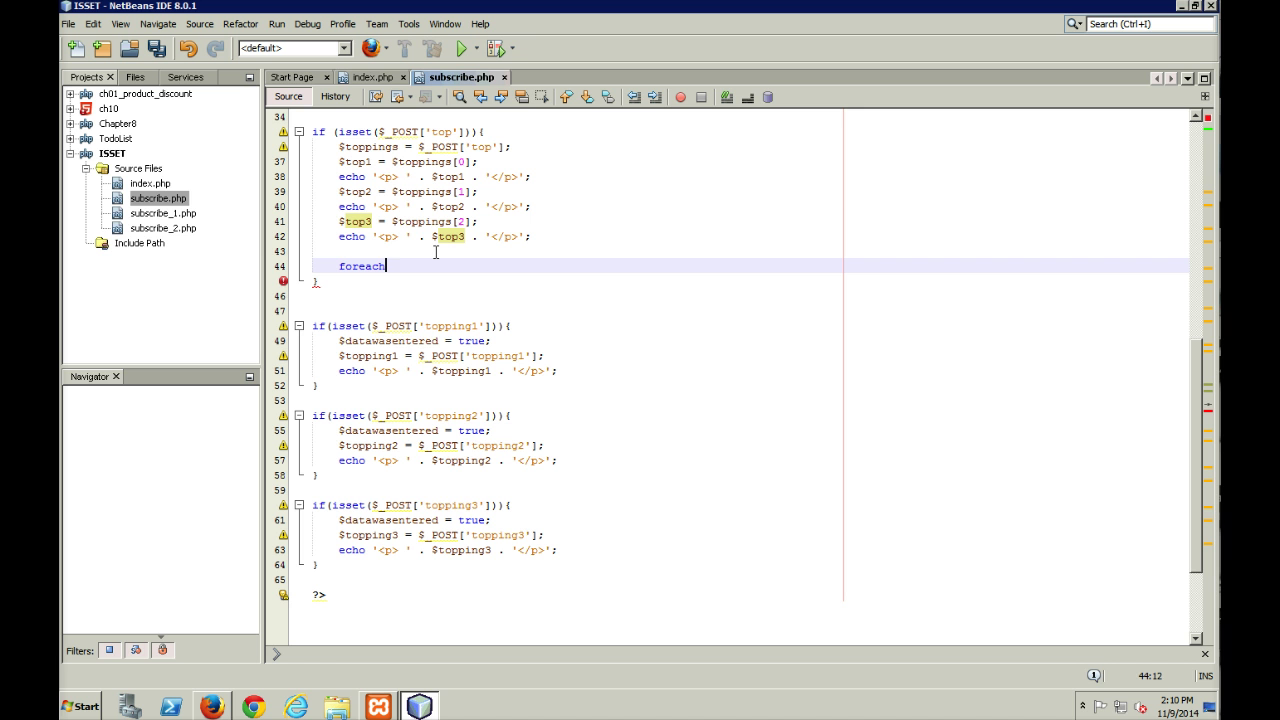
text(()
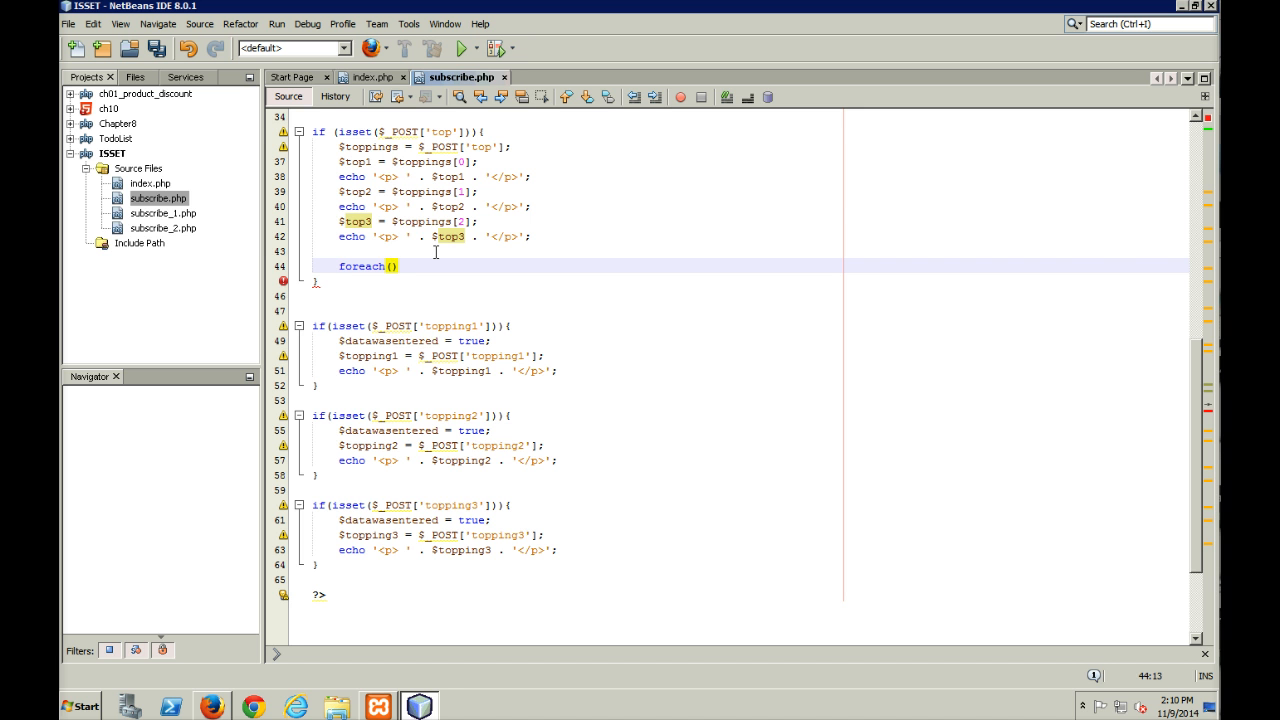
text($toppings as)
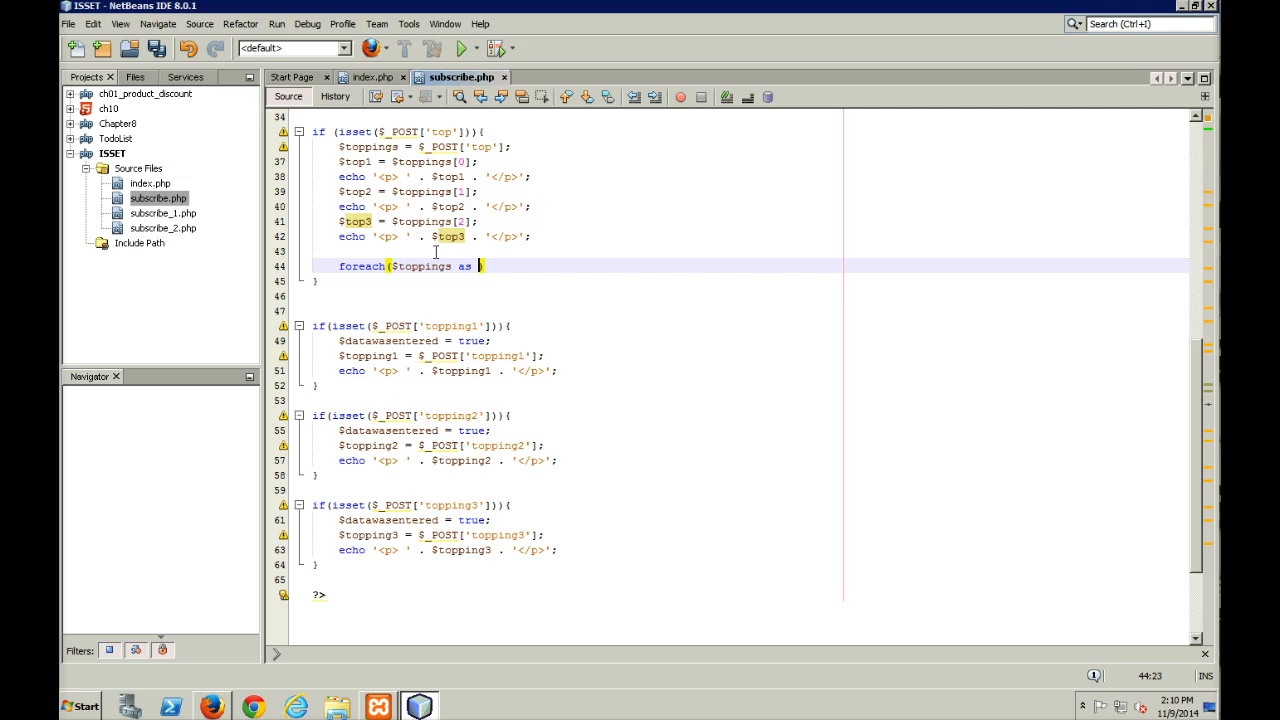
text(key =>)
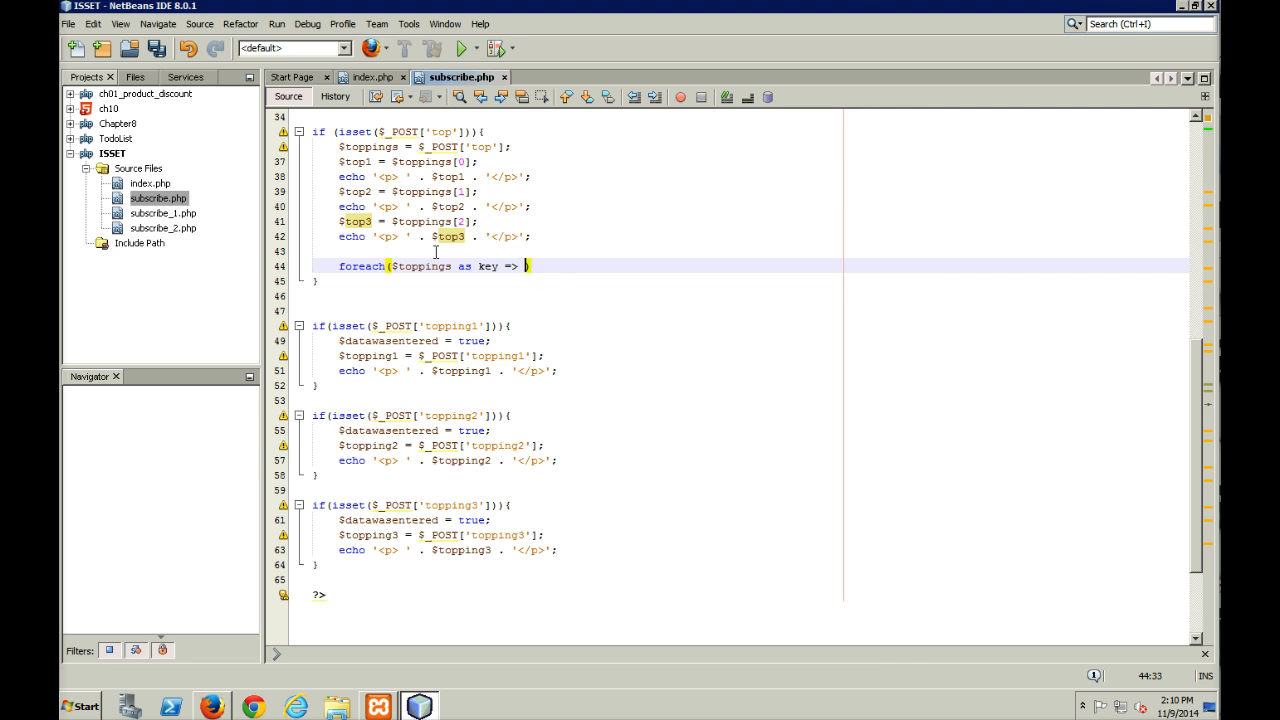
text(value)
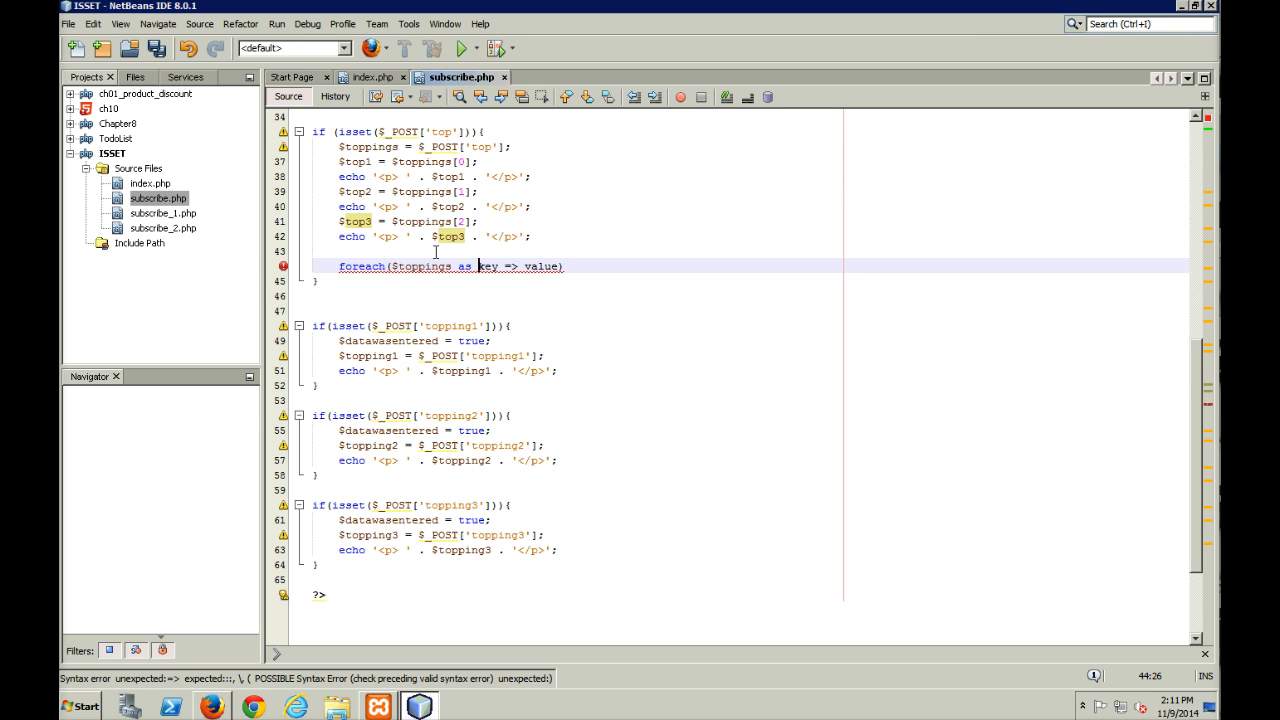
text($)
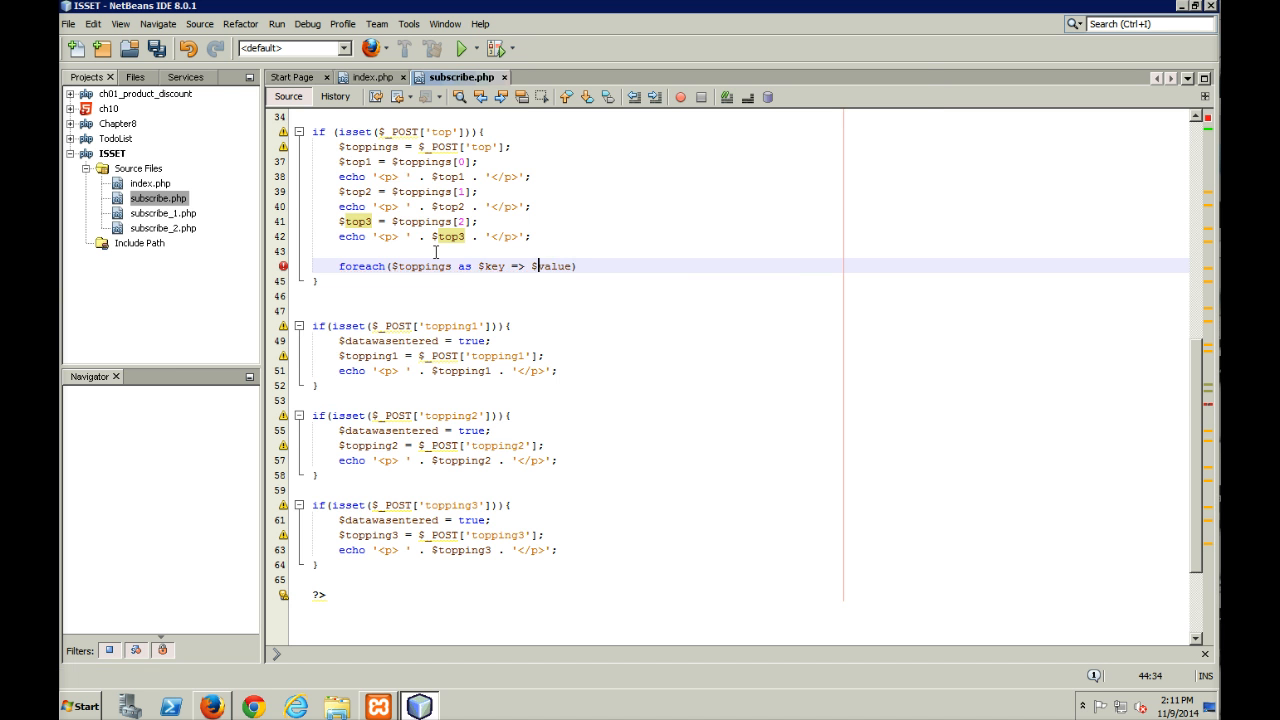
scroll(down, 3)
text( {)
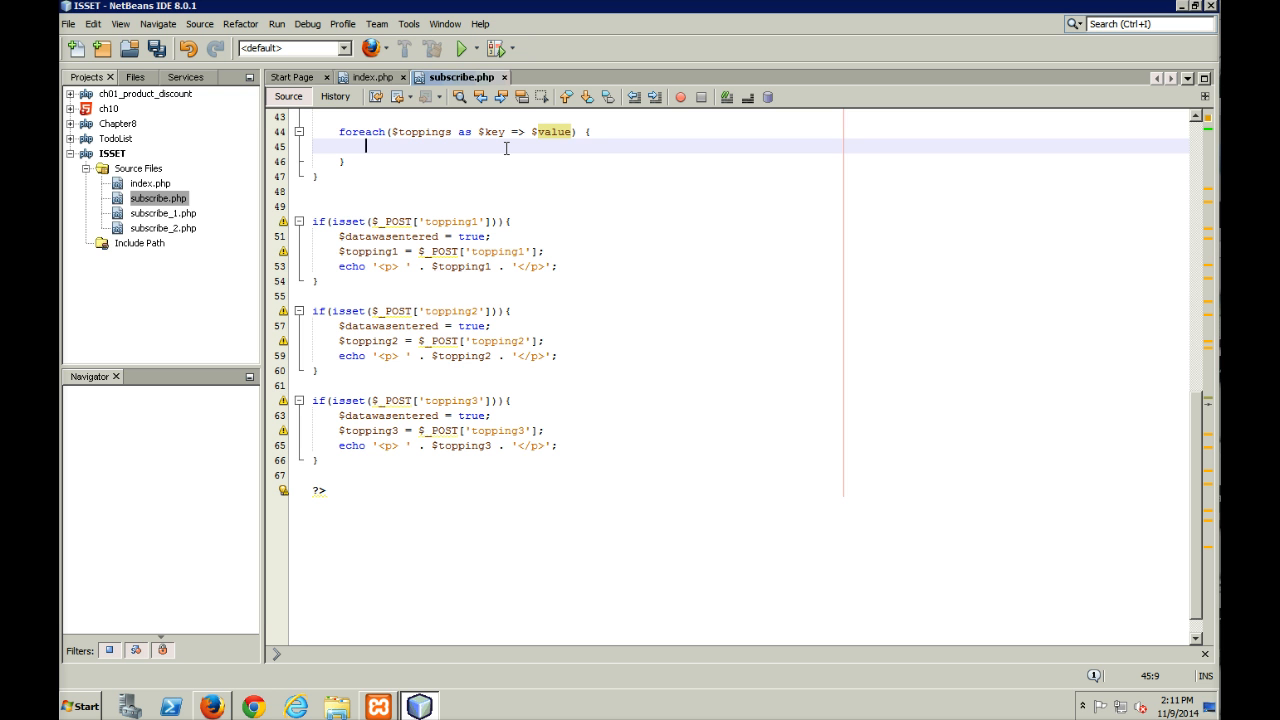
Write echo '<p>' . $key . ' = ' . $value . '</p>'; inside the foreach body.
text(echo)
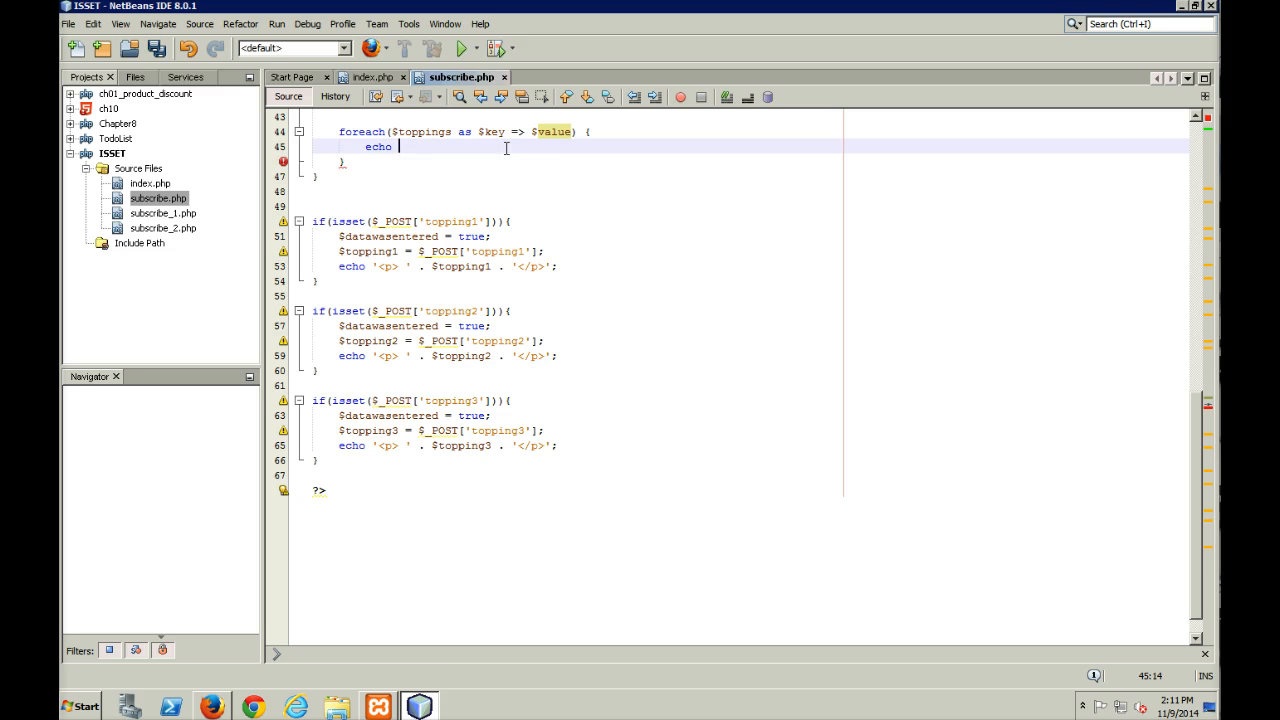
text($ke)
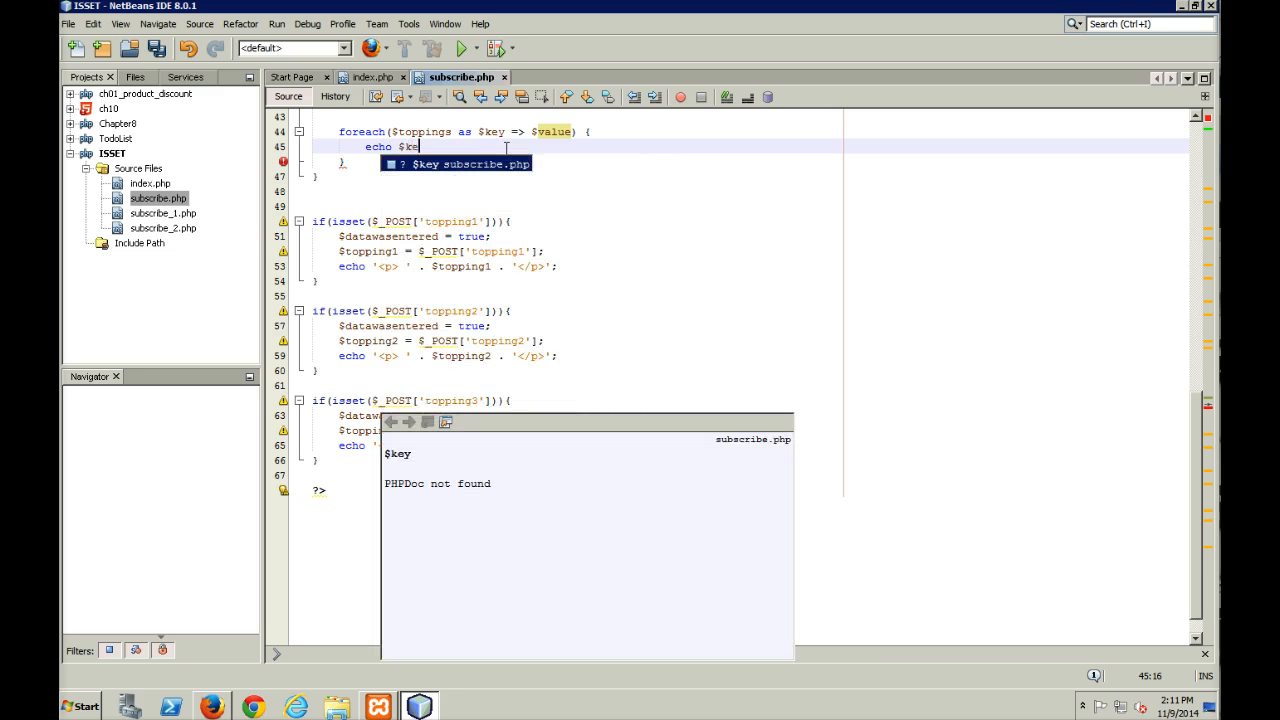
text(y)
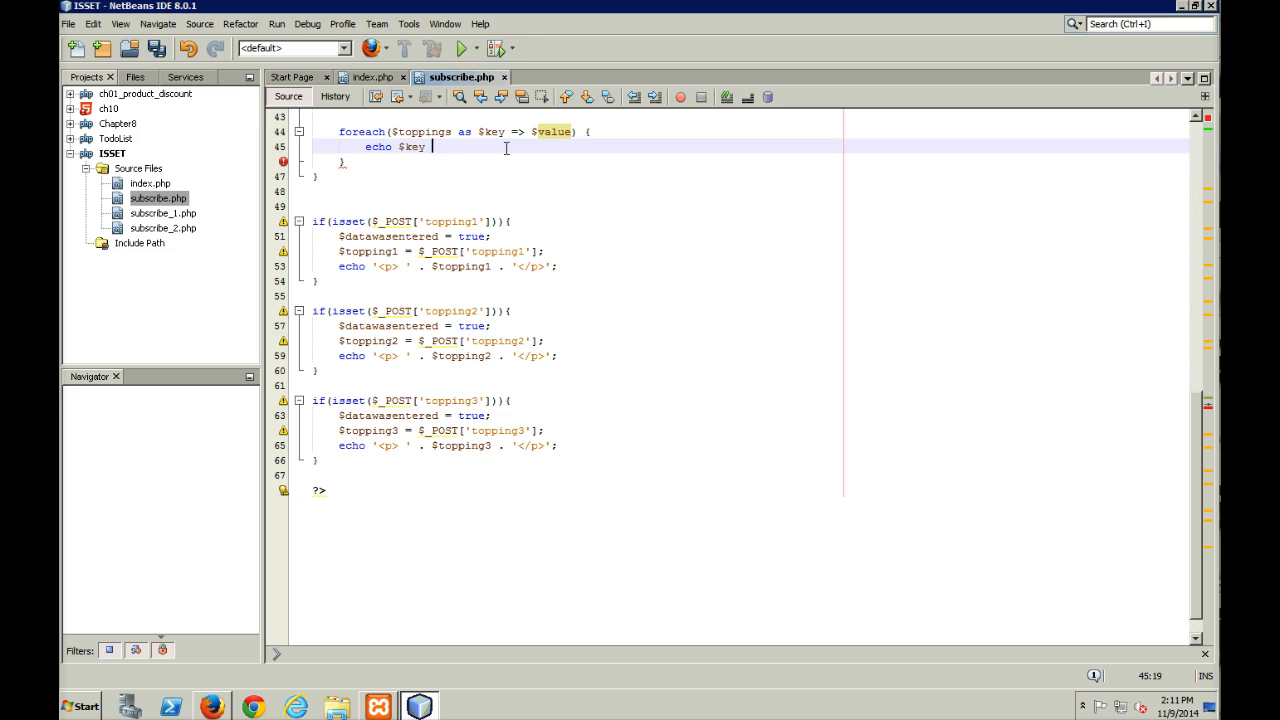
text(.)
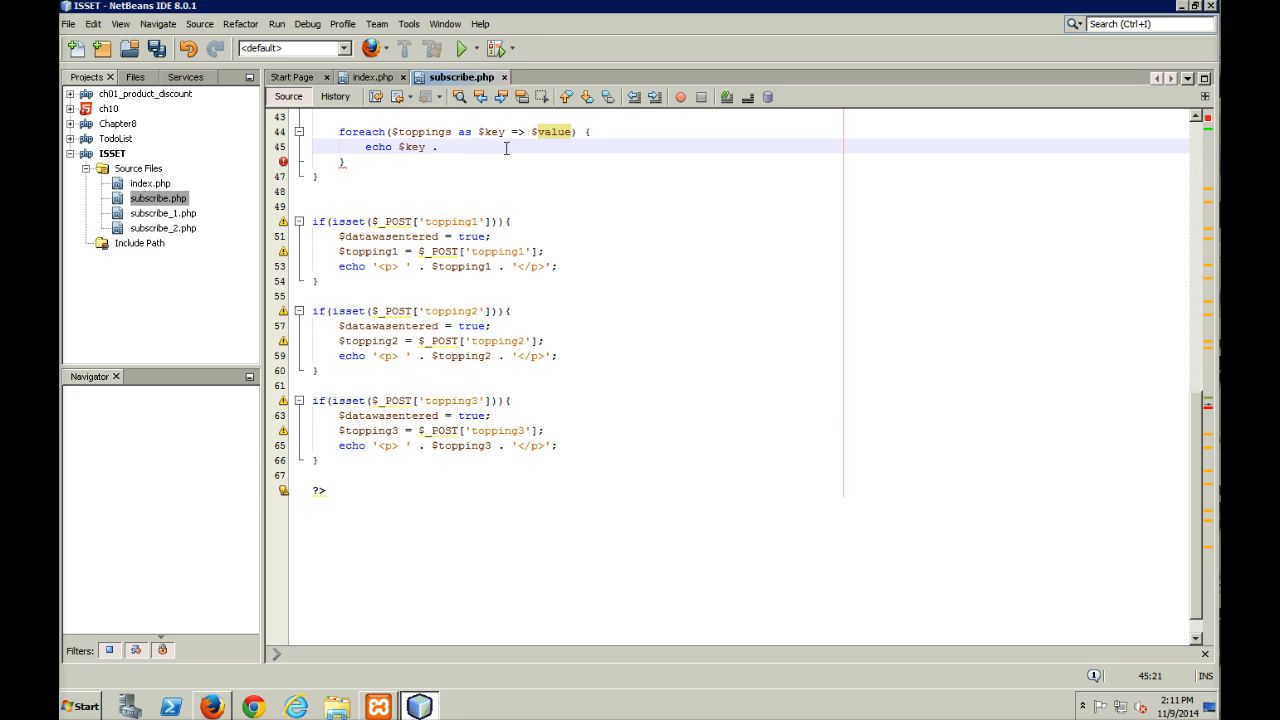
text(')
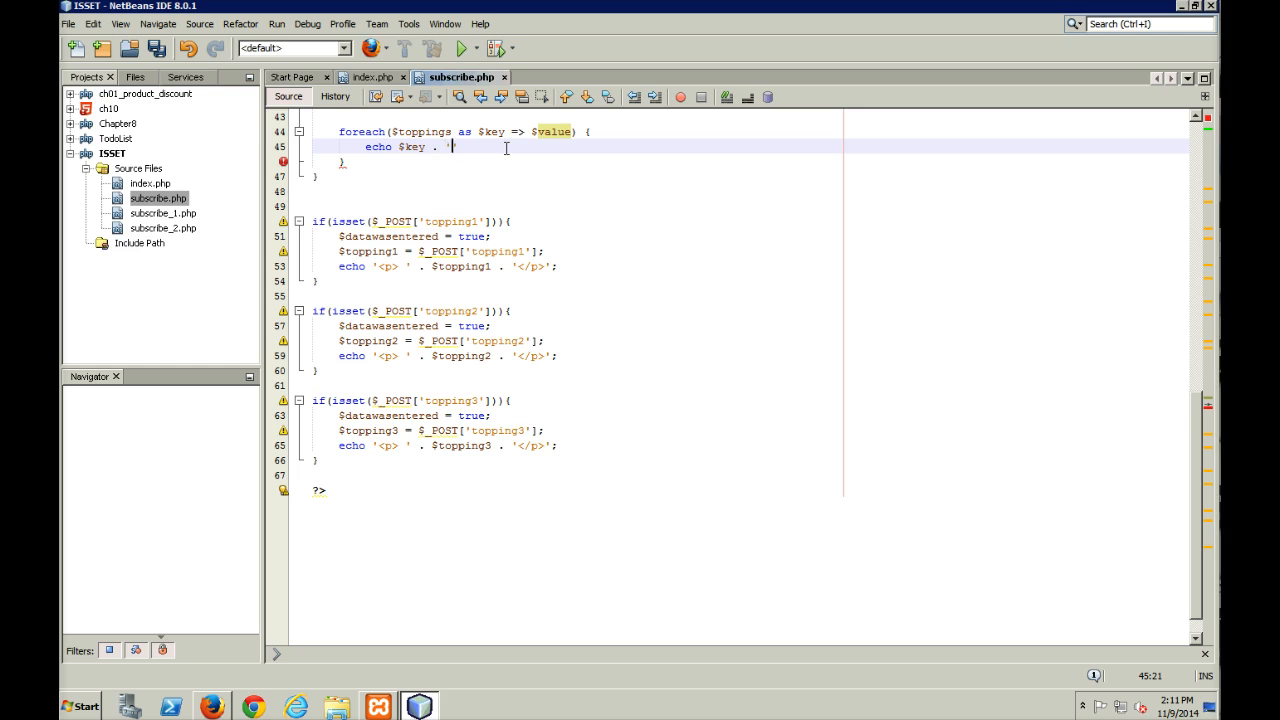
text(= ')
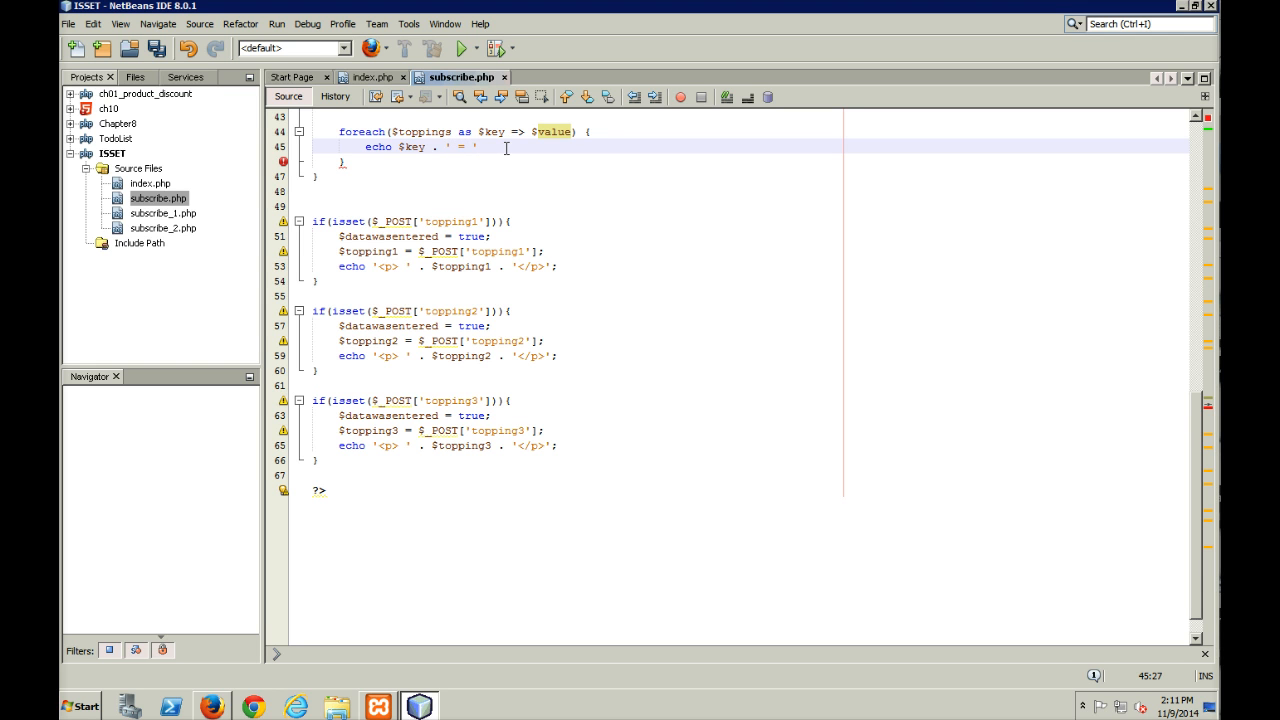
text(.)
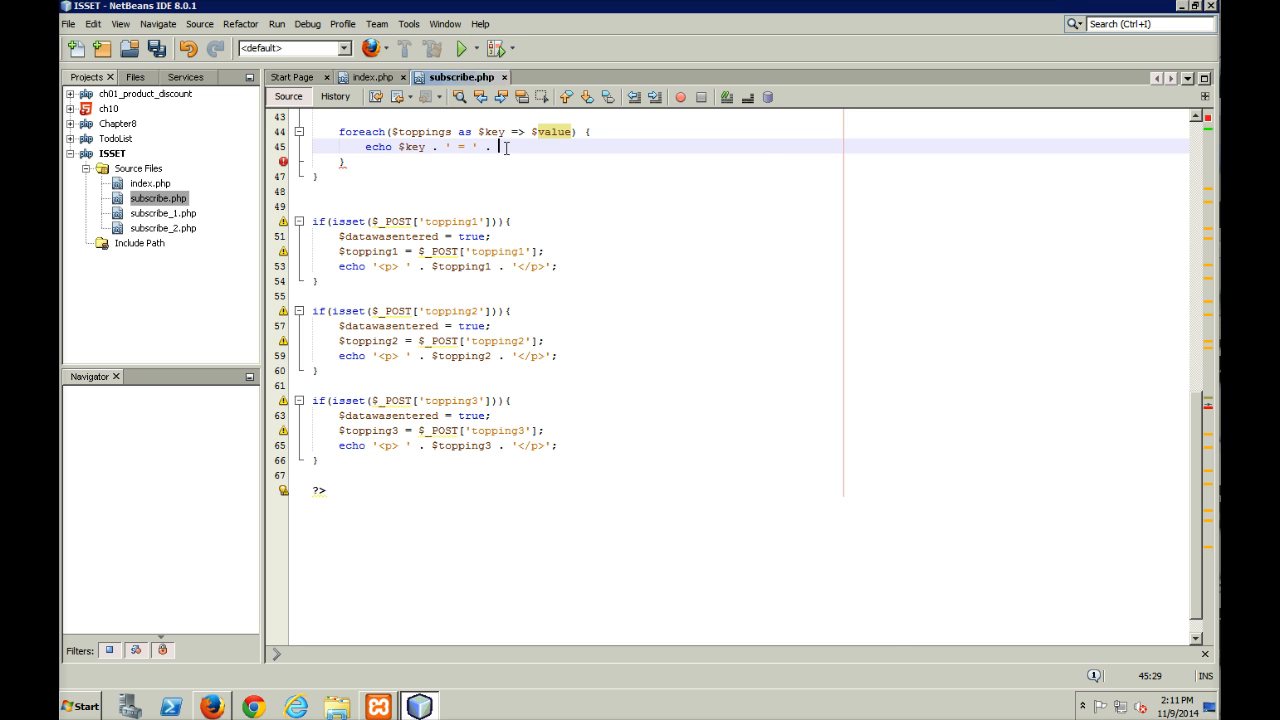
text($value)
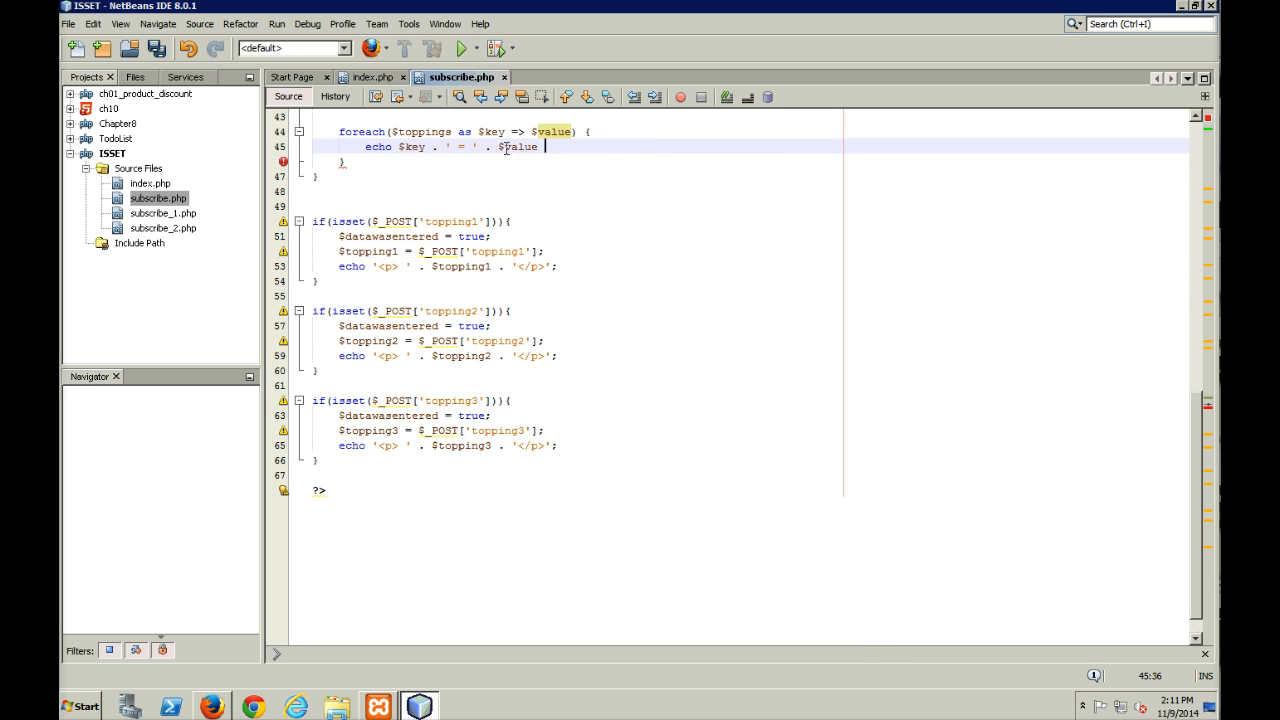
text(.)
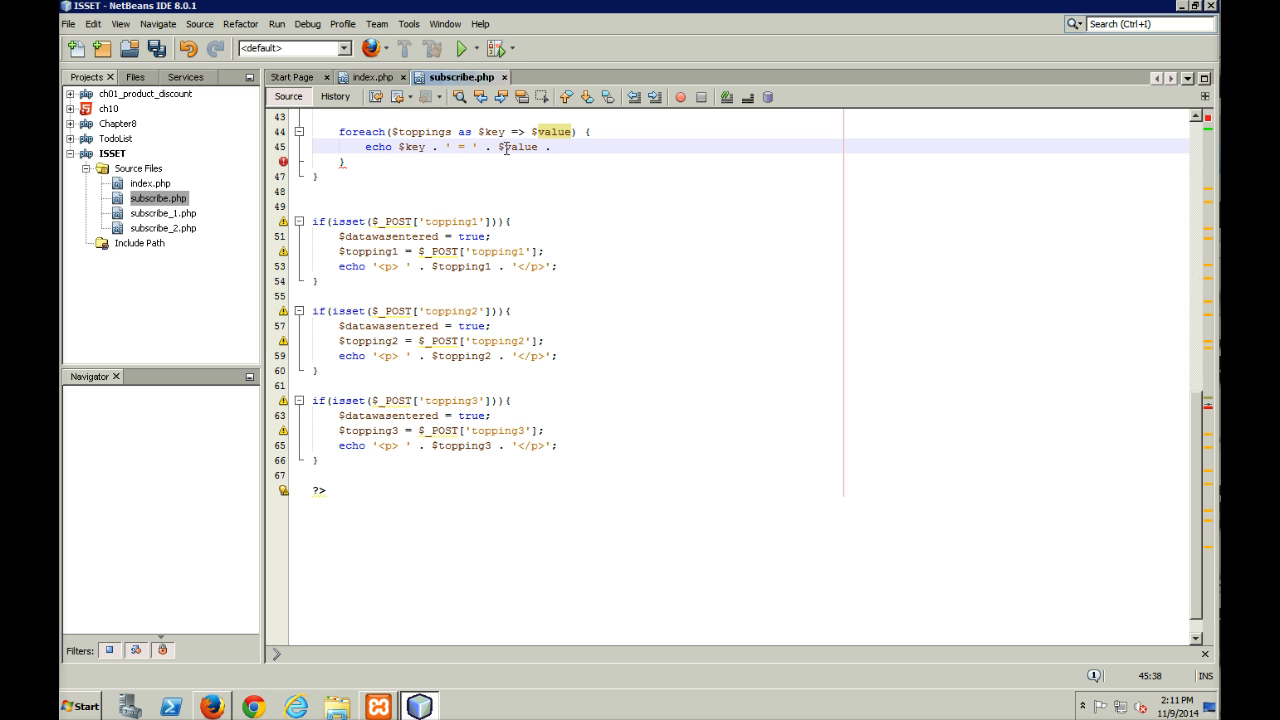
text('<p>)
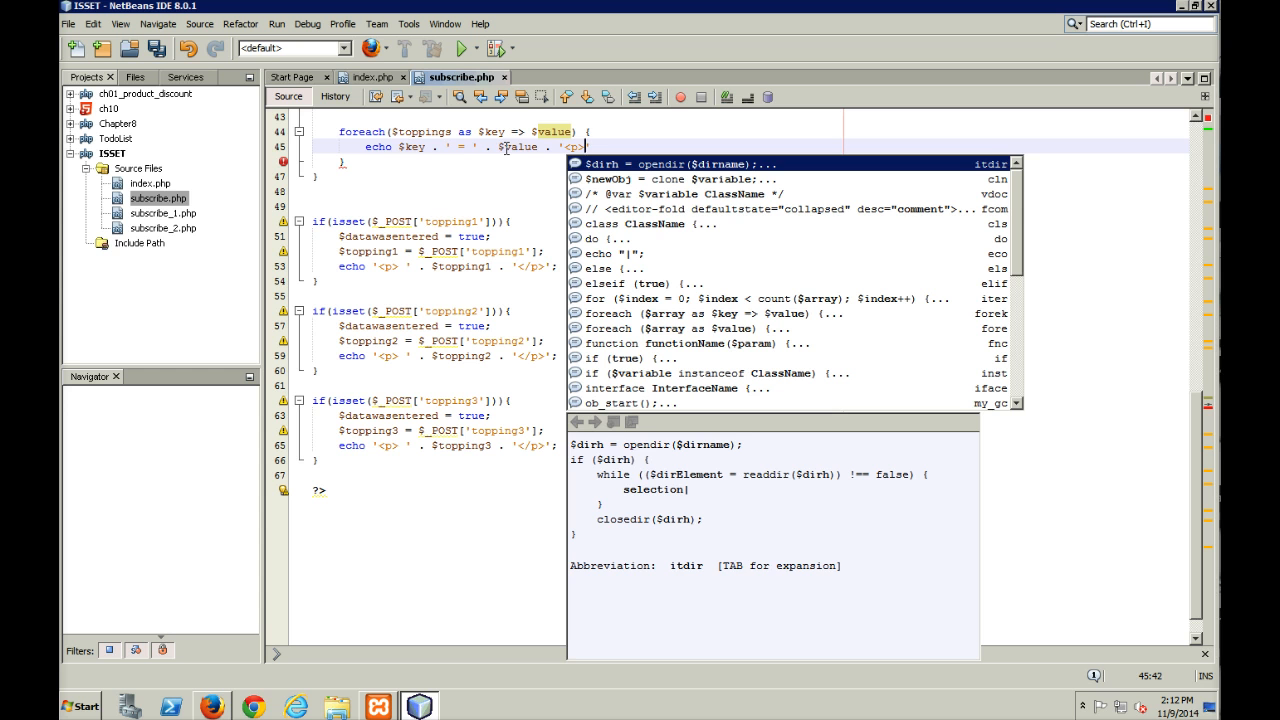
key(Escape)
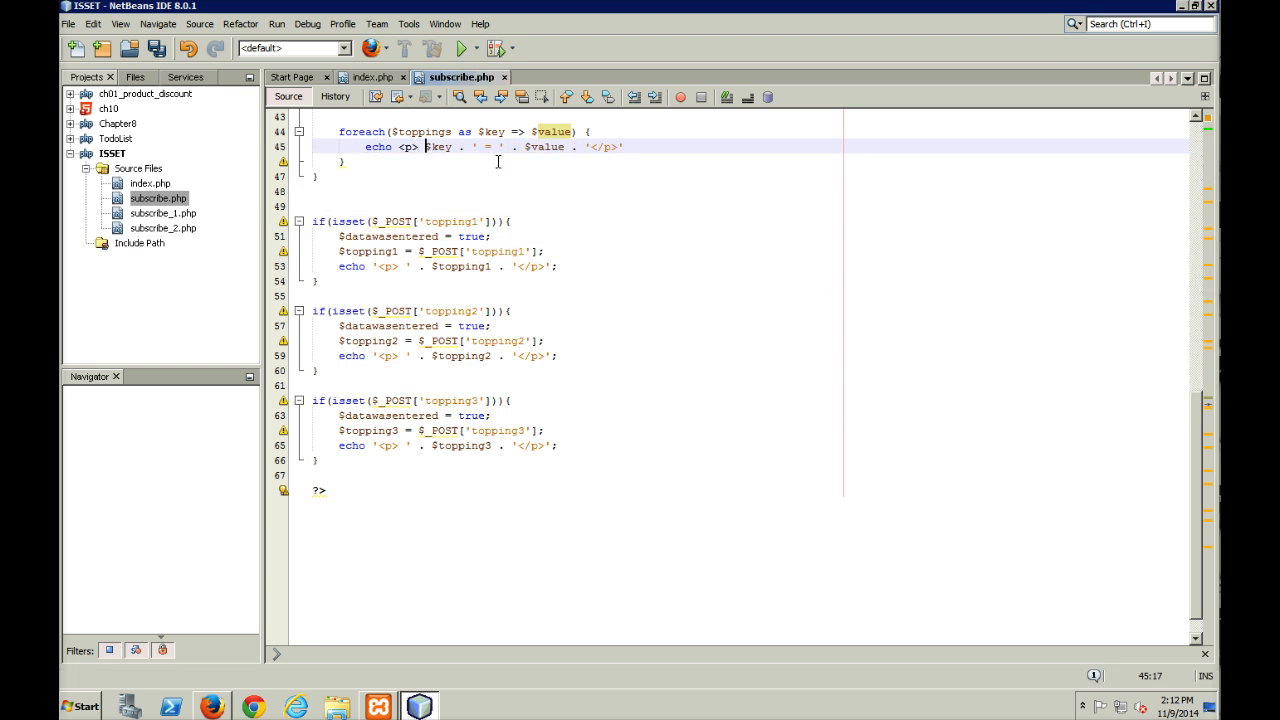
text(.)
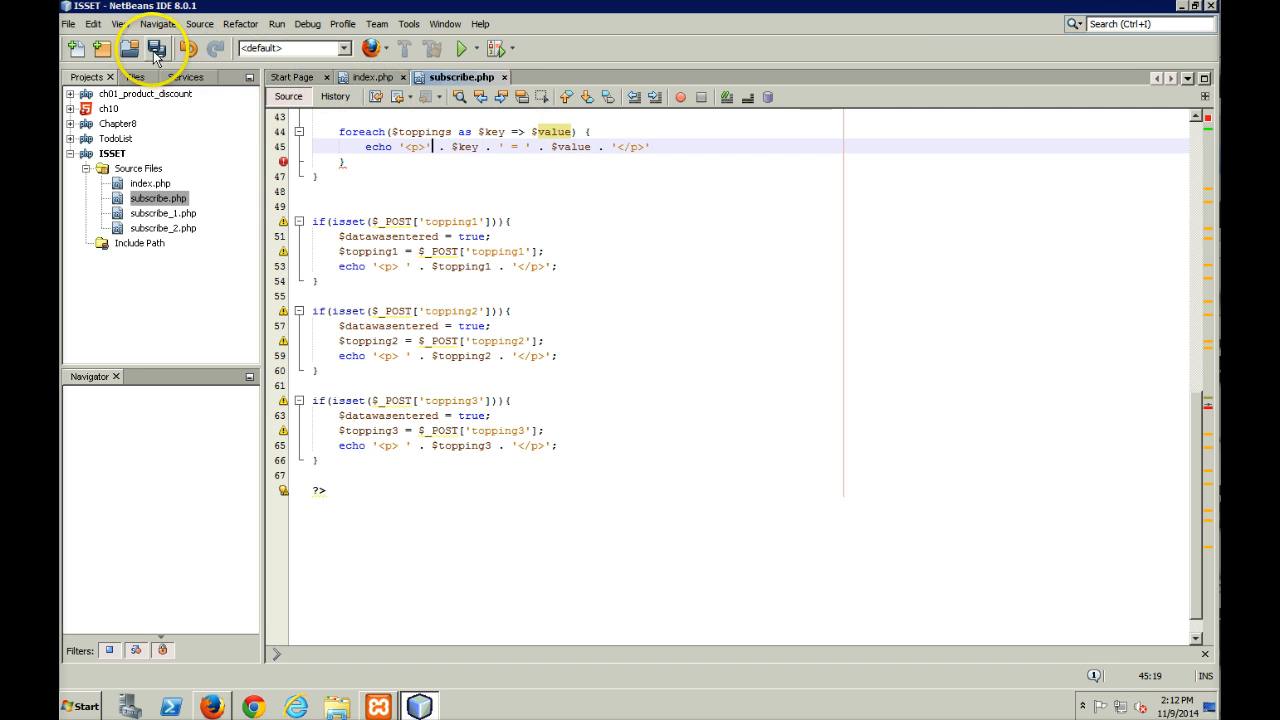
Save subscribe.php and submit the order, hitting a parse error on line 46.
click(156, 50)
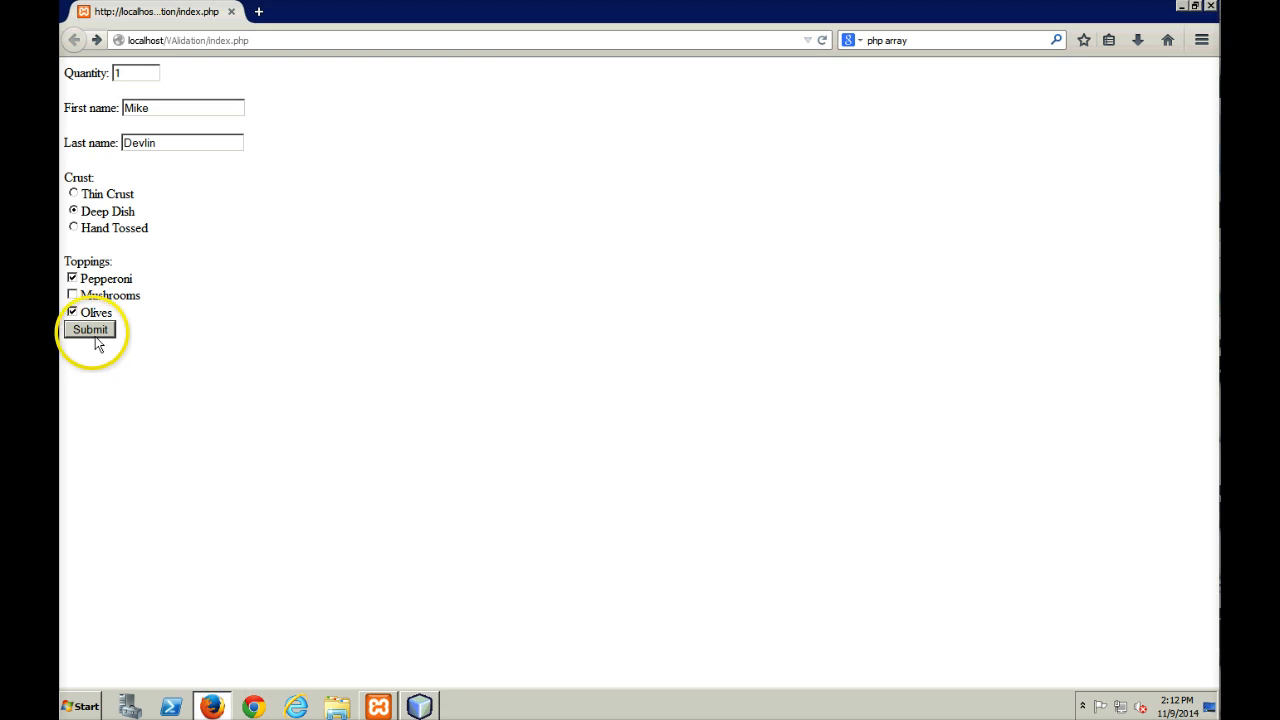
click(88, 328)
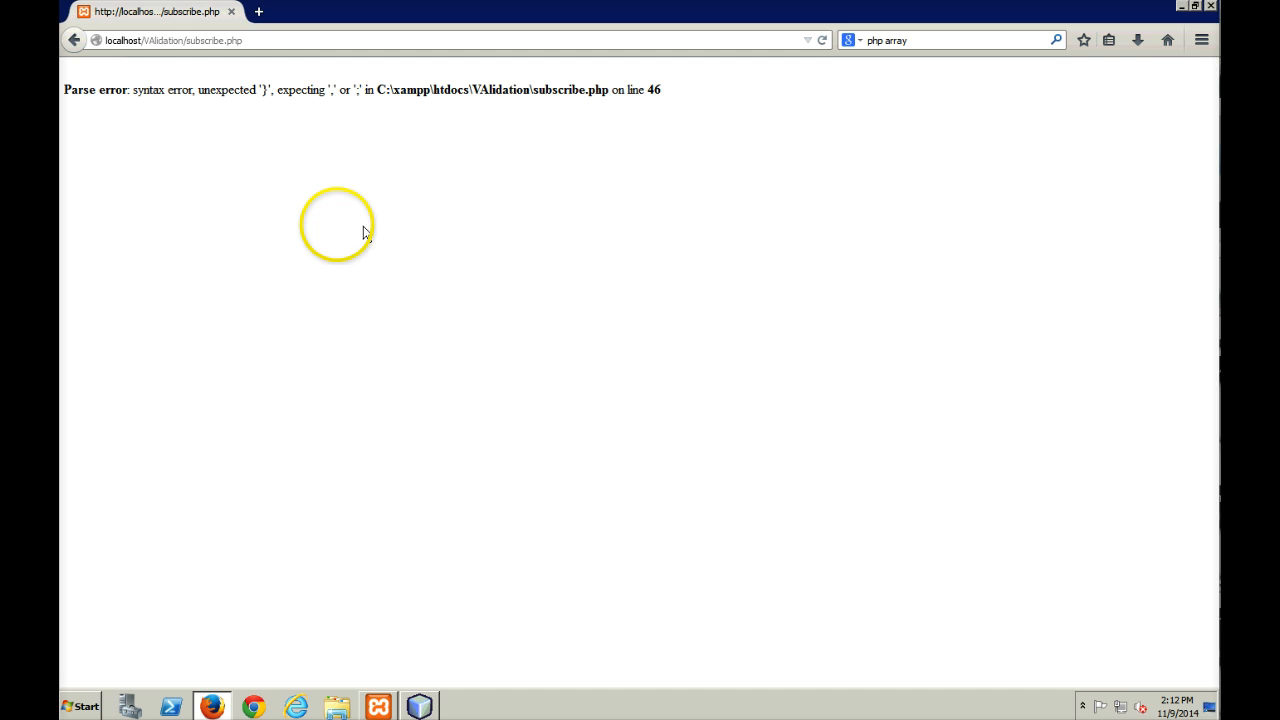
mouse_move(288, 88)
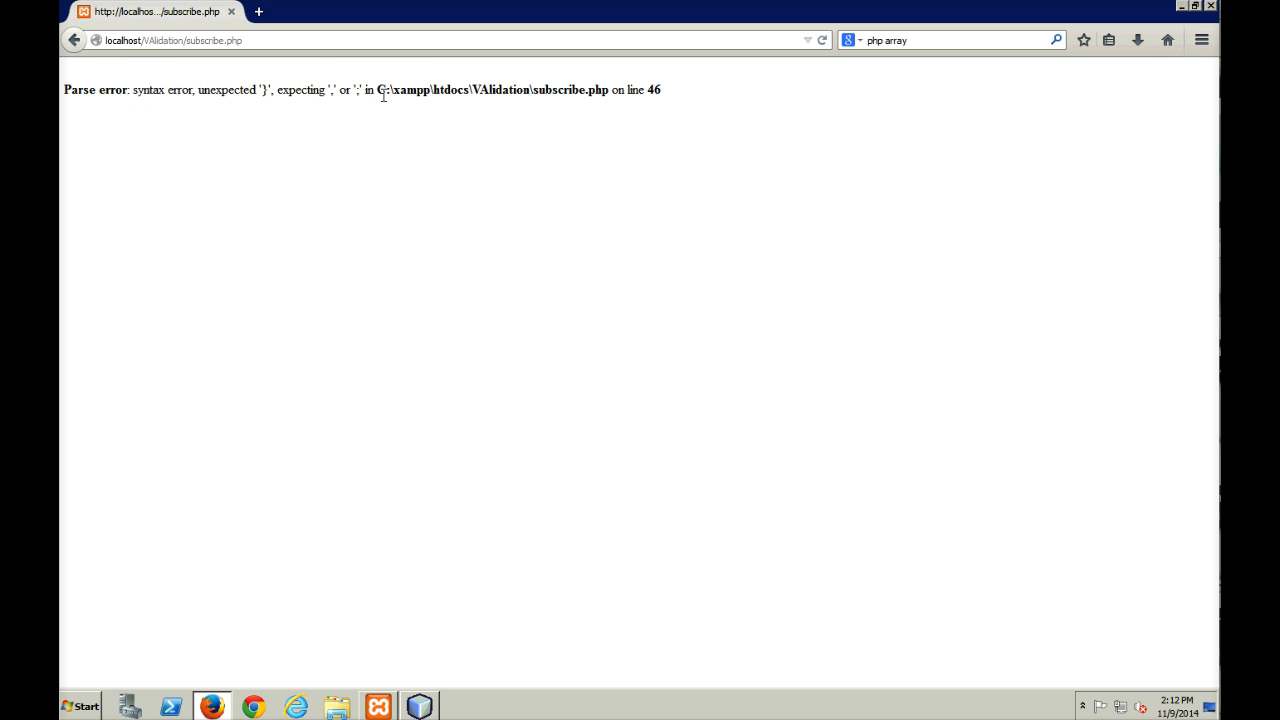
mouse_move(648, 100)
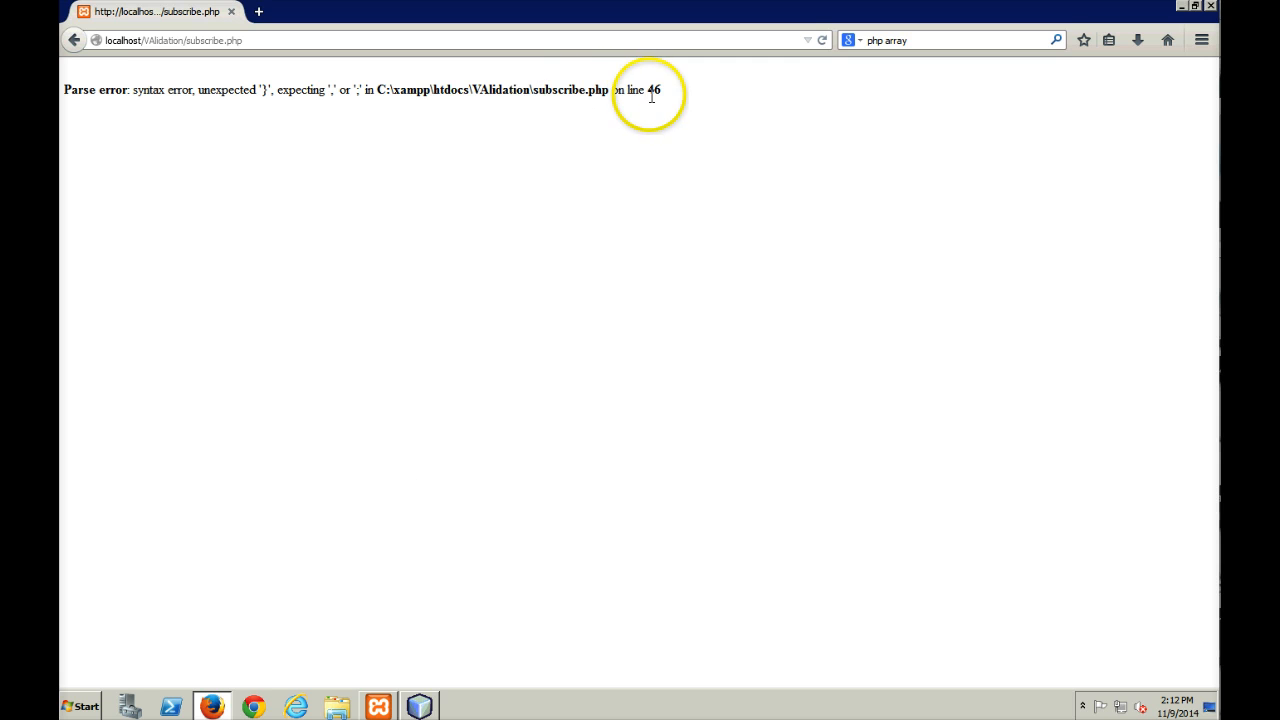
click(376, 706)
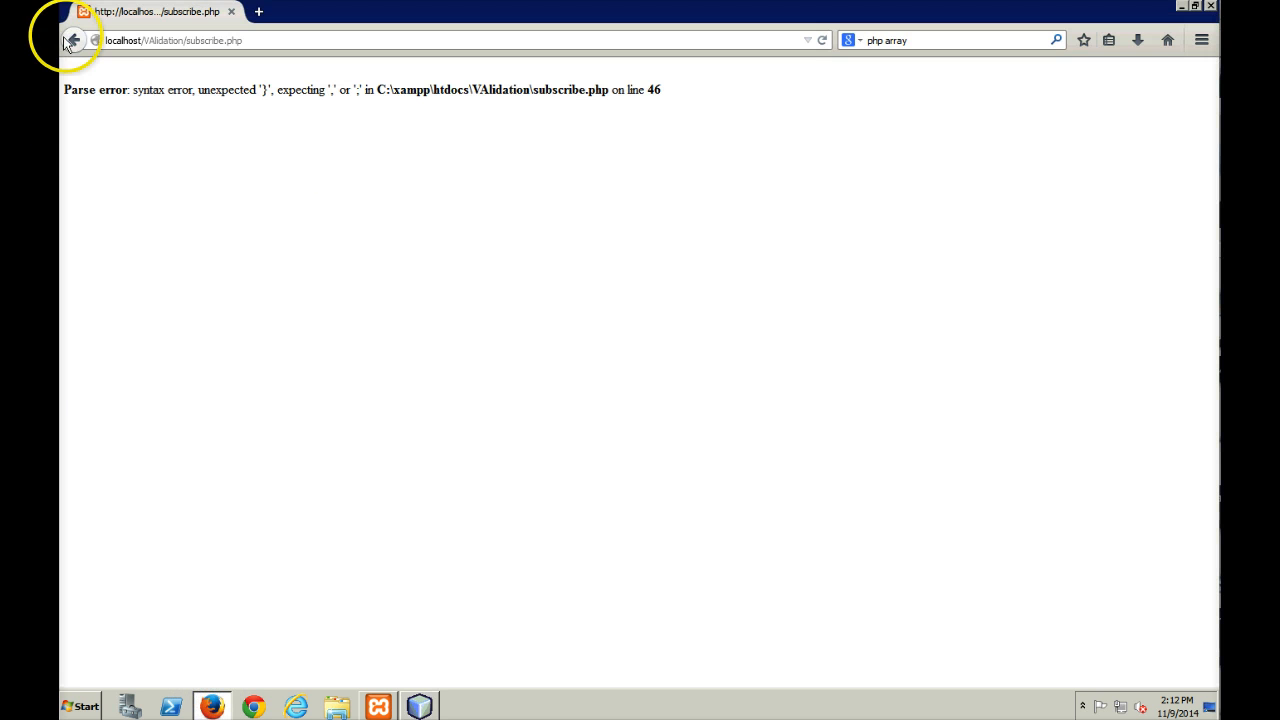
Resubmit with pepperoni and olives, then olives only, reading the key = value lines and offset notices.
click(72, 40)
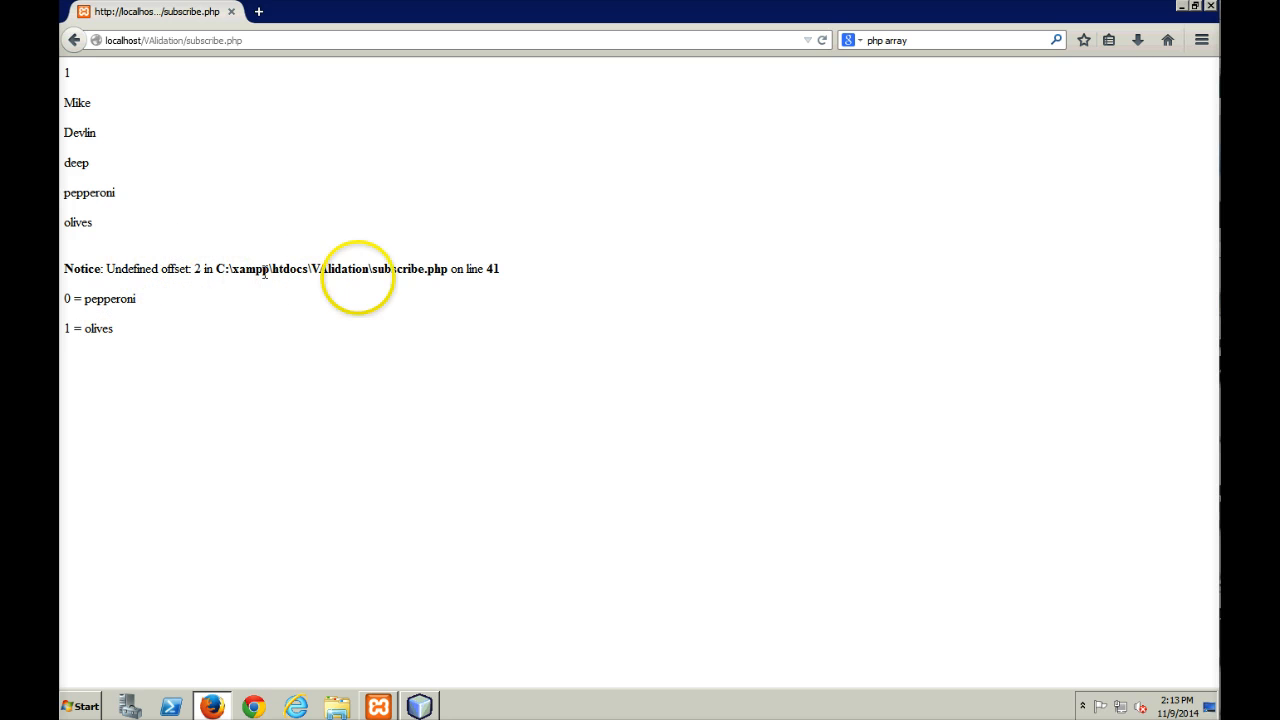
mouse_move(270, 278)
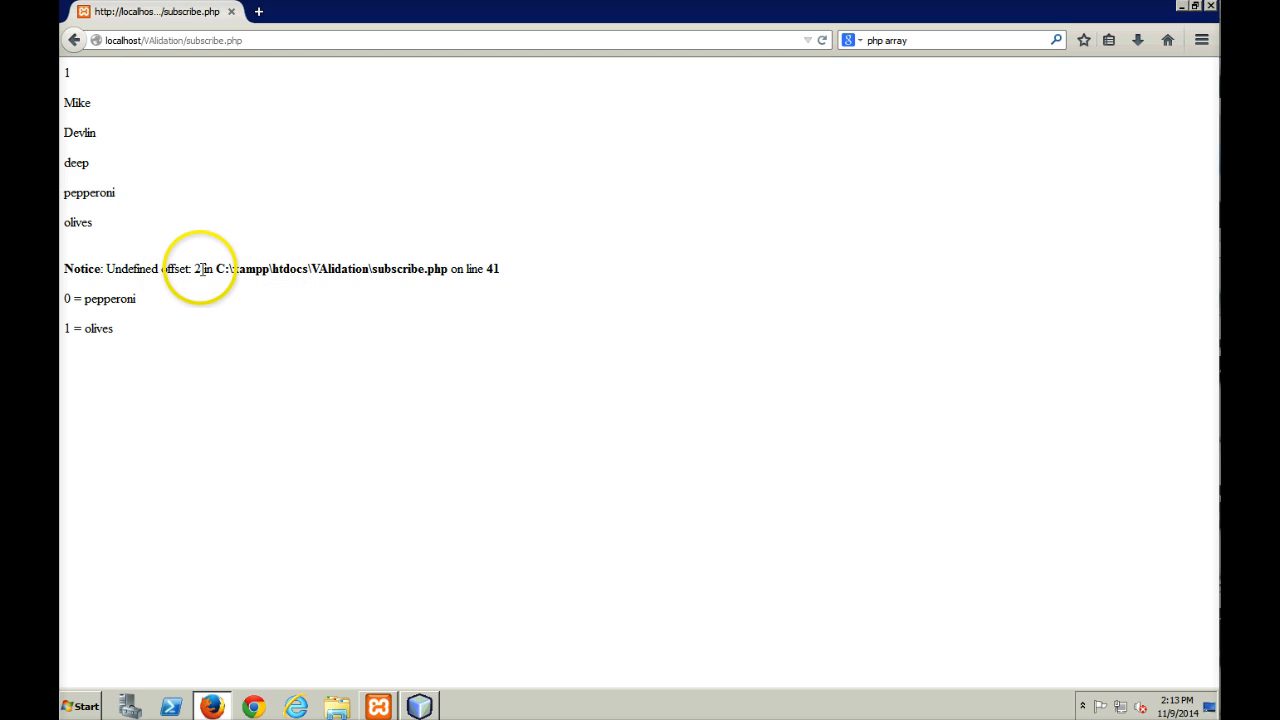
mouse_move(168, 280)
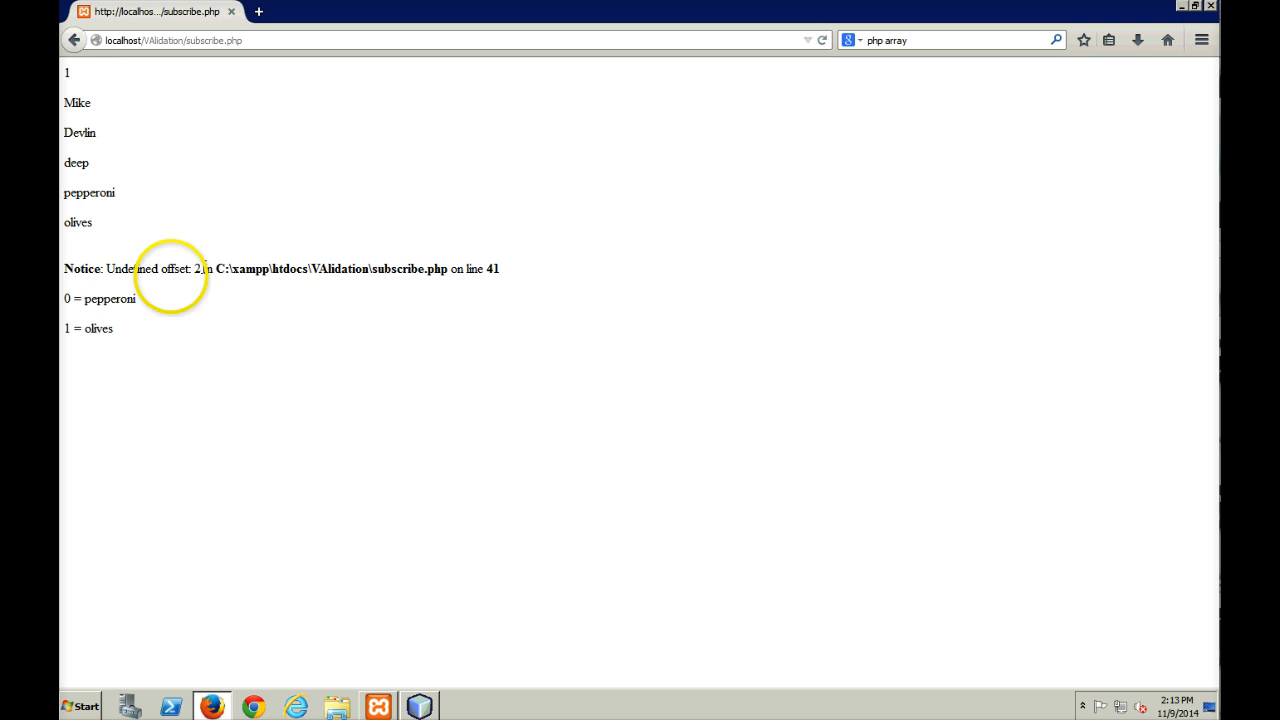
mouse_move(96, 298)
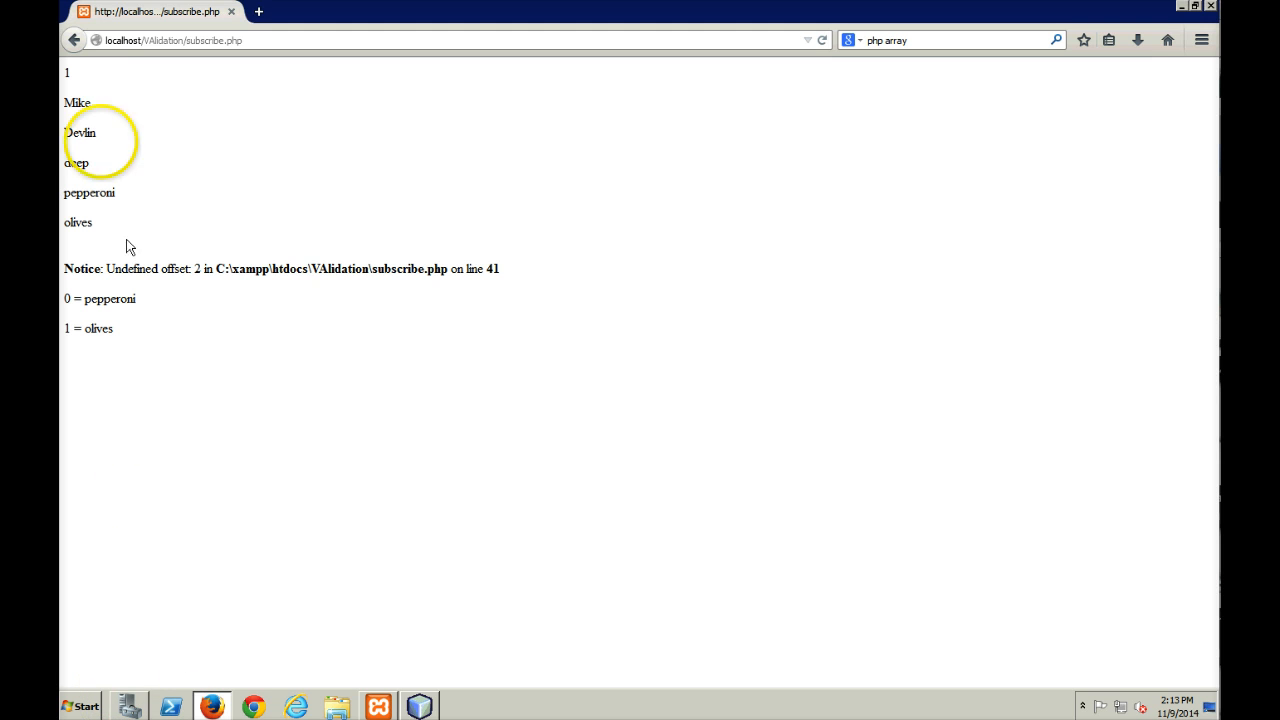
click(76, 40)
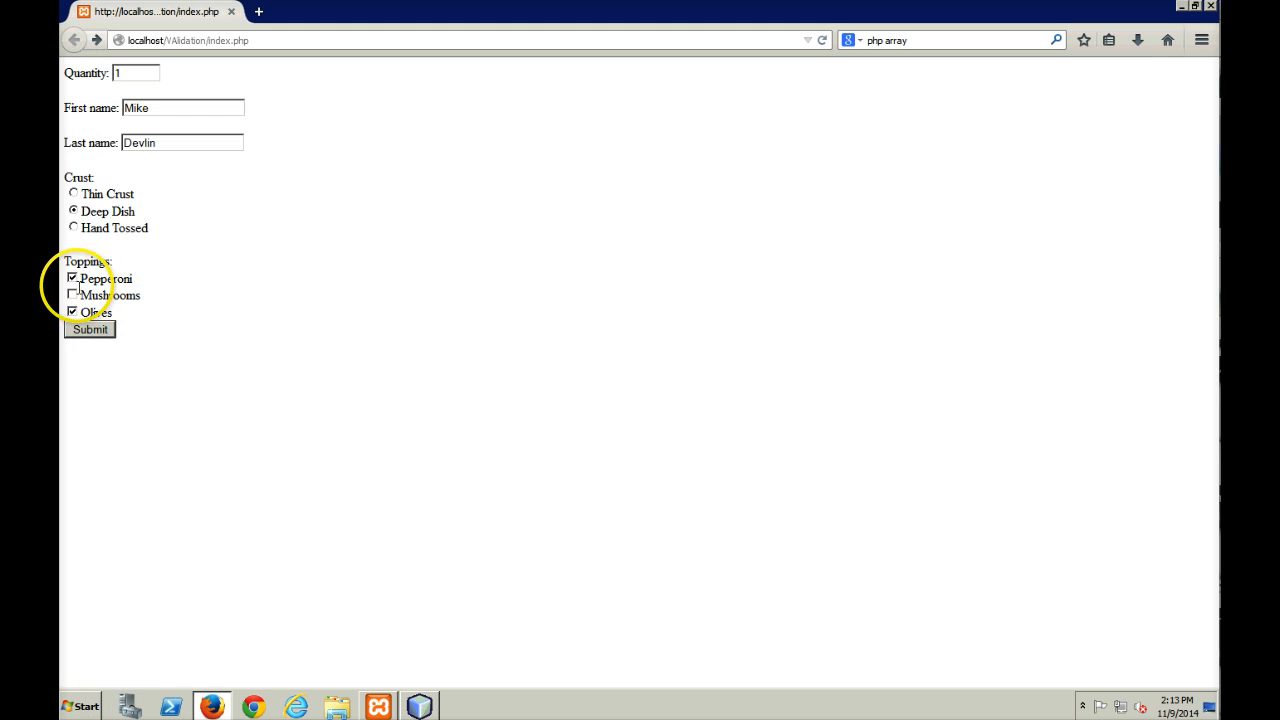
click(72, 278)
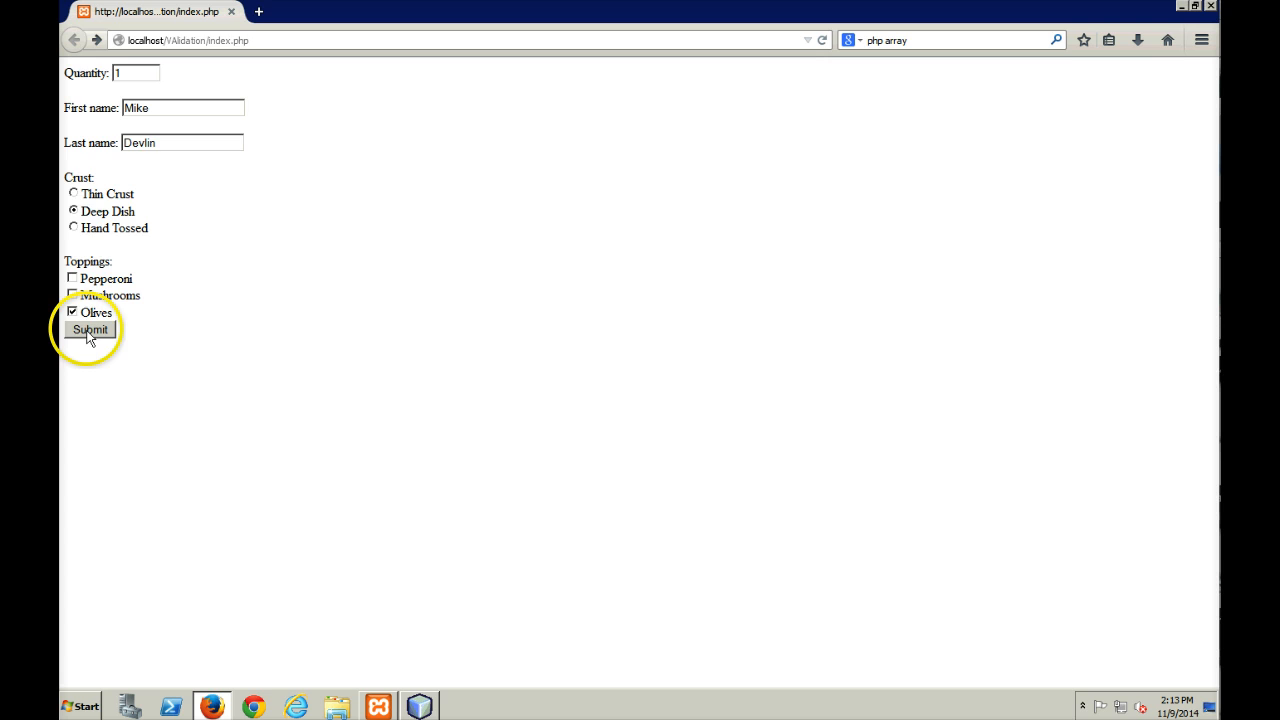
click(88, 328)
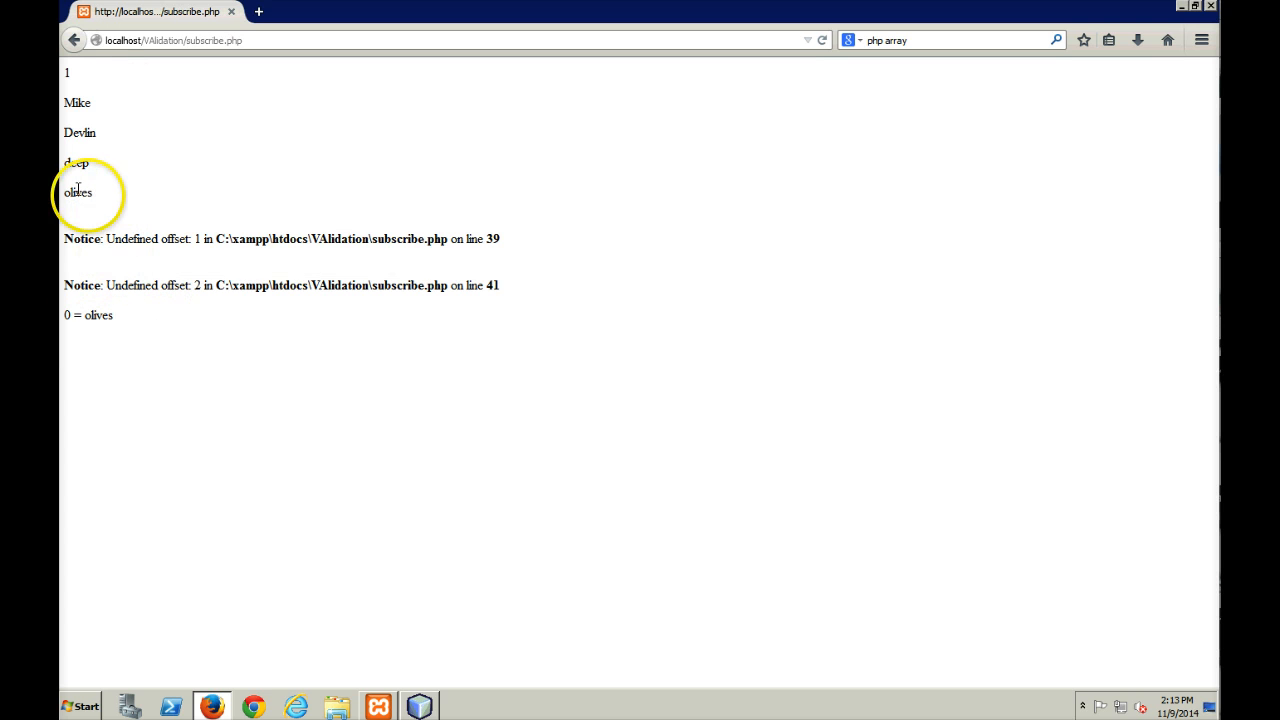
mouse_move(172, 284)
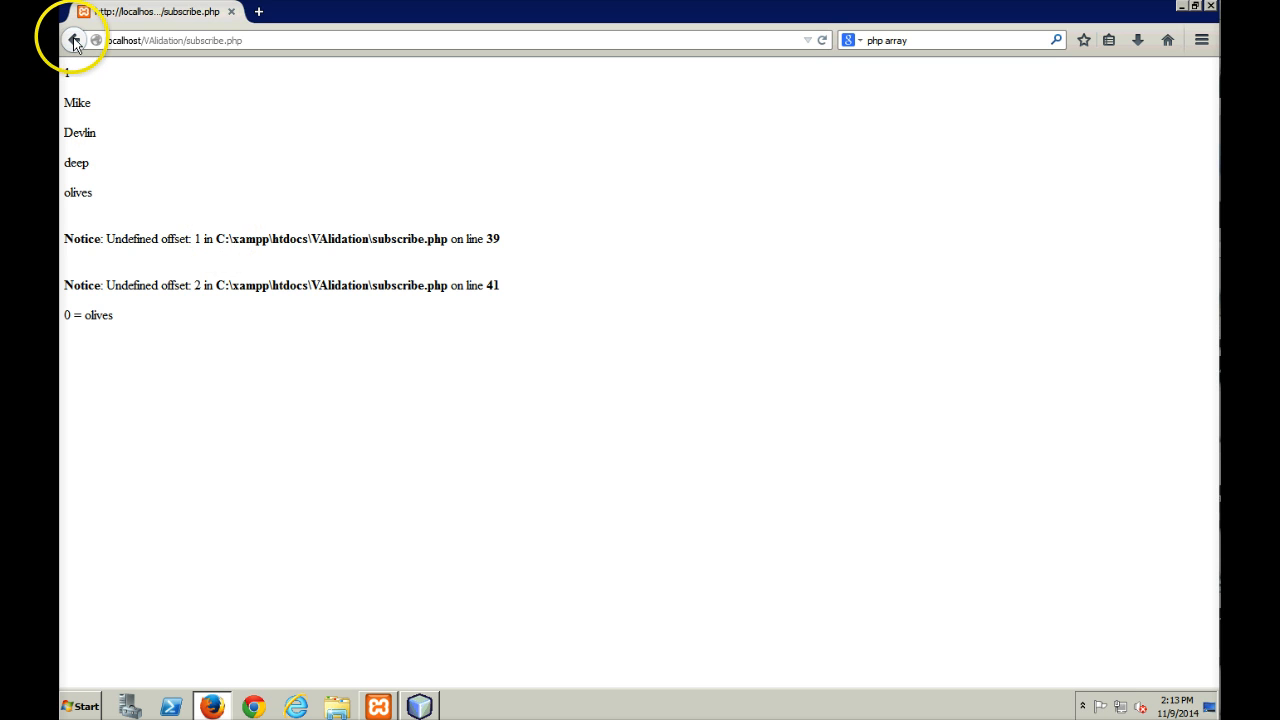
click(70, 44)
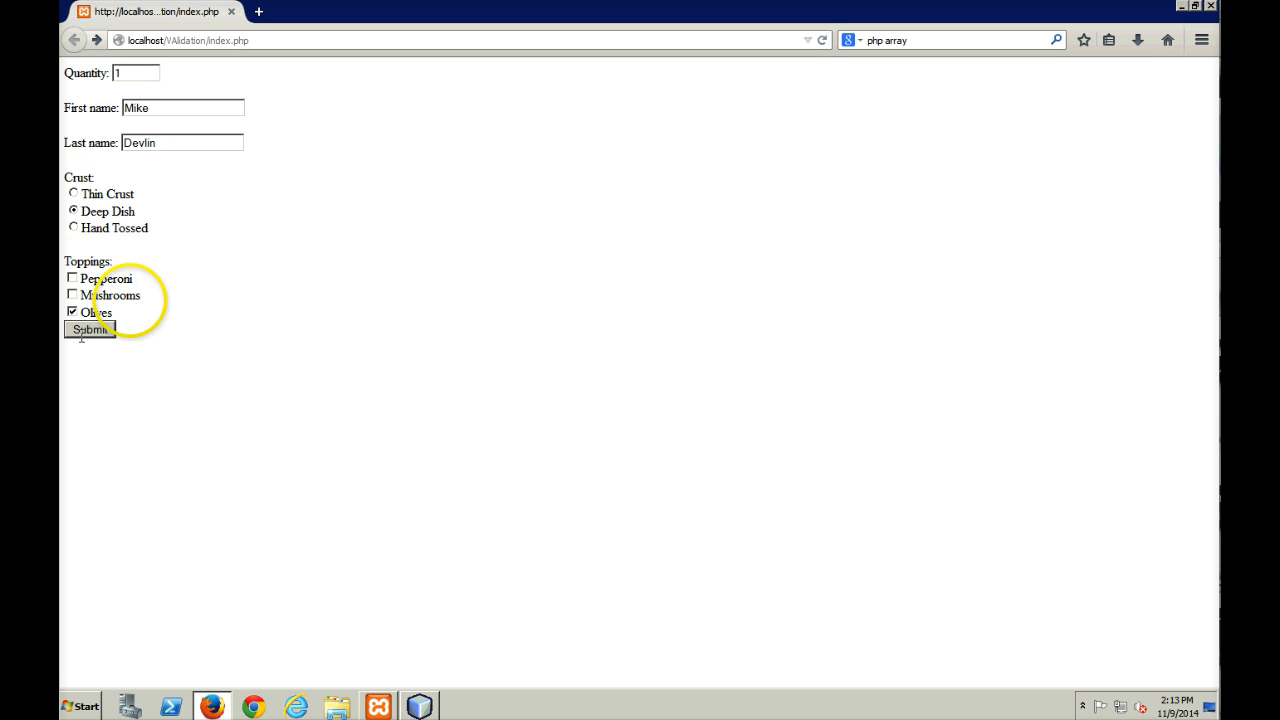
mouse_move(492, 618)
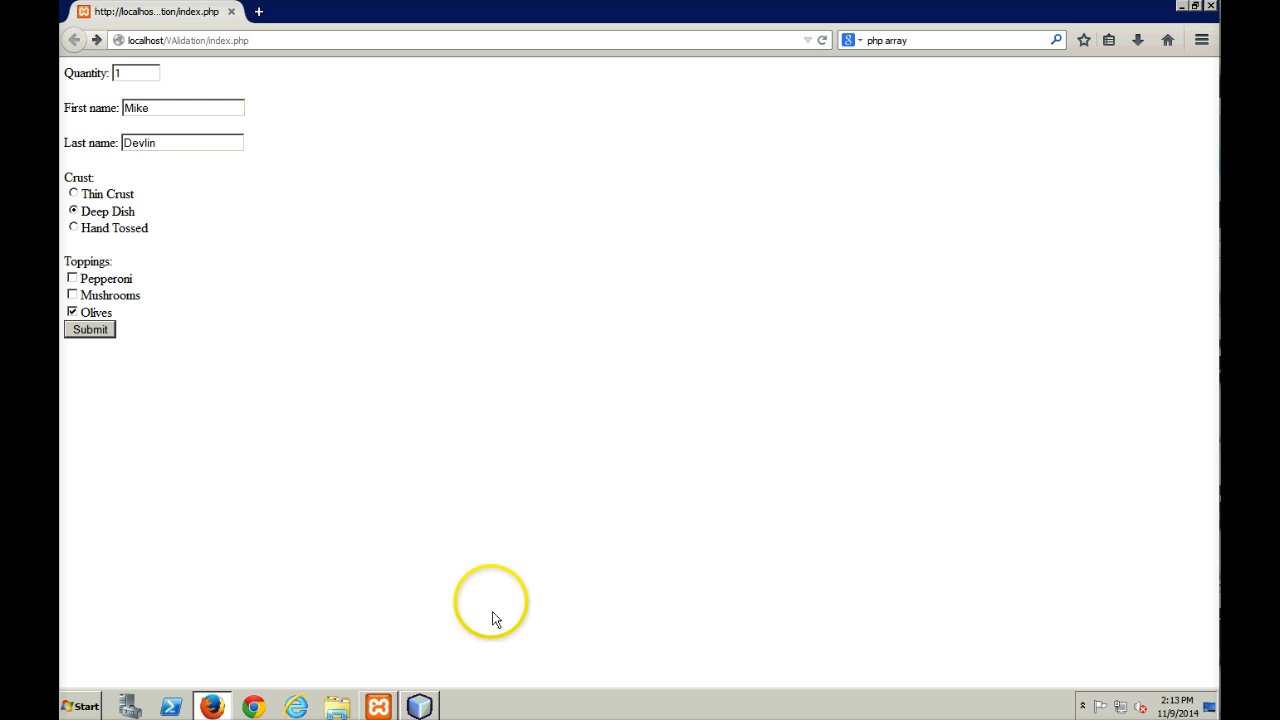
Switch back to subscribe.php at the top-array block with the foreach loop.
click(418, 706)
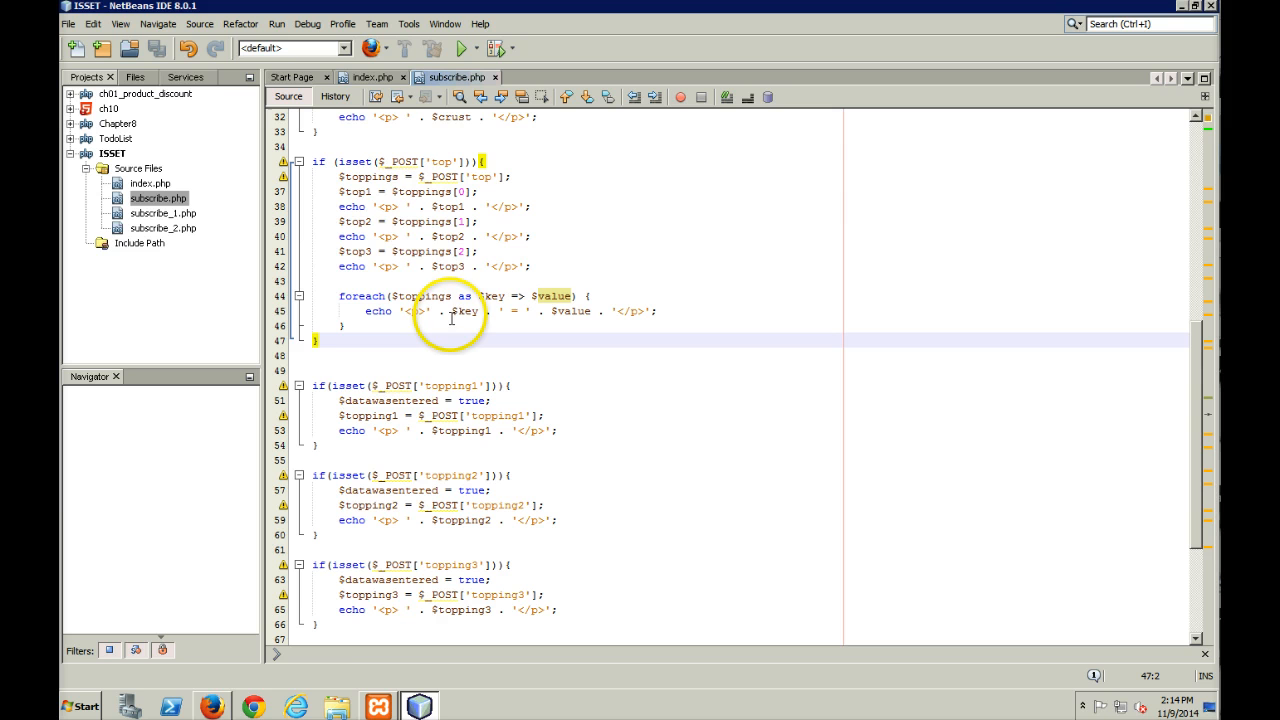
mouse_move(392, 532)
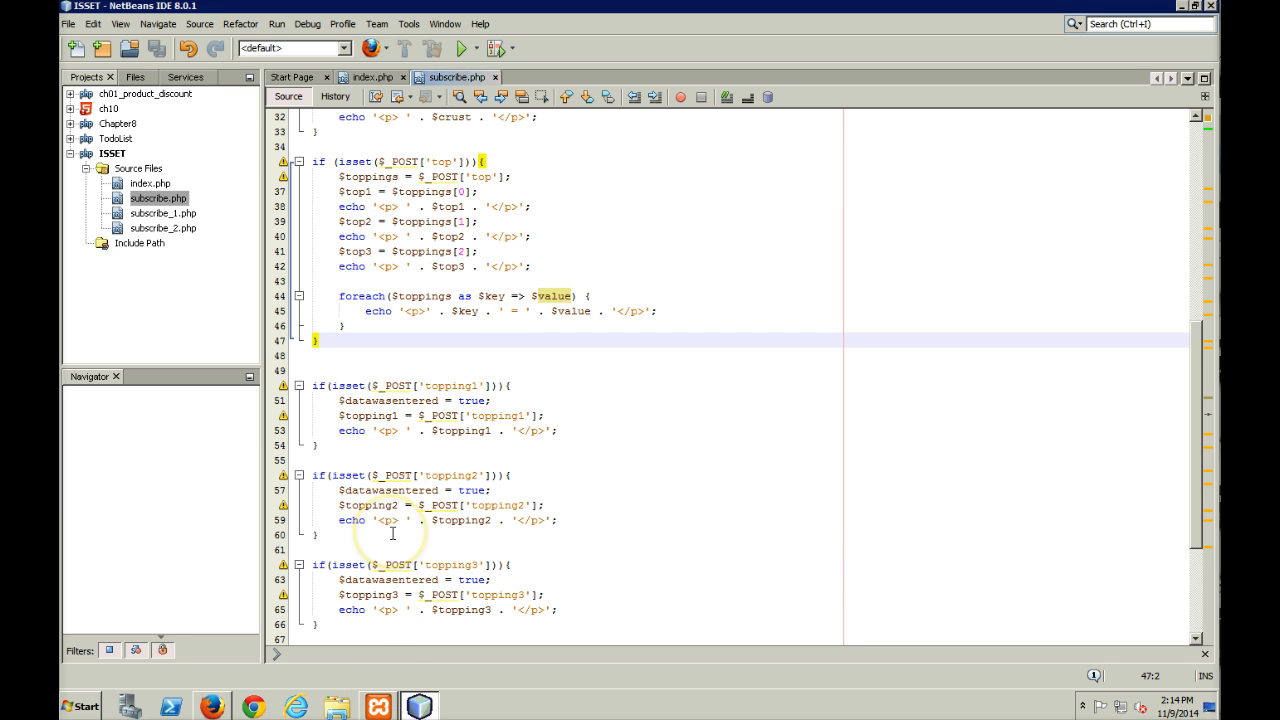